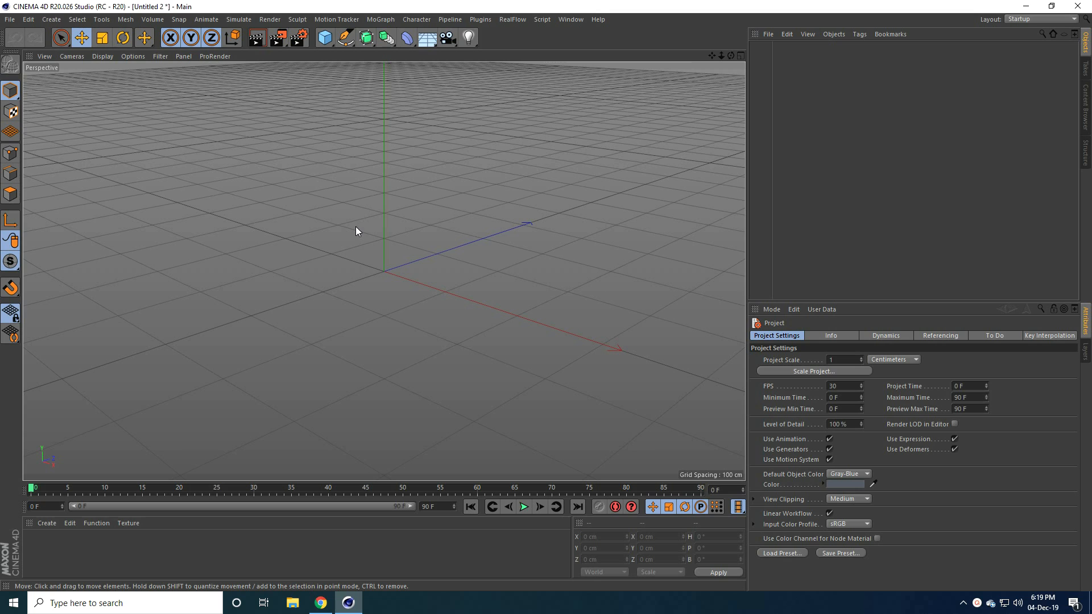
# Add a sphere with 50 segments to the scene
pyautogui.click(324, 38)
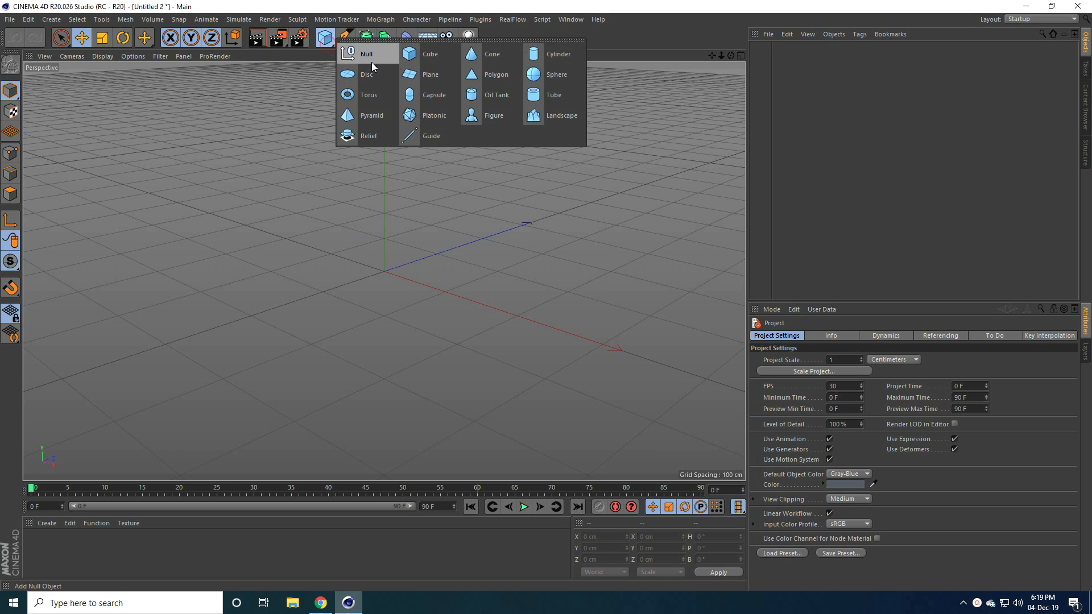
pyautogui.click(556, 75)
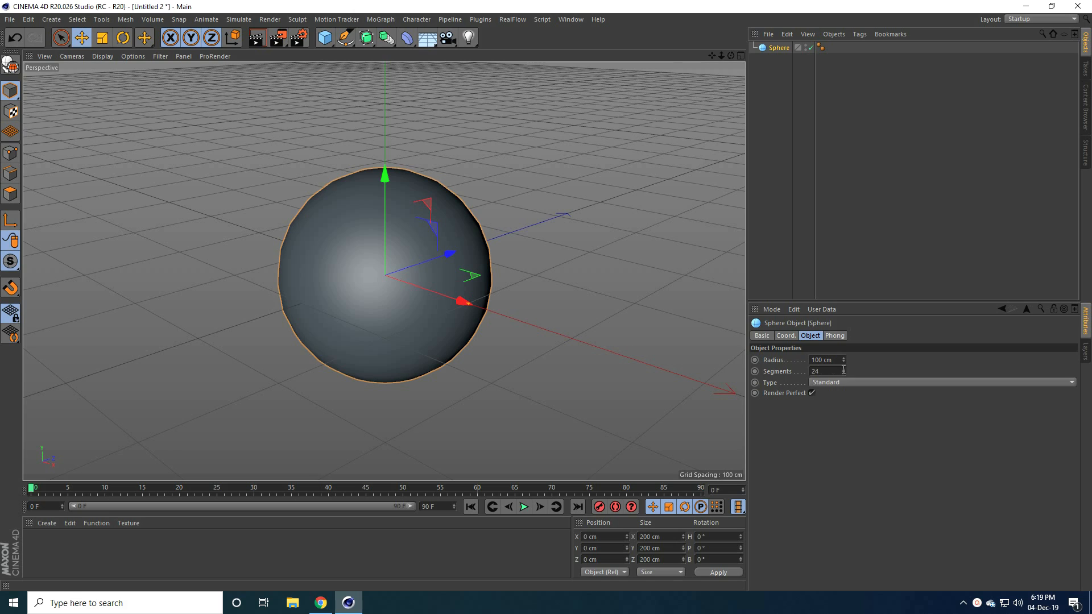
pyautogui.tripleClick(826, 371)
pyautogui.write('50')
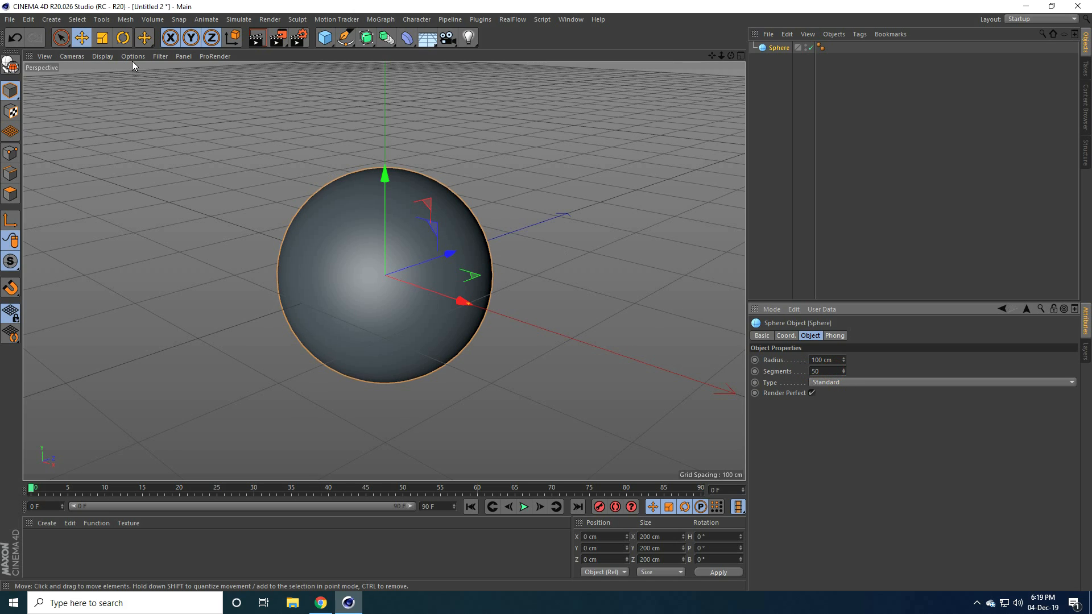
# Switch the viewport to Gouraud Shading (Lines) and add a 200 cm cube
pyautogui.click(102, 57)
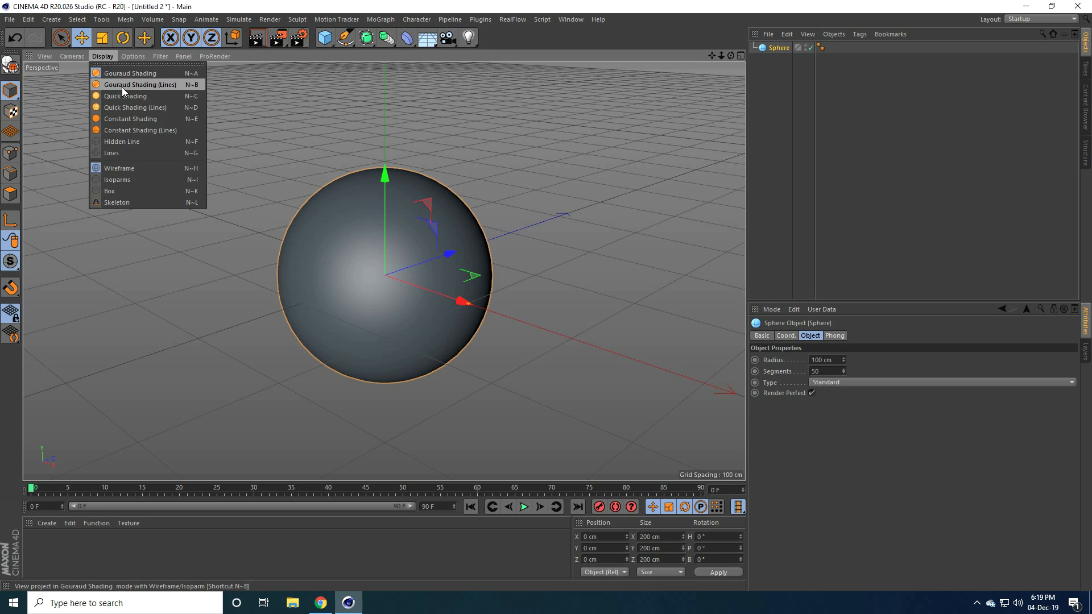
pyautogui.click(323, 37)
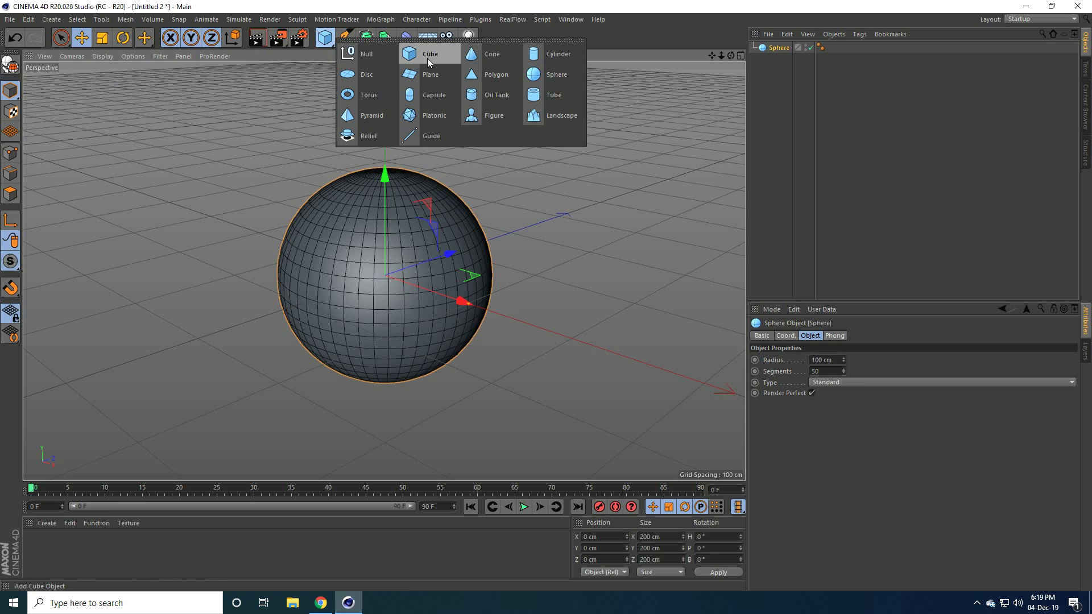
pyautogui.click(430, 54)
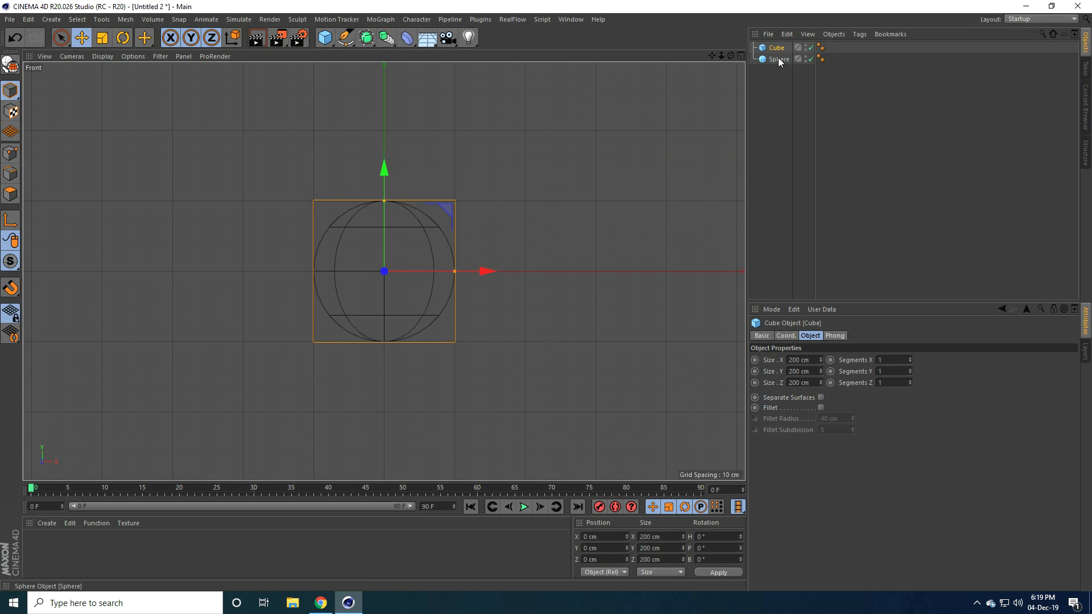
# Make the sphere editable and scale it to about 249 × 198 × 243 cm
pyautogui.click(778, 58)
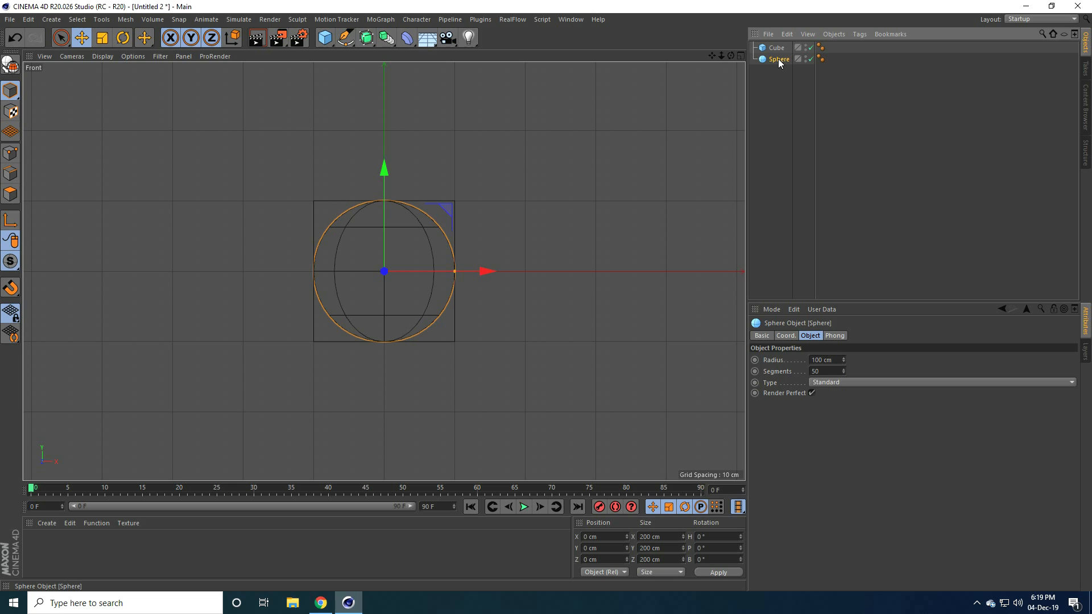
pyautogui.moveTo(12, 65)
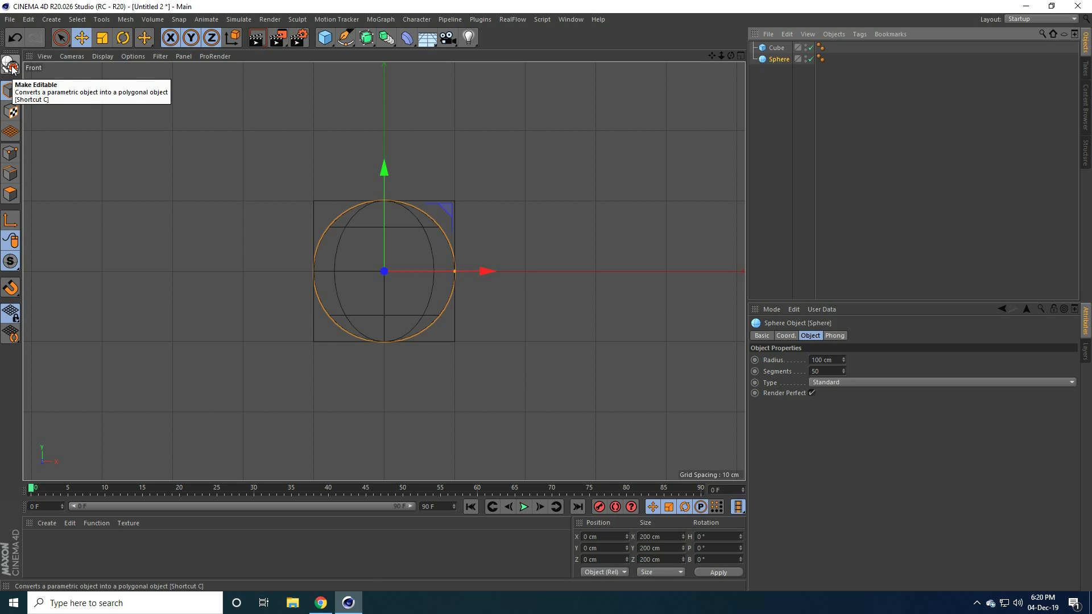
pyautogui.click(12, 65)
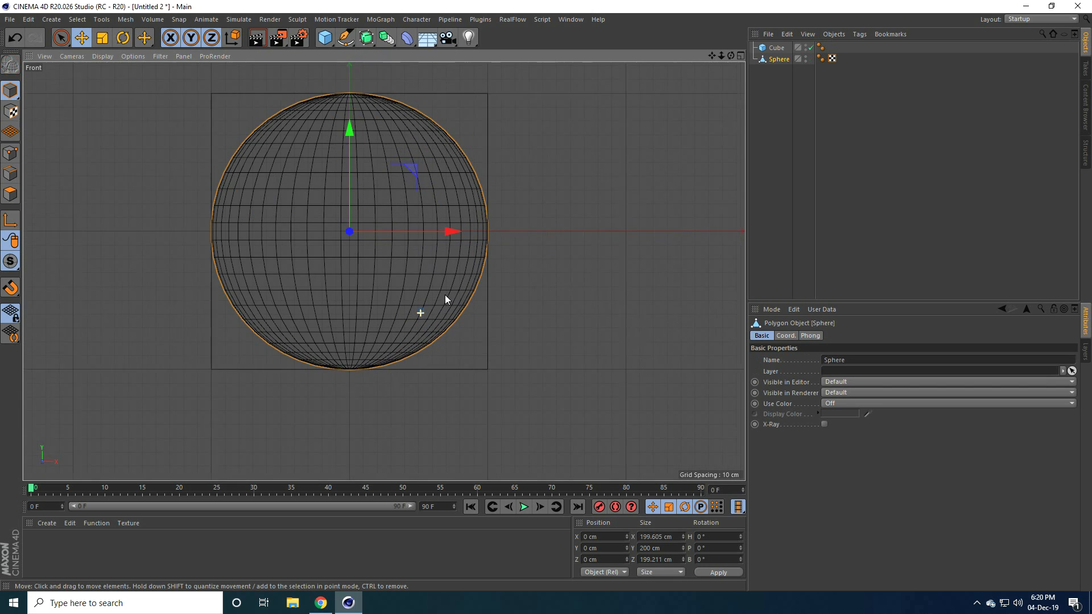
pyautogui.click(101, 37)
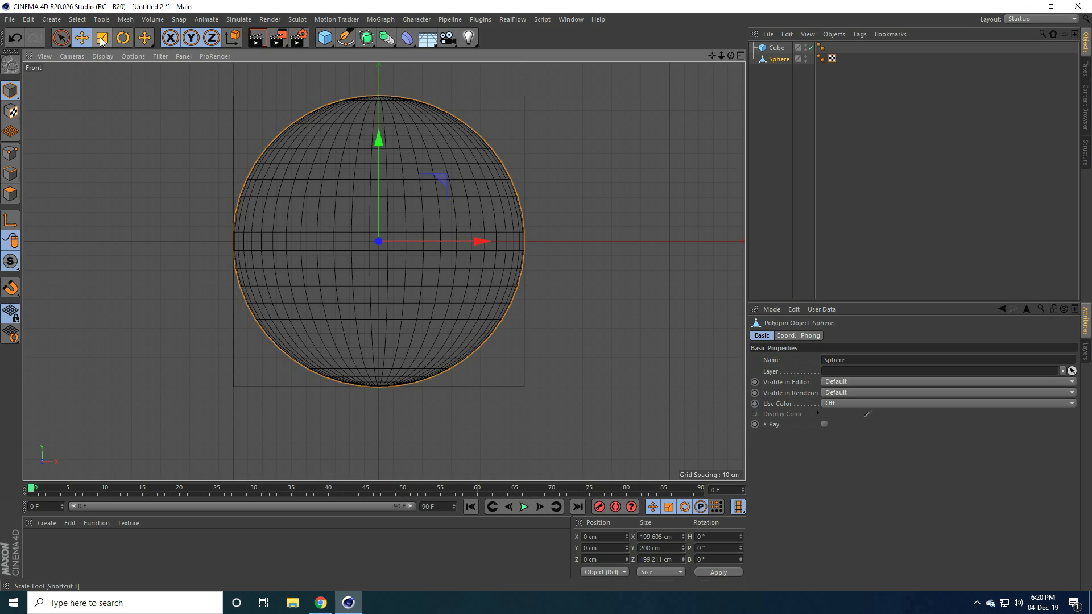
pyautogui.click(102, 38)
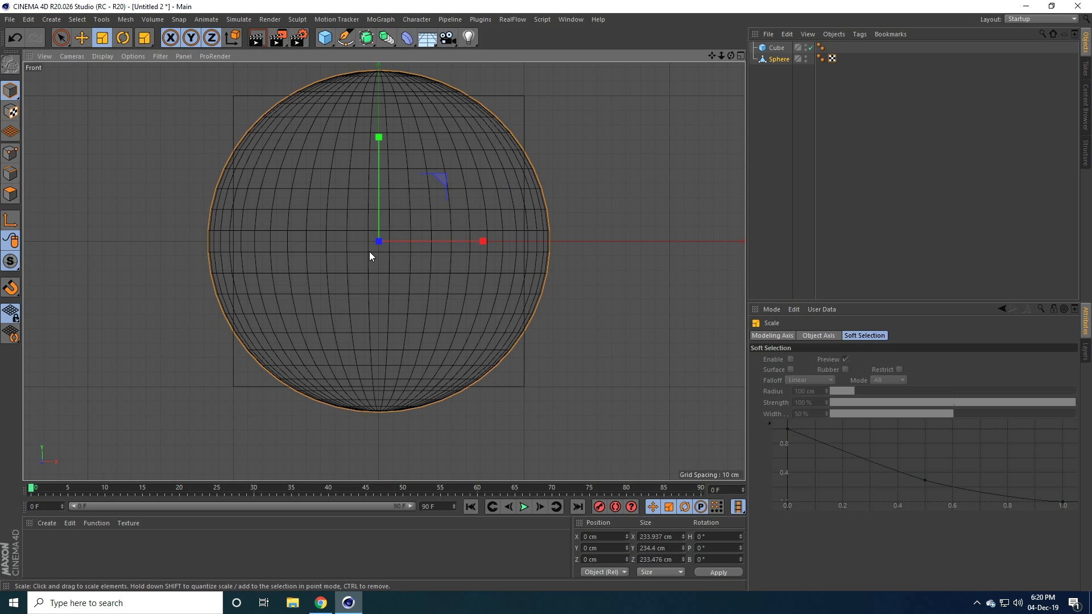
pyautogui.click(82, 37)
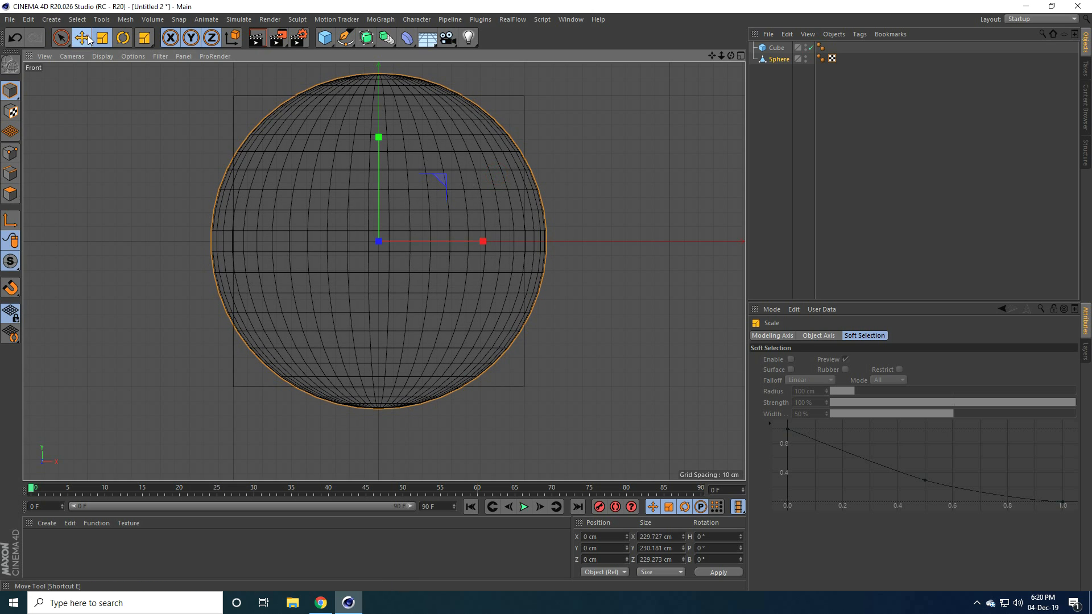
pyautogui.click(81, 38)
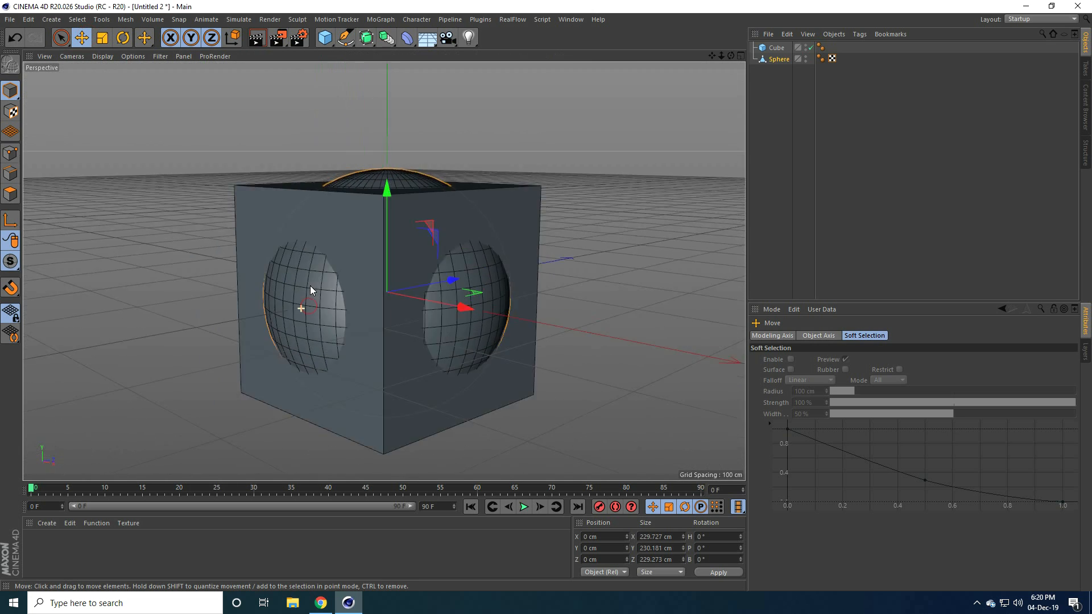
pyautogui.click(102, 38)
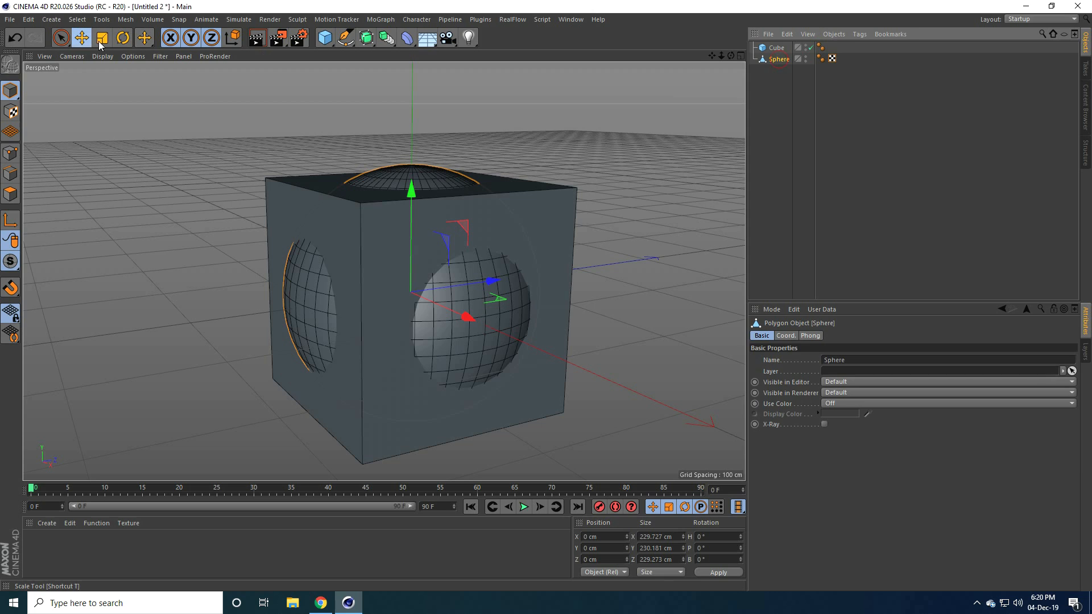
pyautogui.click(102, 38)
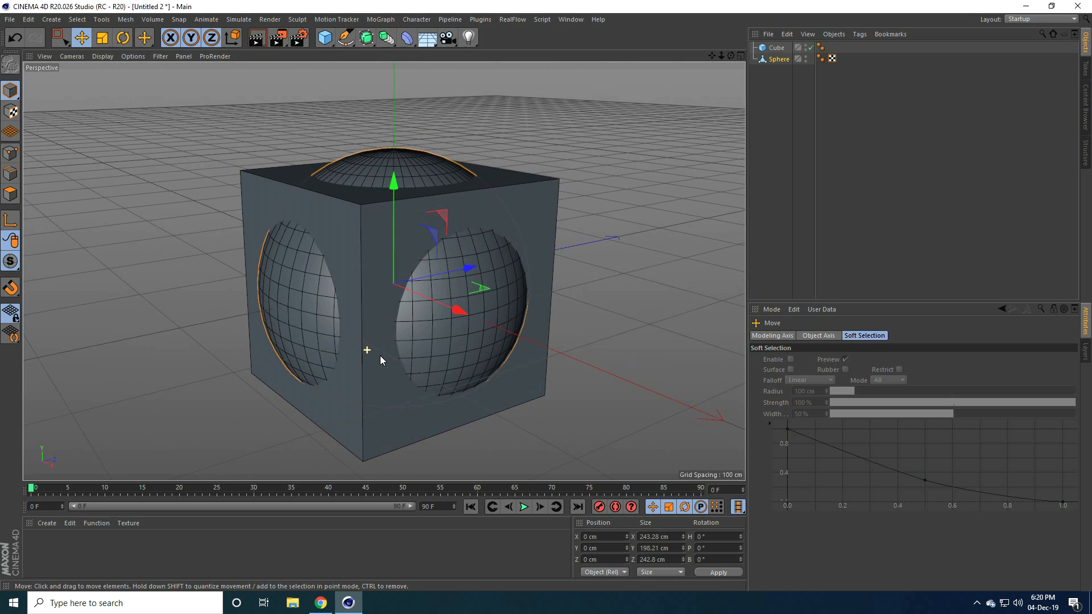
# Nest Cube and Sphere under a Boole generator, then connect them into Boole.1
pyautogui.click(385, 37)
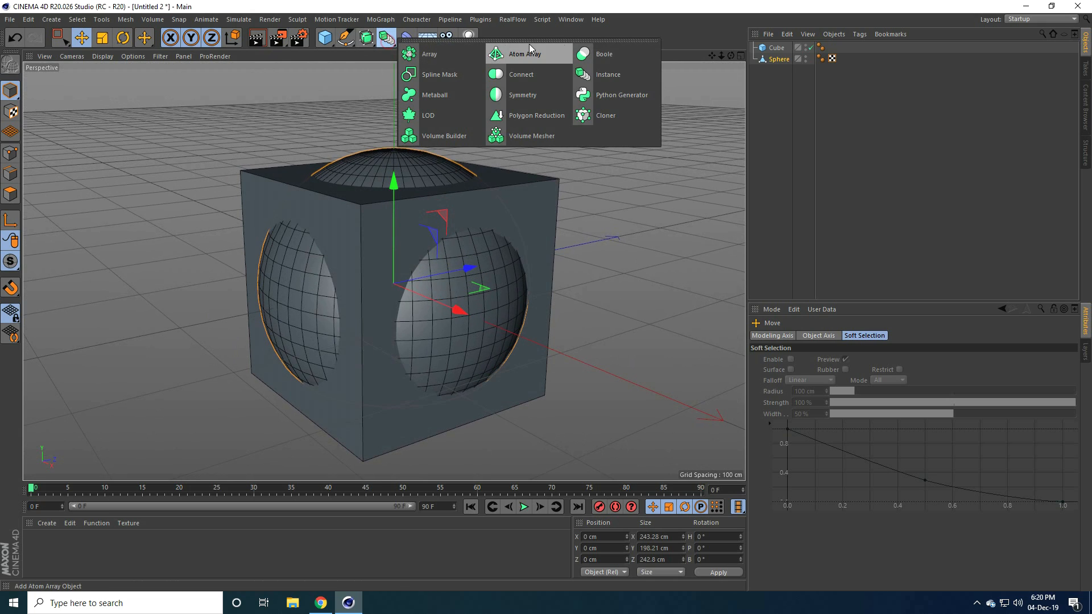
pyautogui.click(603, 53)
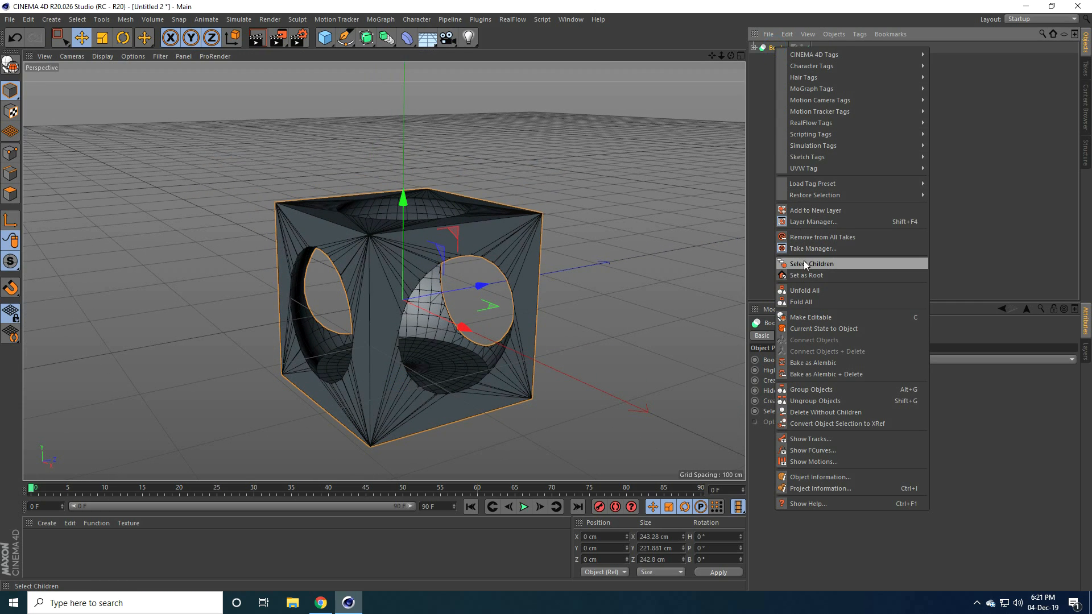
pyautogui.click(812, 264)
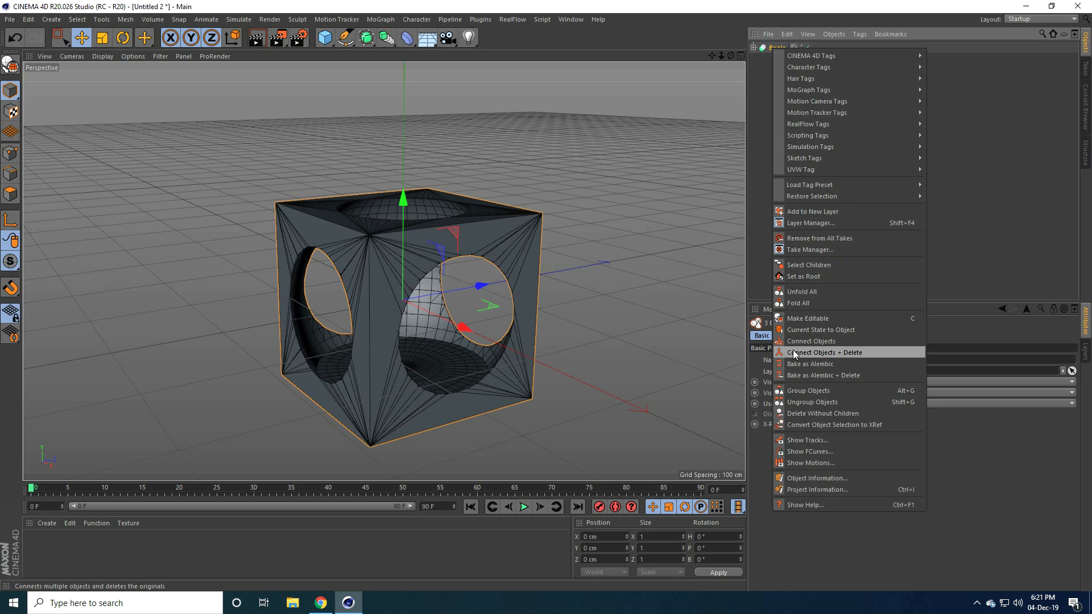
pyautogui.click(826, 352)
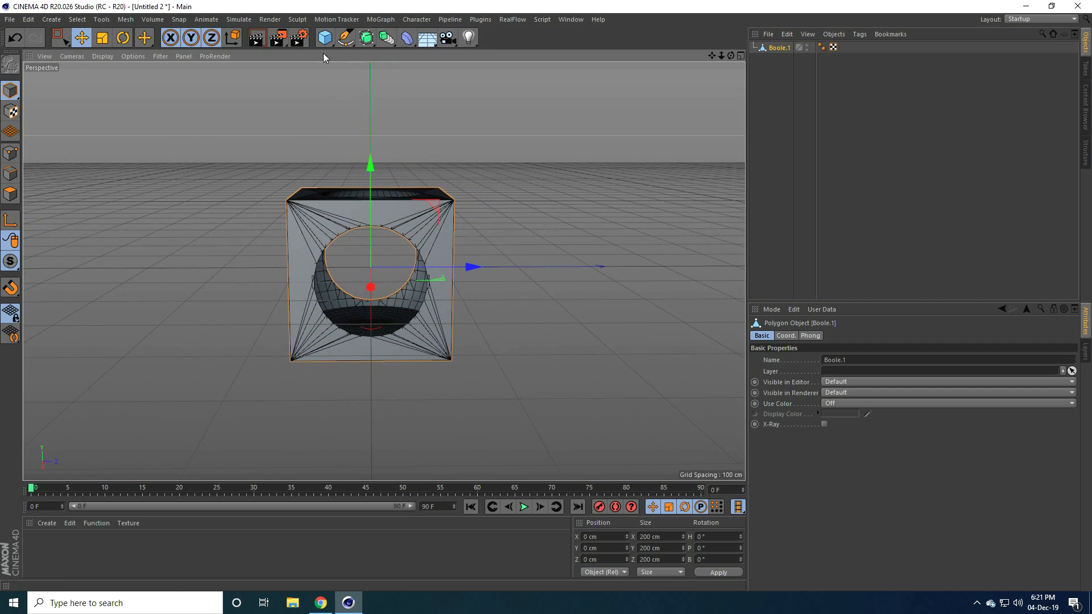
# Add a 300 cm, 100-segment sphere and lower it to about -94 cm
pyautogui.click(323, 38)
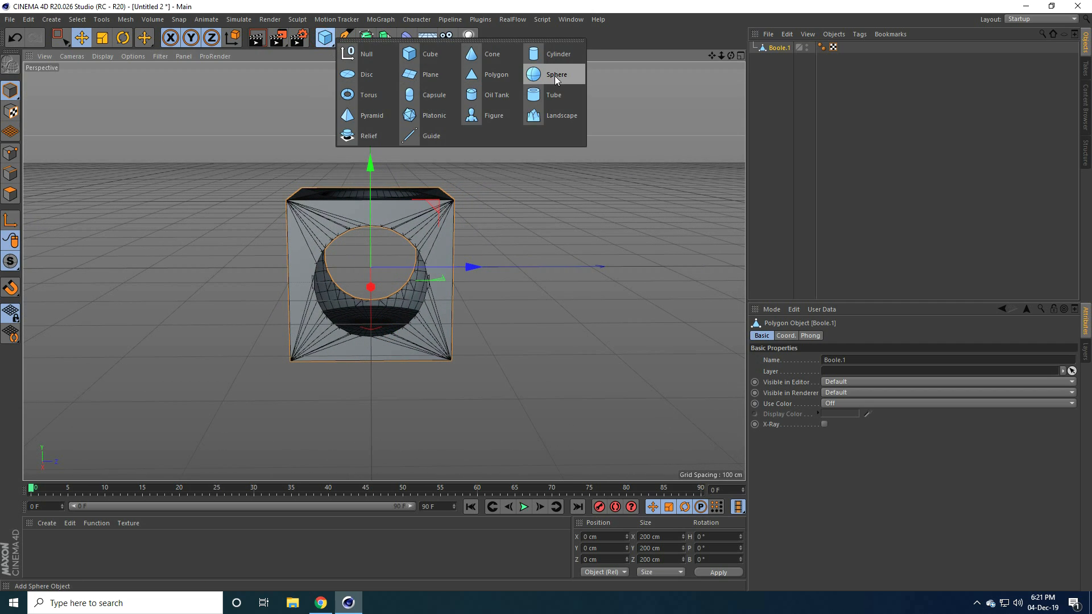
pyautogui.click(556, 74)
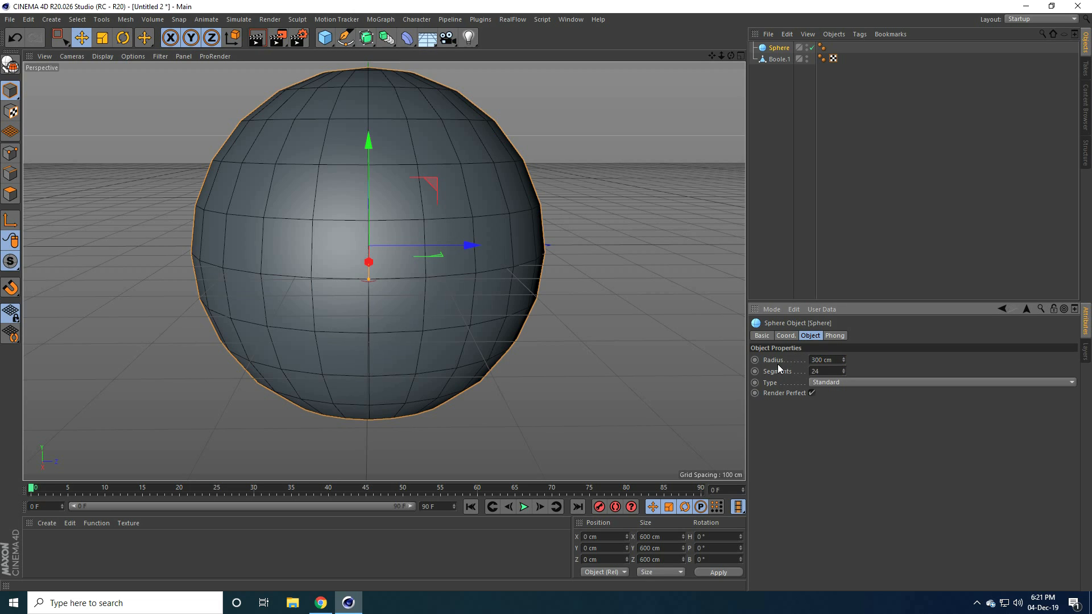
pyautogui.tripleClick(821, 360)
pyautogui.write('100')
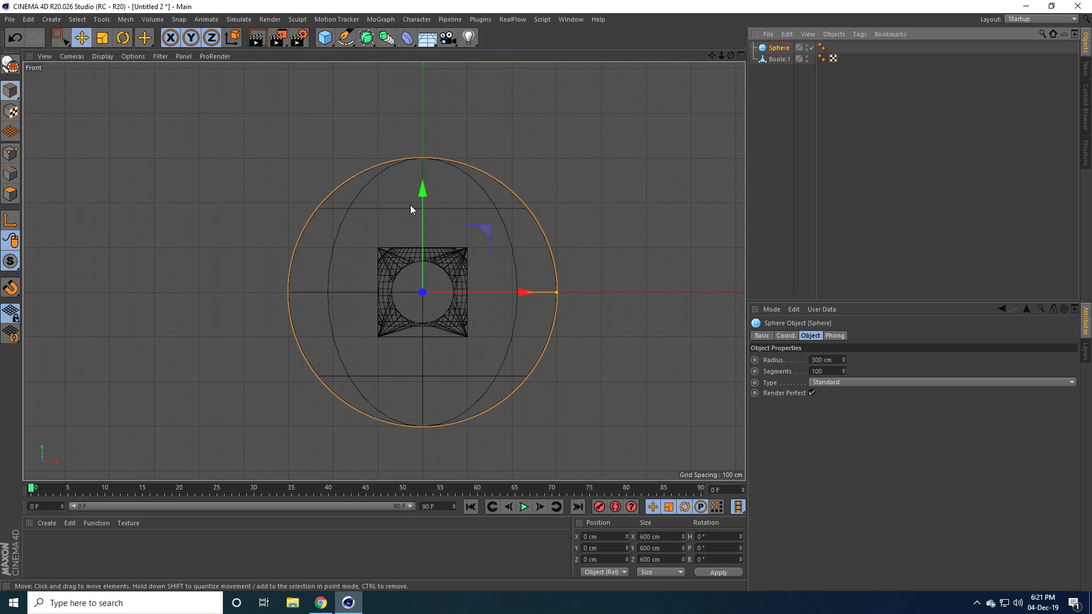
pyautogui.moveTo(422, 192); pyautogui.dragTo(422, 229)
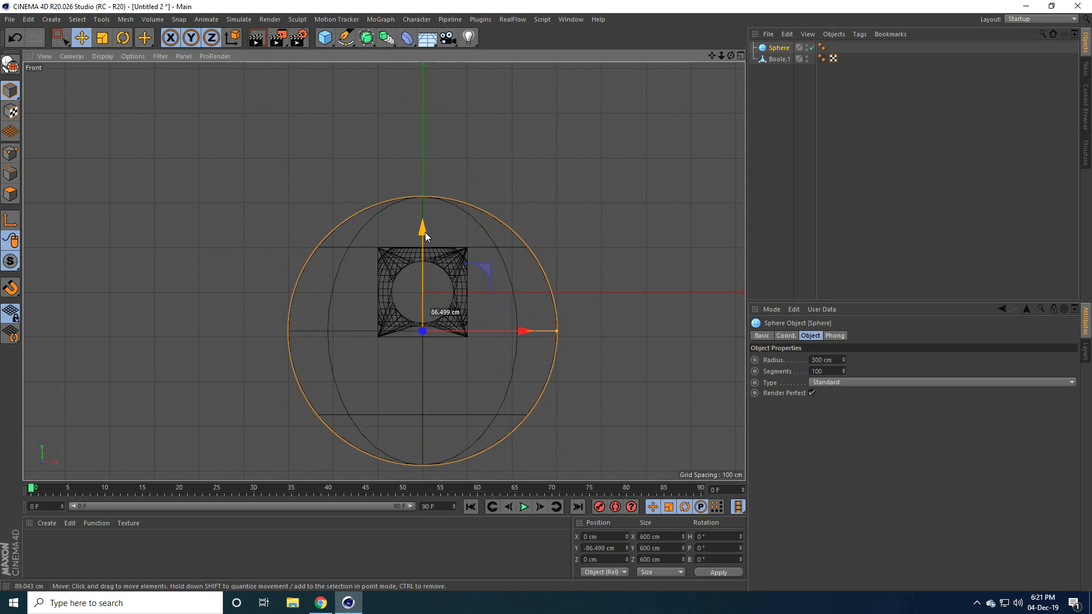
pyautogui.click(720, 56)
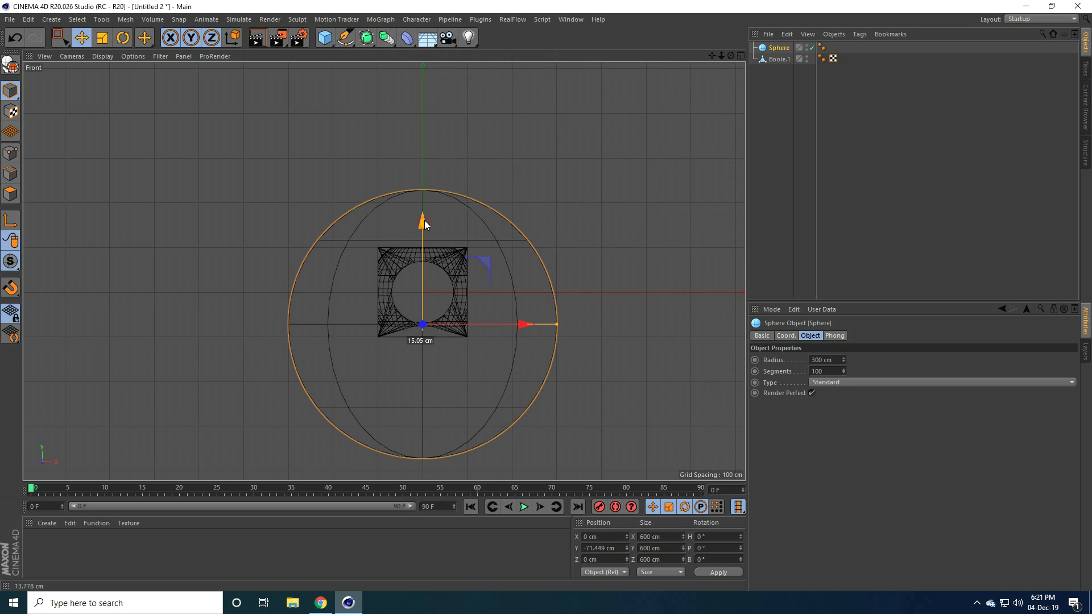
pyautogui.moveTo(423, 217); pyautogui.dragTo(422, 230)
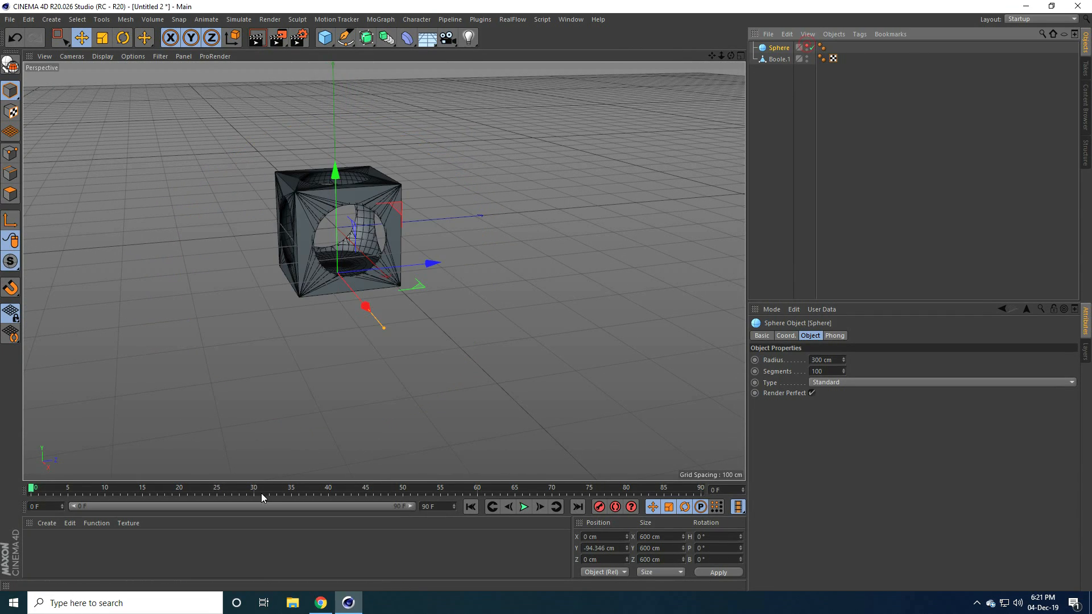
pyautogui.moveTo(264, 399)
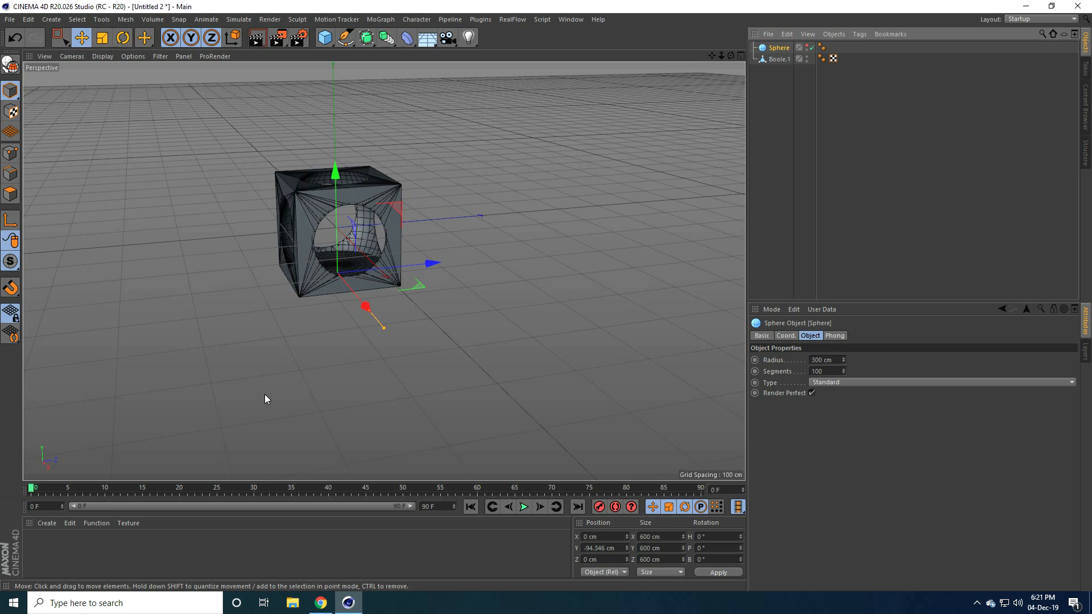
pyautogui.moveTo(630, 68)
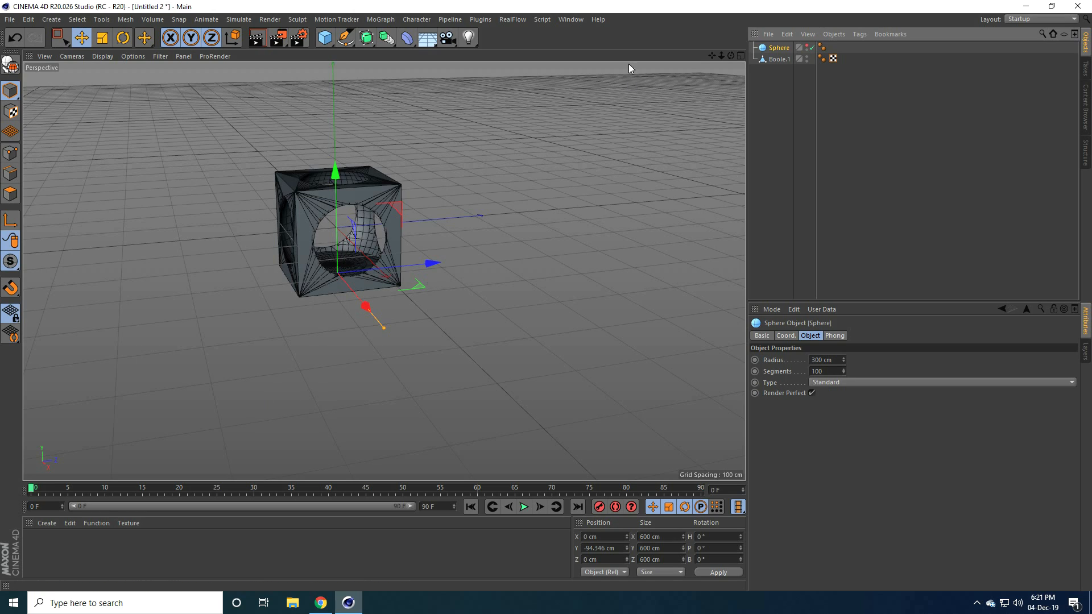
# Add a RealFlow Scene and a Circle emitter above the cube
pyautogui.click(512, 19)
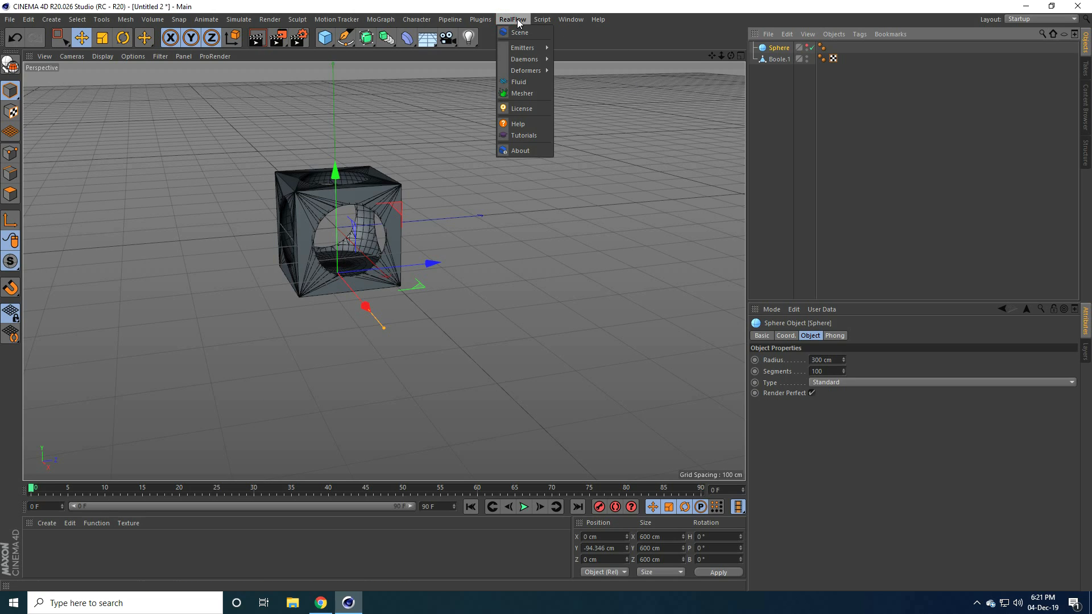
pyautogui.click(520, 32)
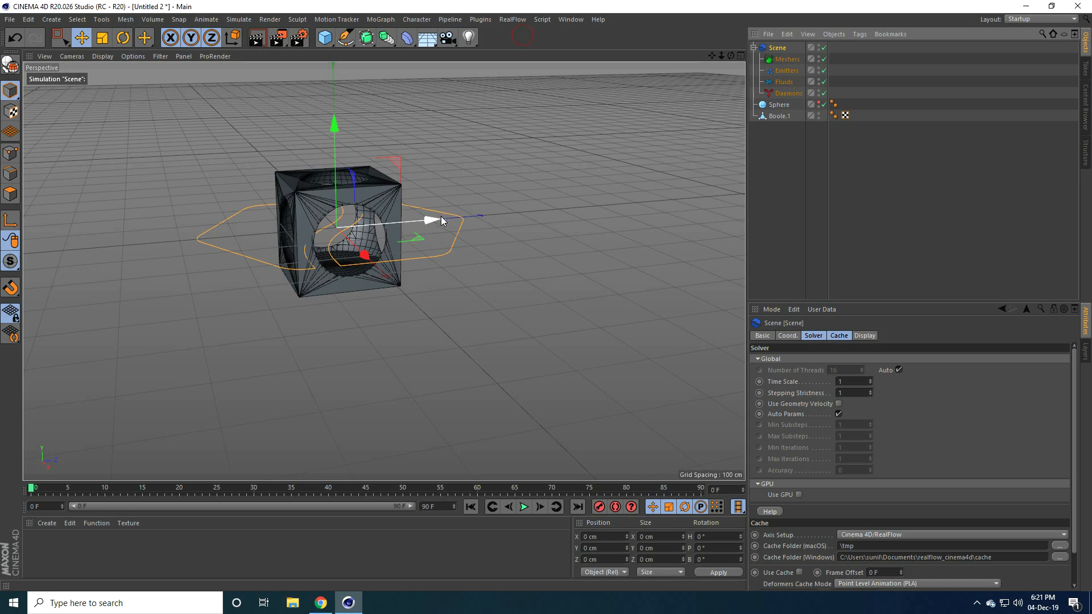
pyautogui.click(513, 19)
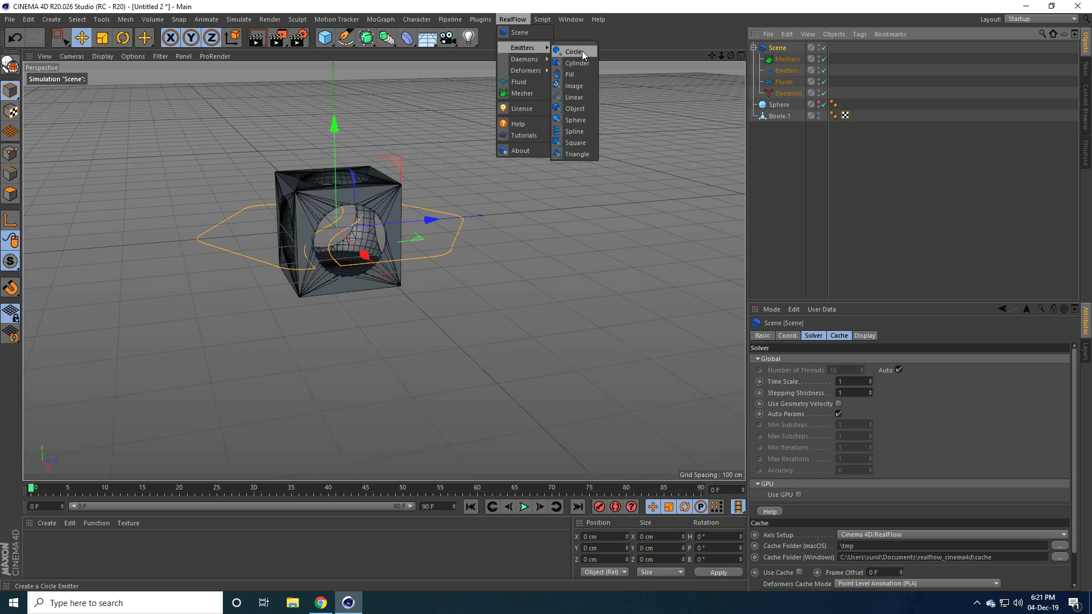
pyautogui.click(574, 51)
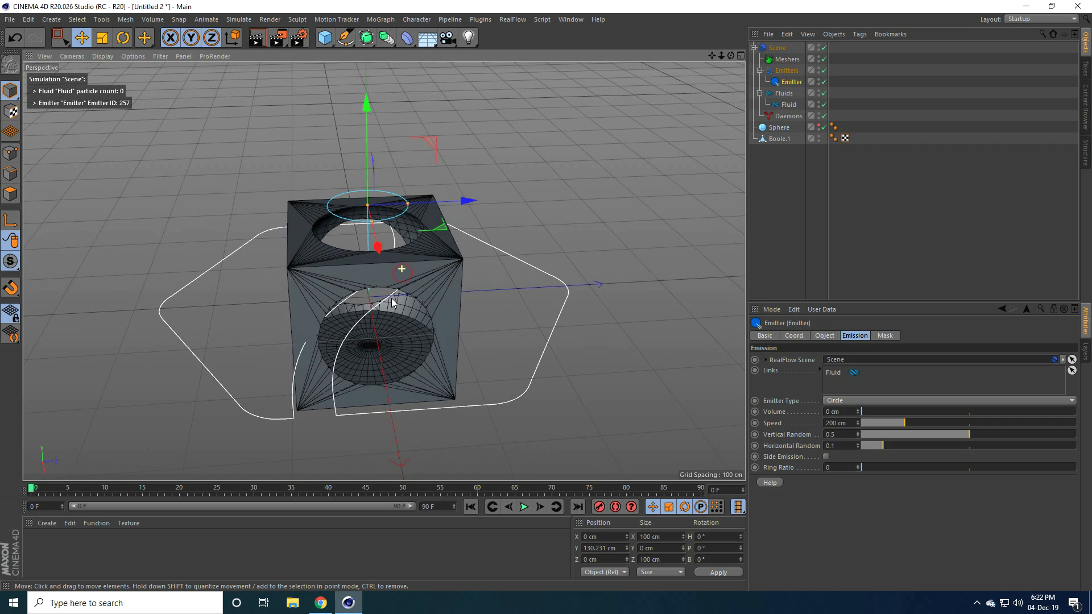
# Play the simulation to watch particles pour into the holed cube, then stop
pyautogui.click(523, 506)
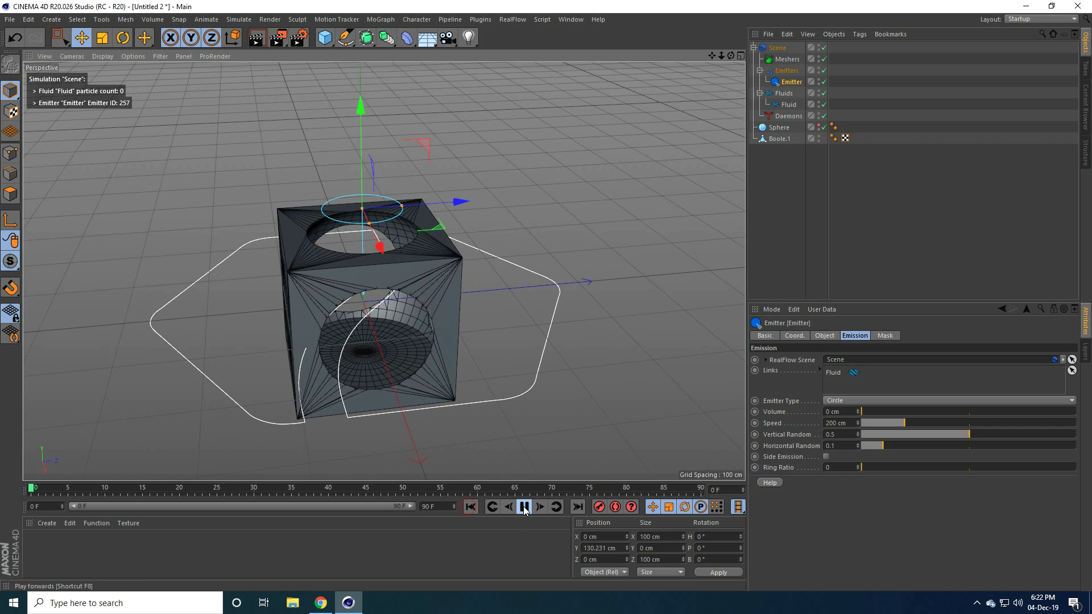
pyautogui.click(524, 506)
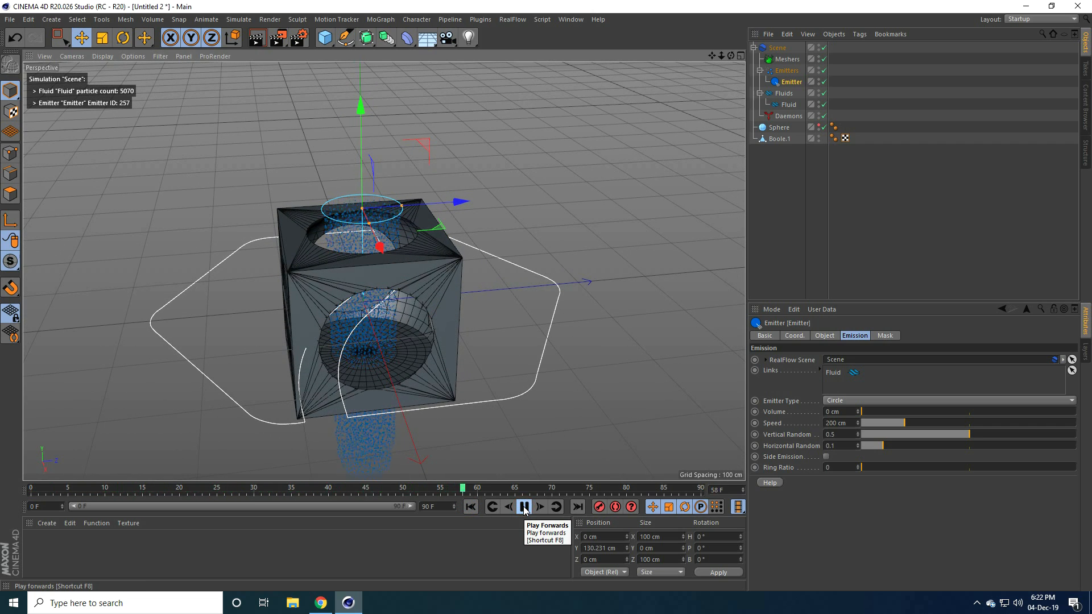
pyautogui.click(524, 507)
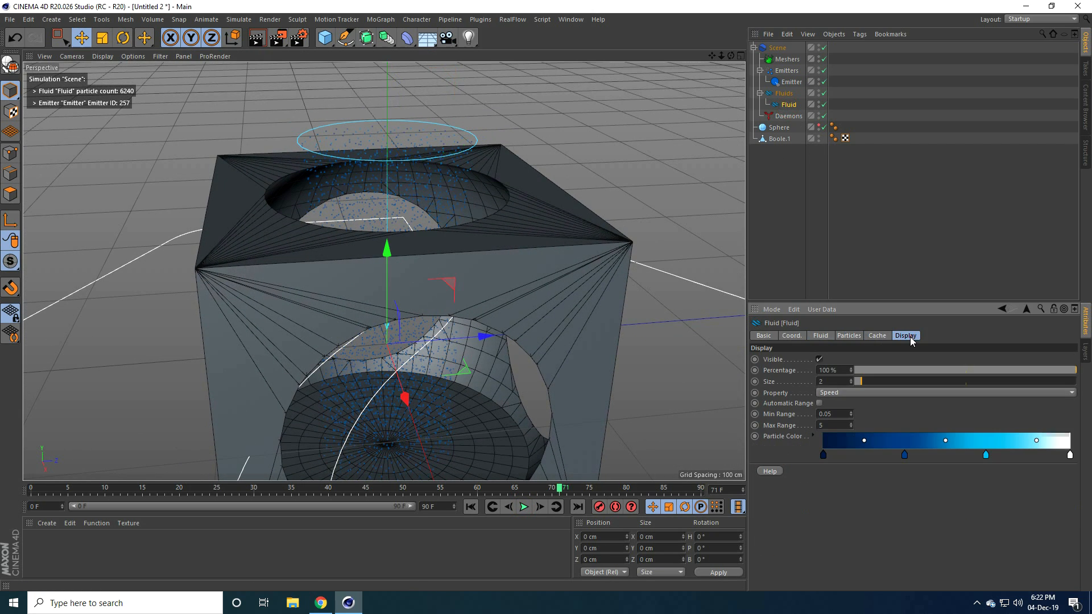
# Set fluid particle display size to 3, replay the pour, and rewind to frame 0
pyautogui.click(850, 381)
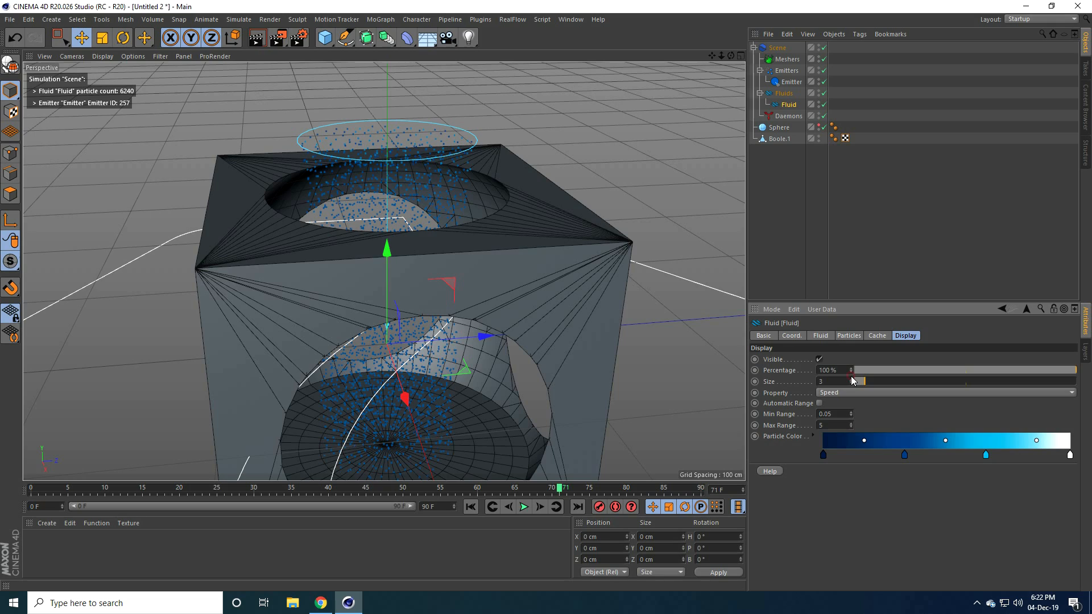
pyautogui.click(820, 335)
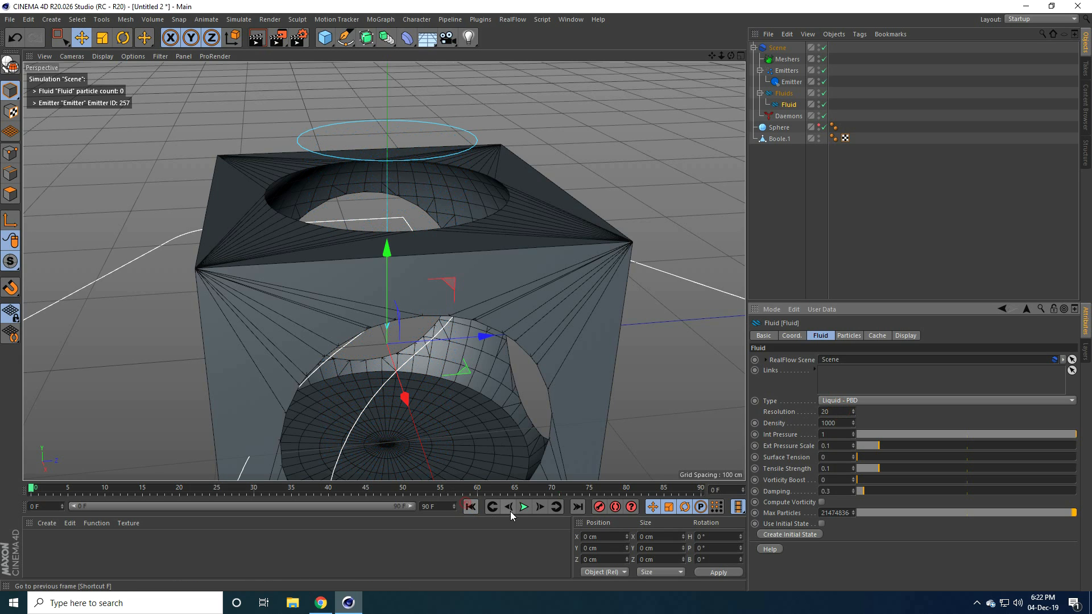
pyautogui.click(524, 506)
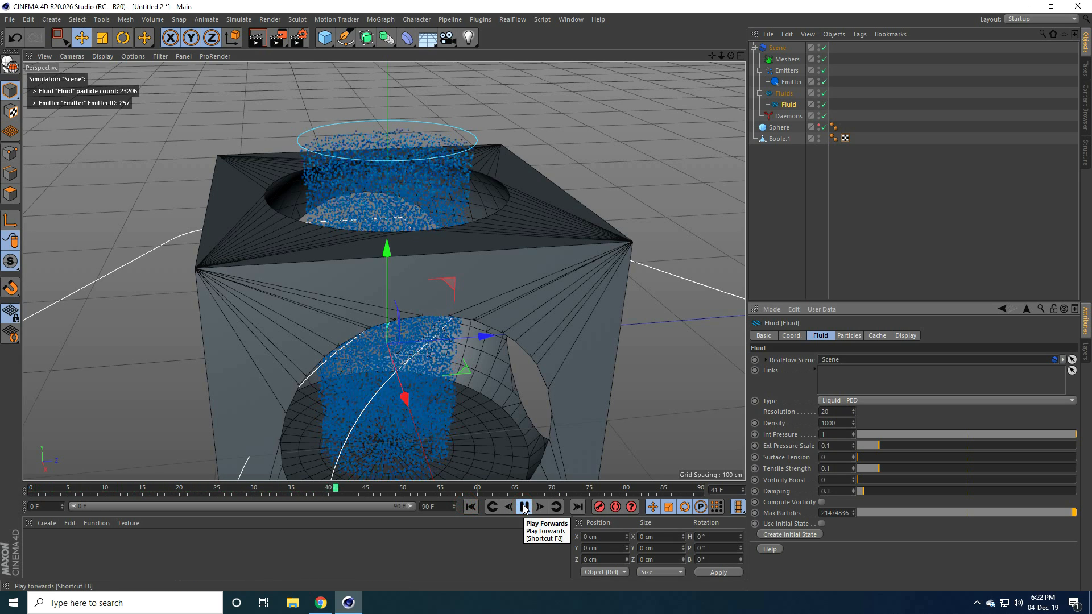
pyautogui.click(524, 506)
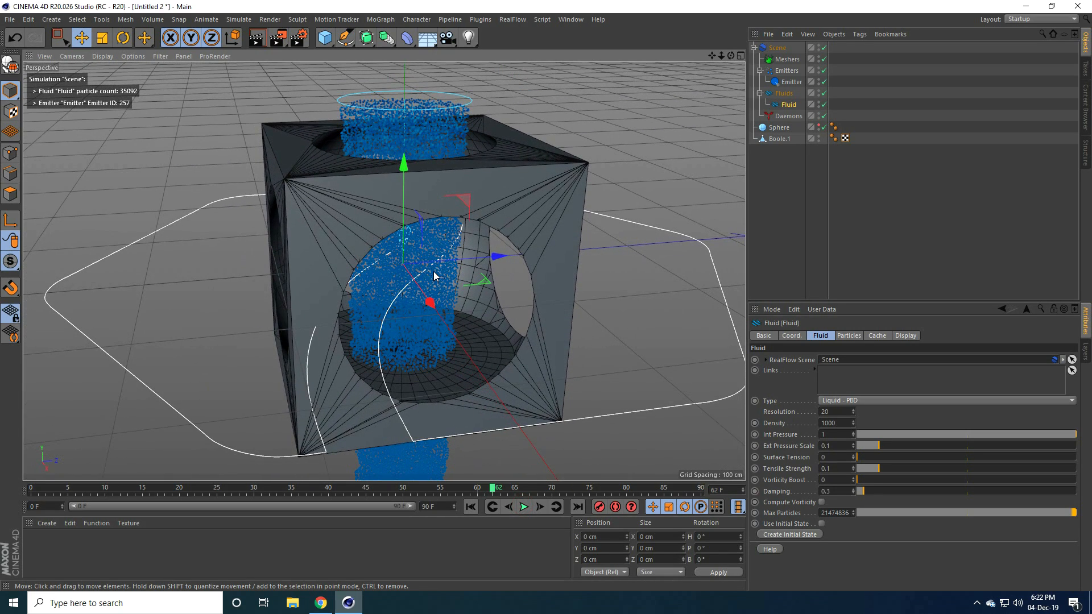
pyautogui.click(469, 506)
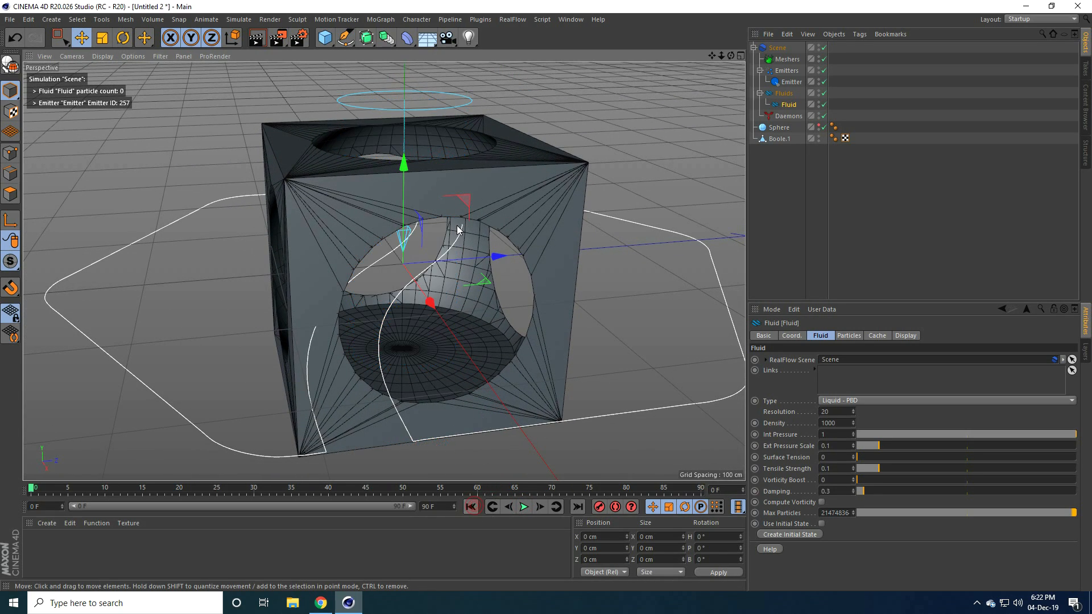
pyautogui.moveTo(707, 264)
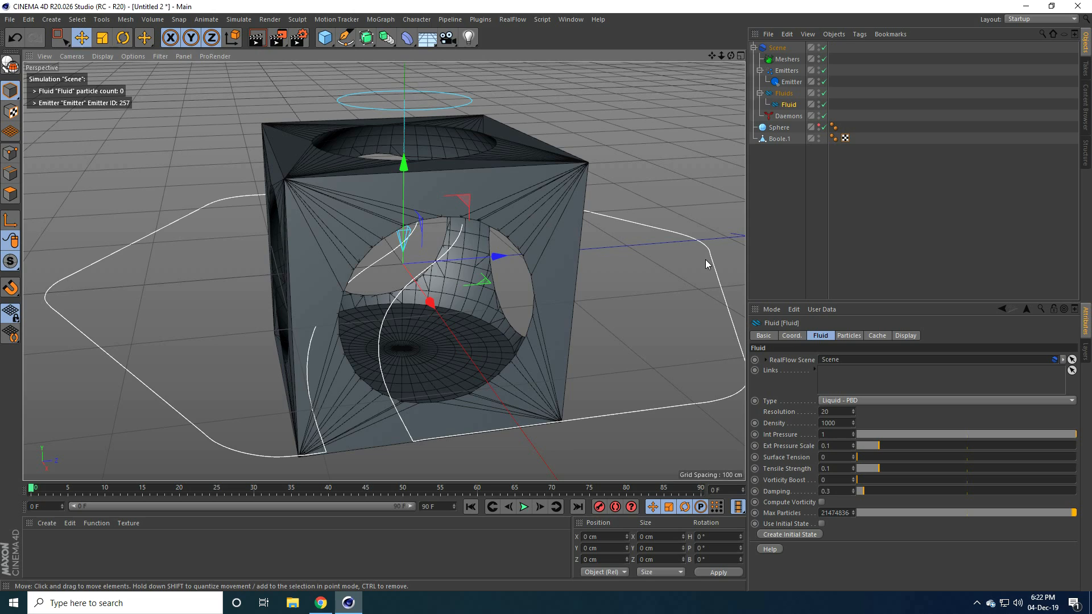
pyautogui.click(779, 139)
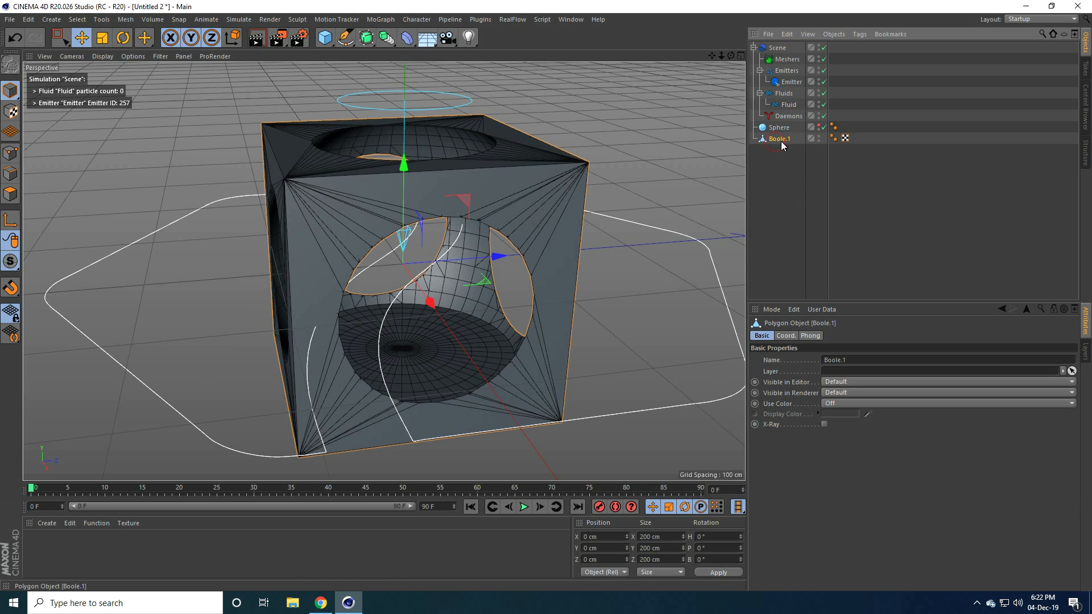
# Add a RealFlow Collider tag to Boole.1 and play the collision
pyautogui.rightClick(778, 139)
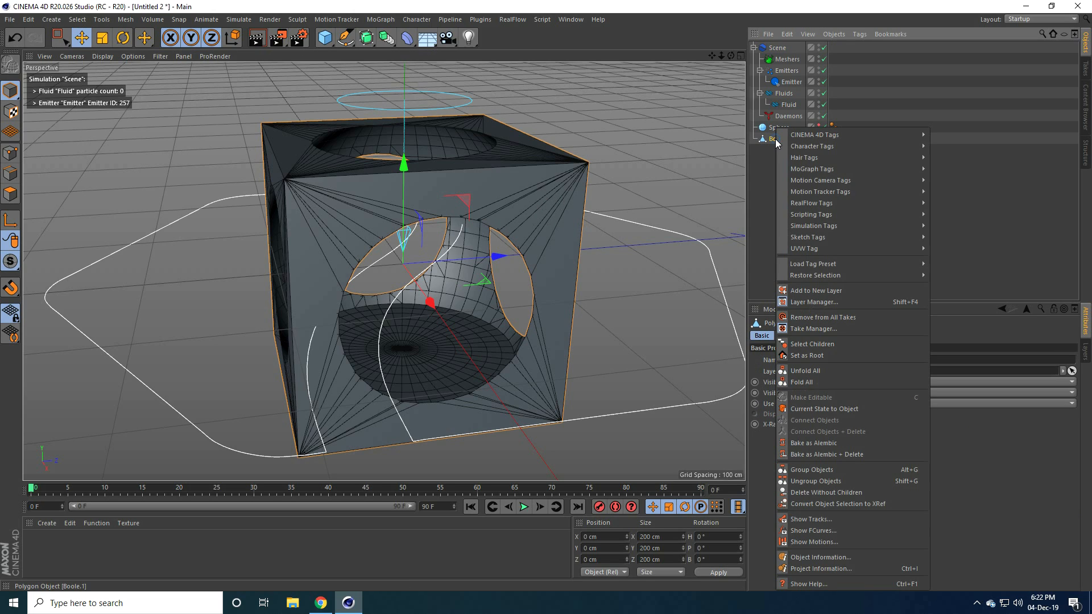
pyautogui.moveTo(812, 202)
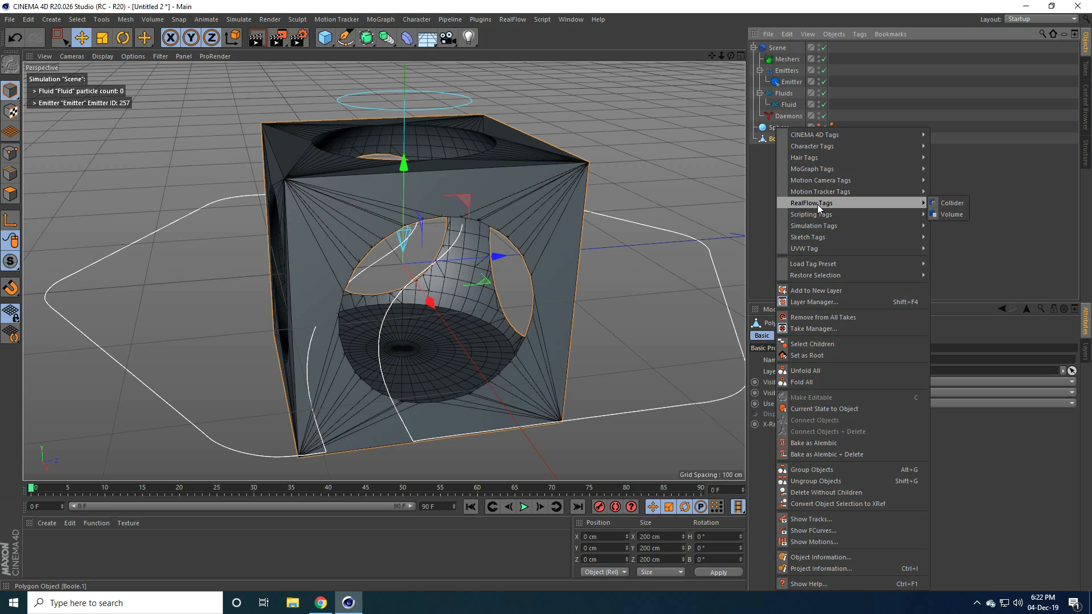
pyautogui.click(951, 202)
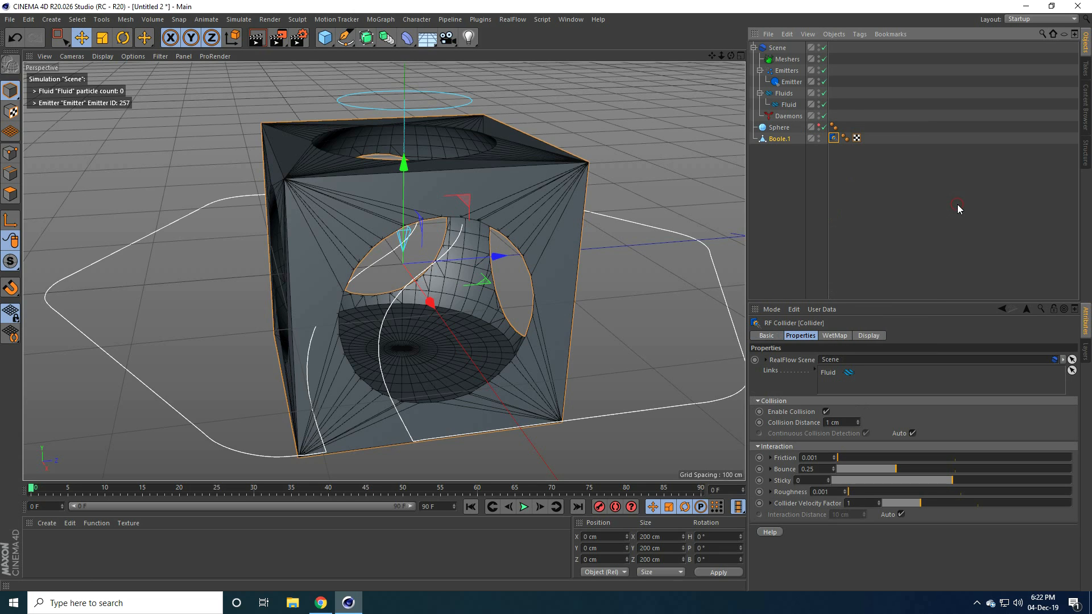
pyautogui.moveTo(524, 507)
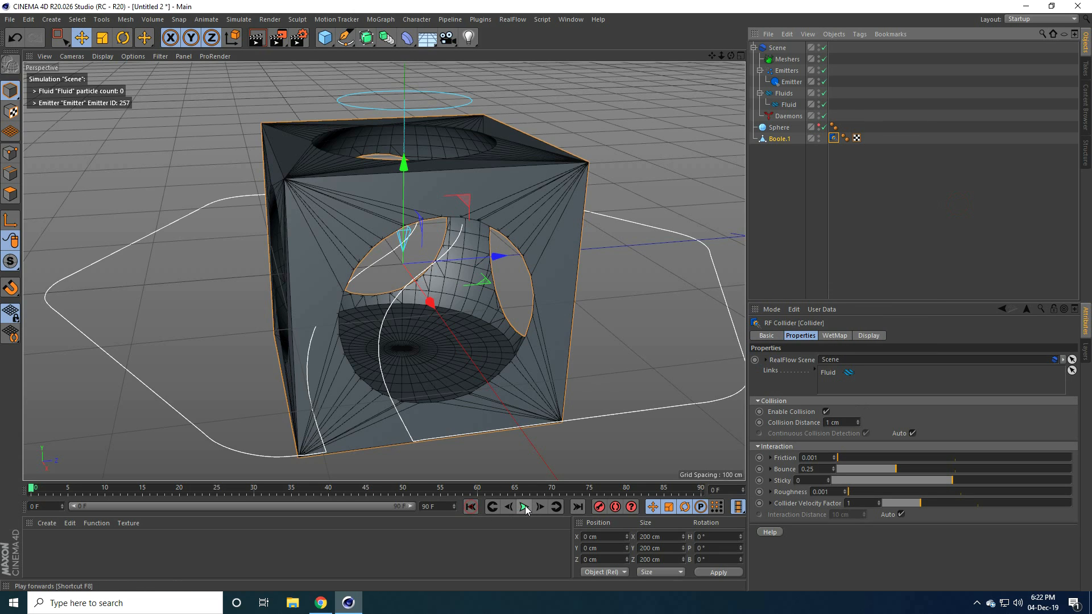
pyautogui.click(524, 506)
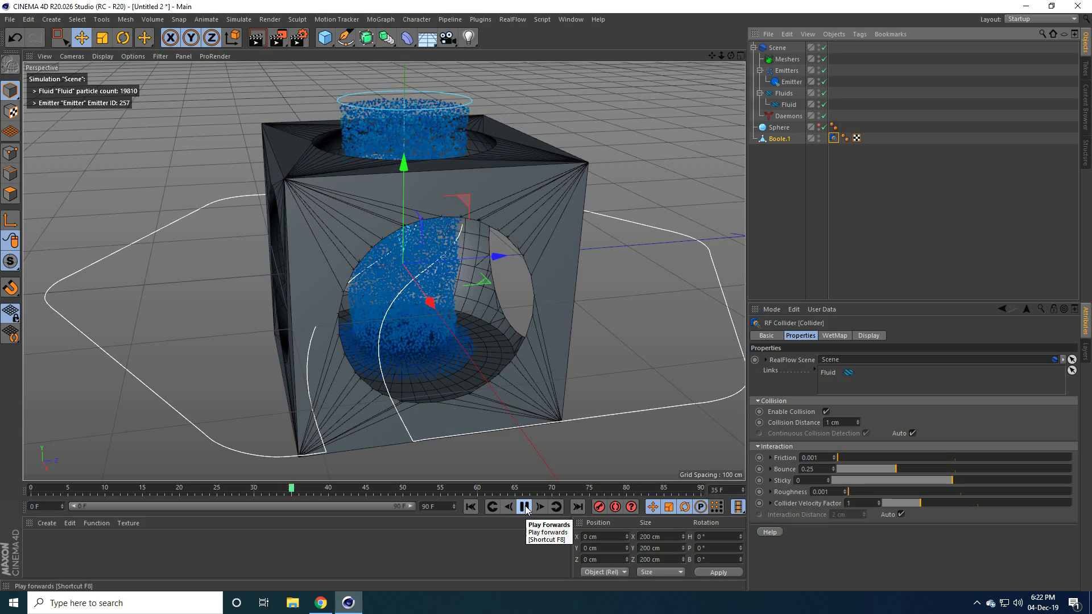
pyautogui.click(524, 506)
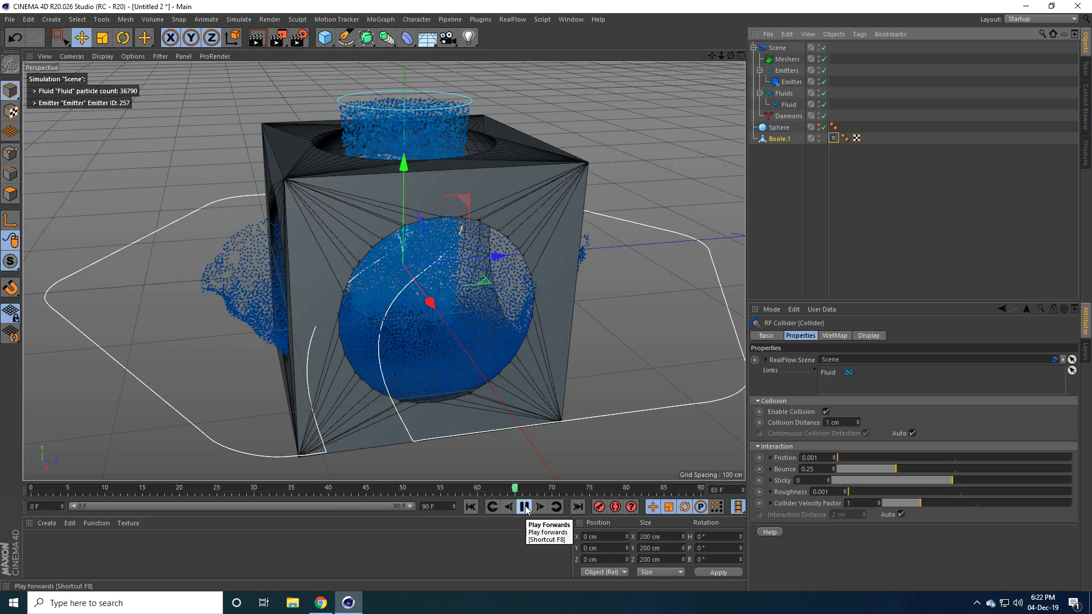
pyautogui.click(524, 506)
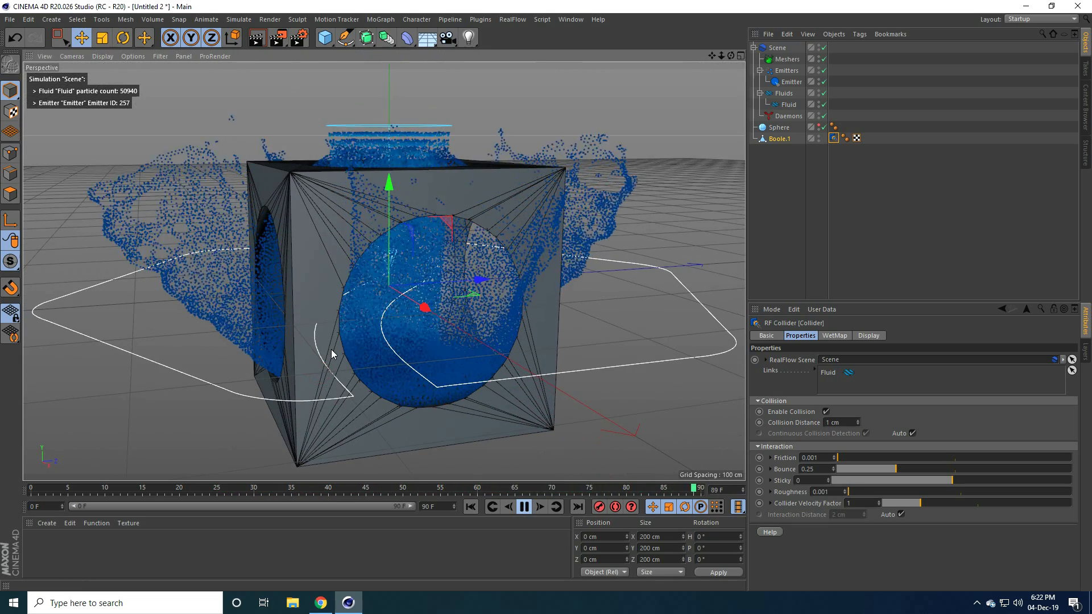
pyautogui.click(524, 506)
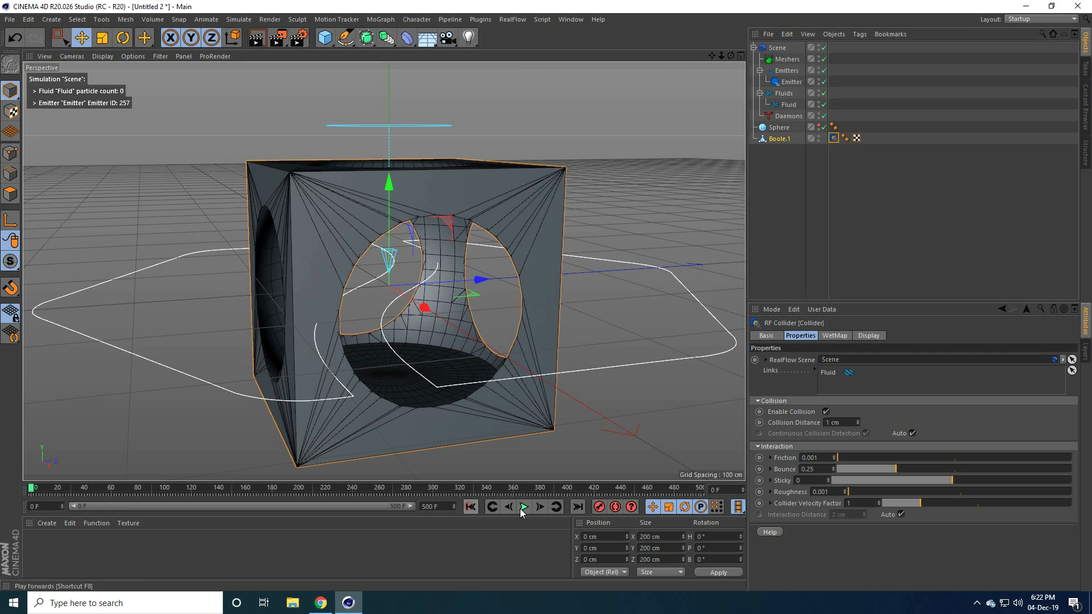
# Replay the 500-frame splash off the cube's walls and return to start
pyautogui.click(524, 506)
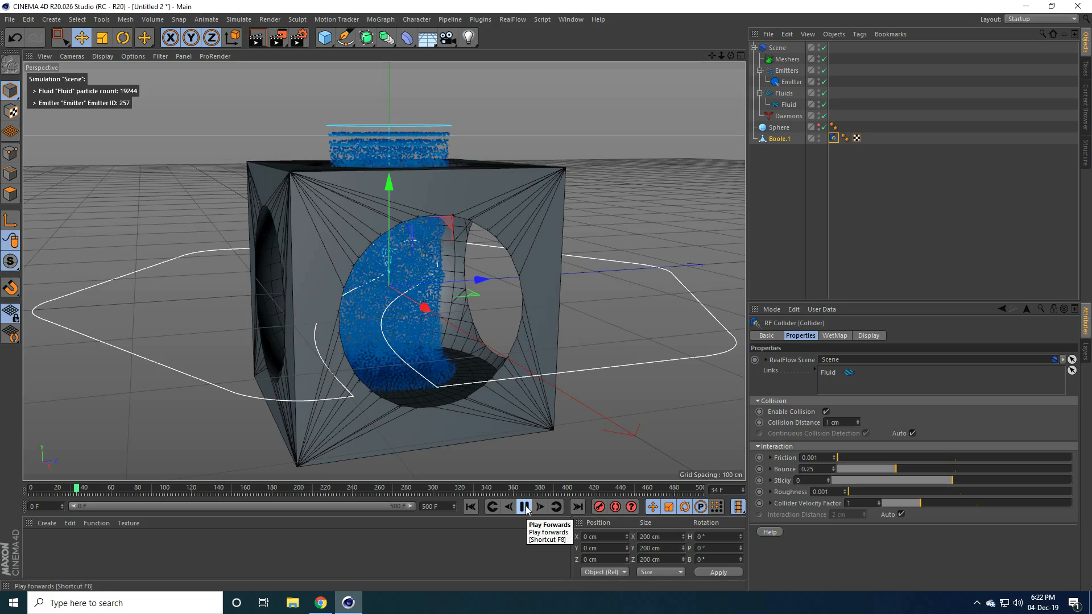
pyautogui.click(524, 506)
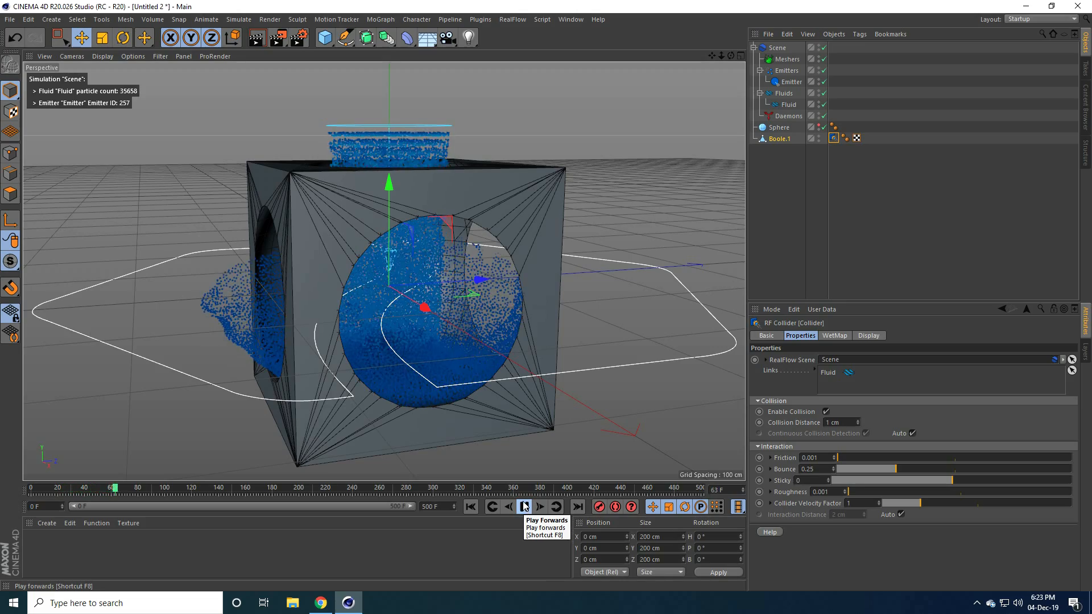
pyautogui.click(524, 506)
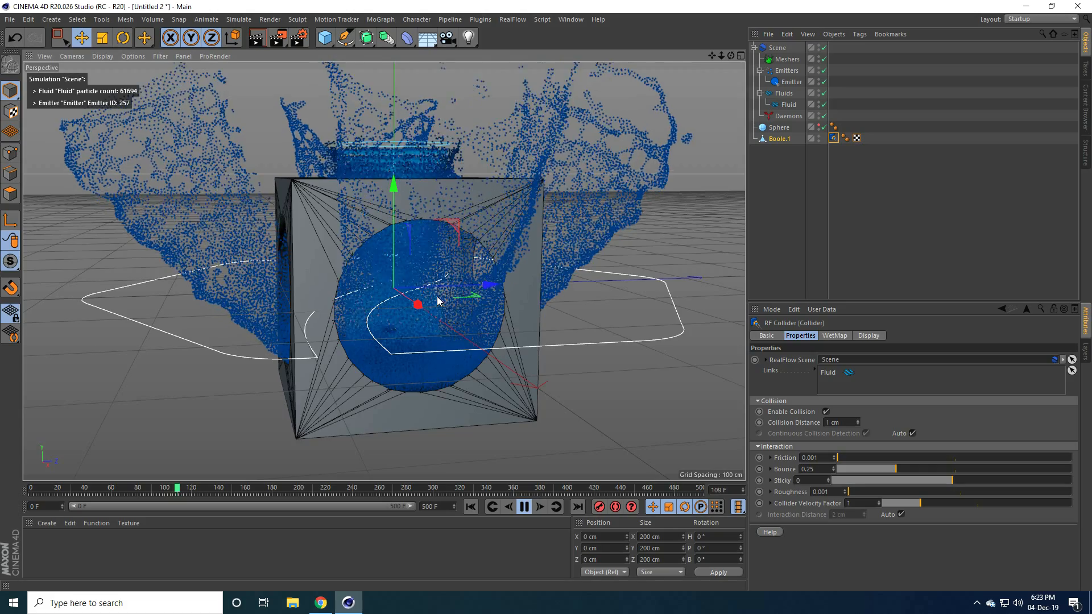
pyautogui.click(524, 506)
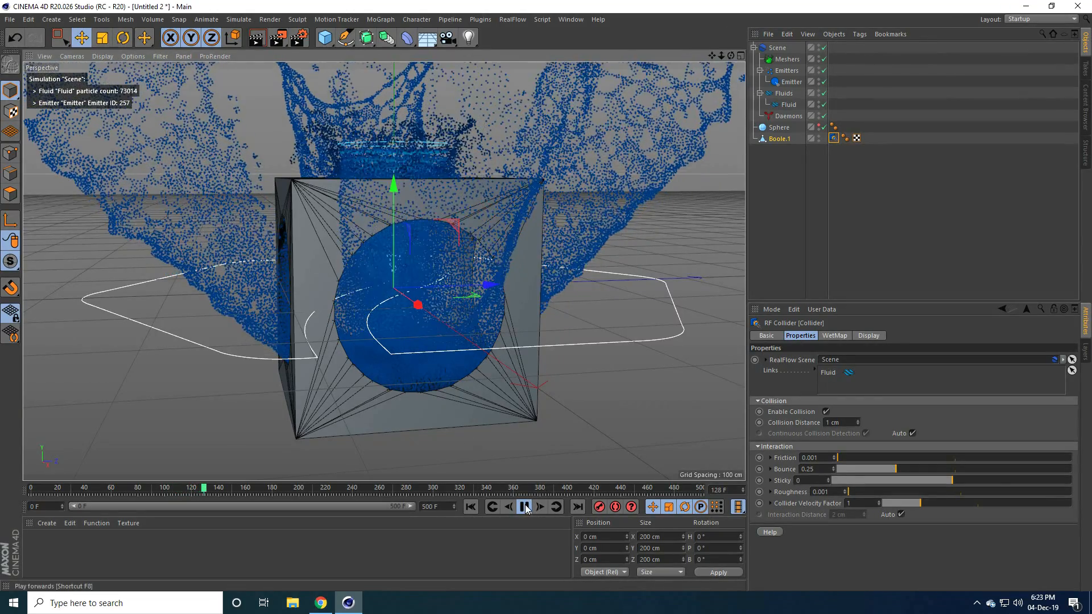
pyautogui.click(470, 506)
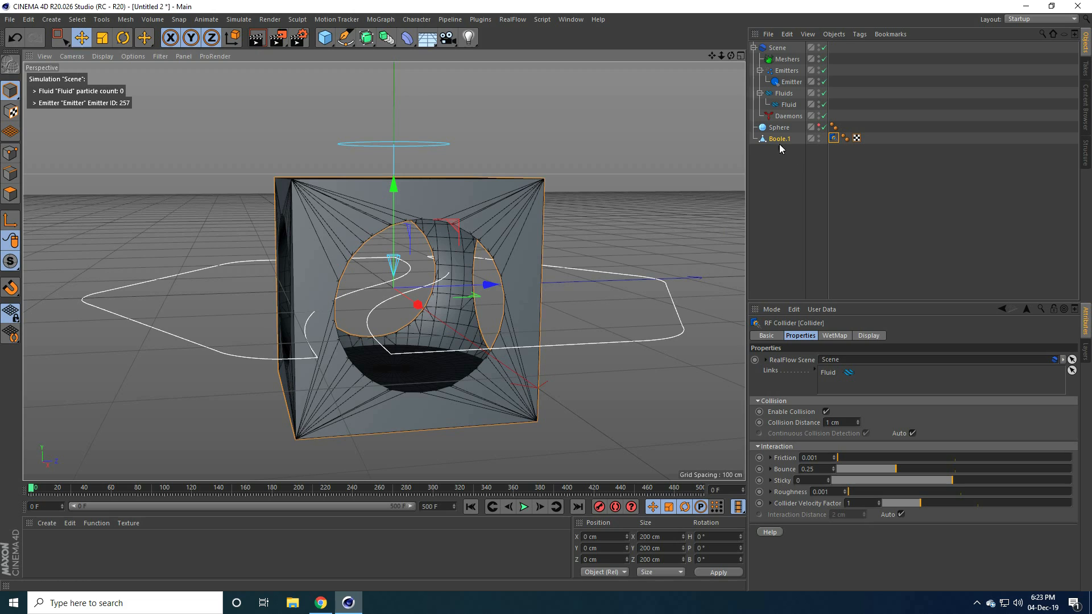
pyautogui.moveTo(826, 195)
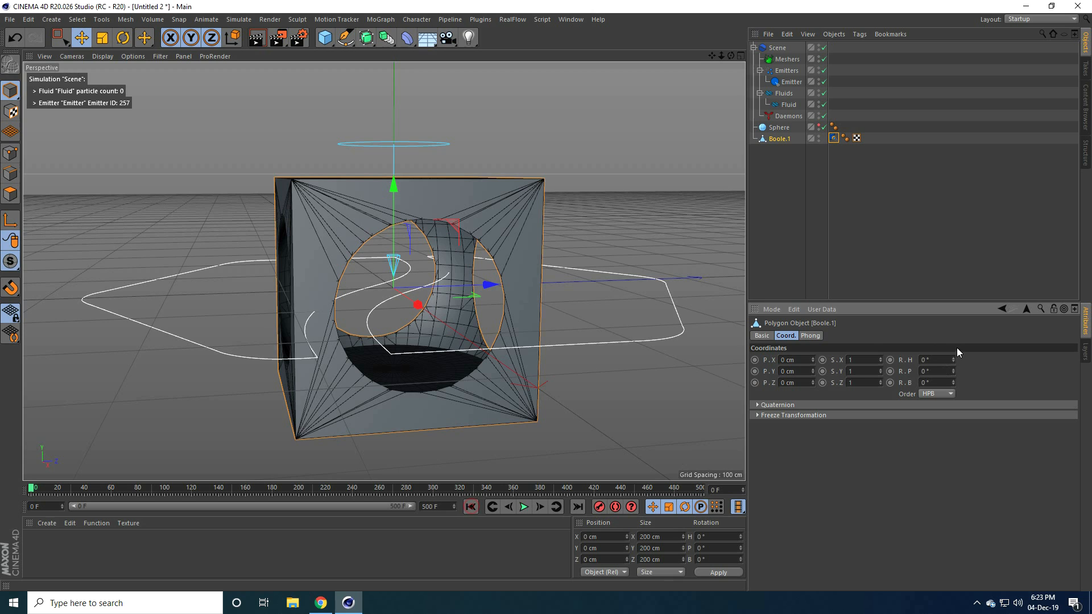
pyautogui.moveTo(955, 362)
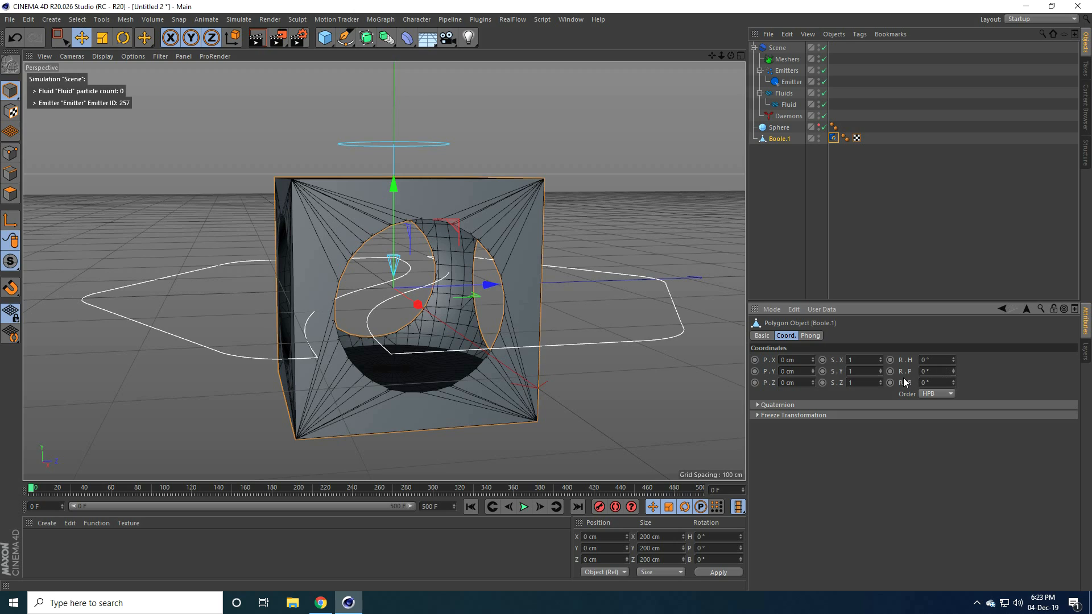
# Keyframe Boole.1's heading rotation at 1080° on the last frame
pyautogui.click(577, 506)
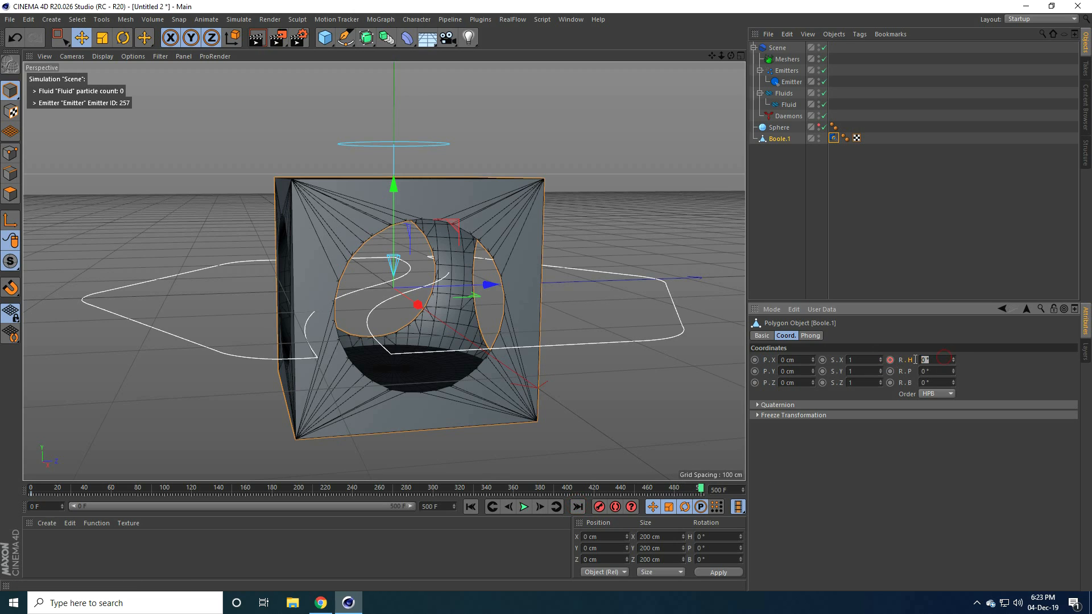
pyautogui.write('1000')
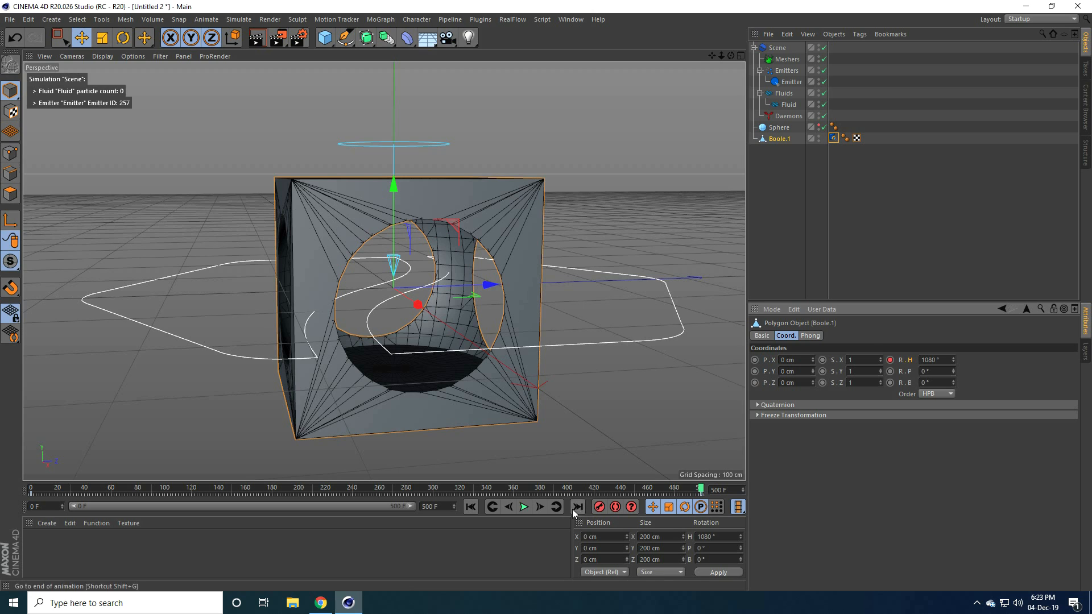
pyautogui.click(524, 507)
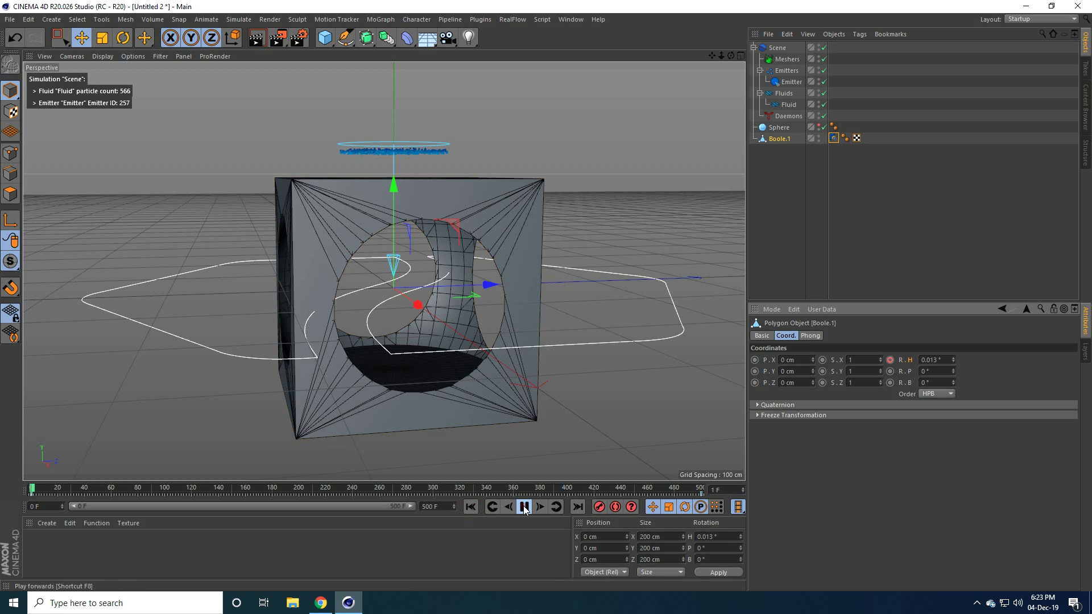
# Preview the spinning cube flinging fluid, then rewind to frame 0
pyautogui.click(524, 506)
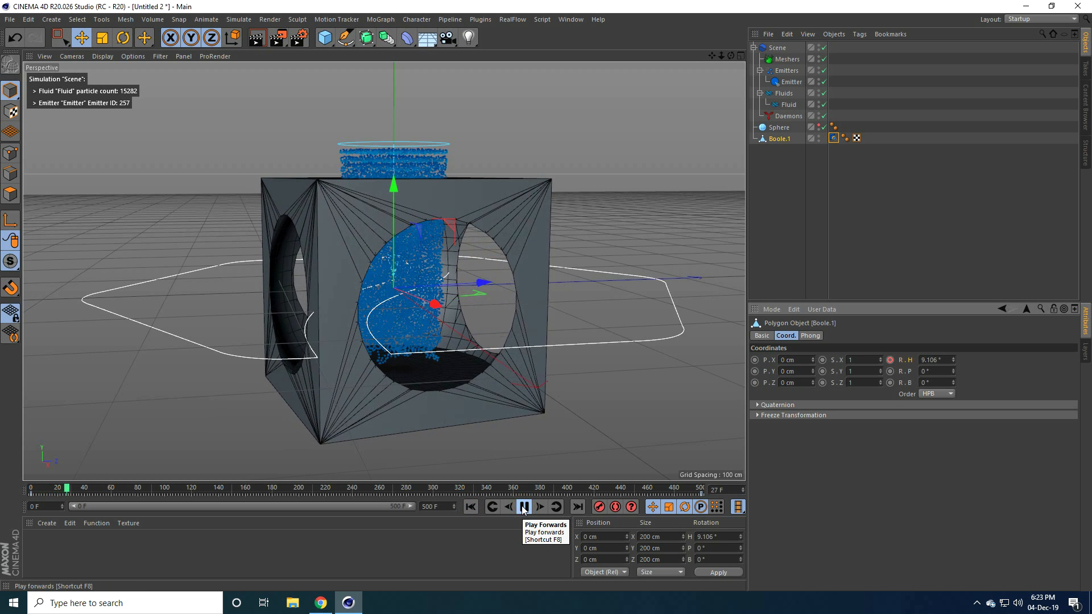
pyautogui.click(523, 506)
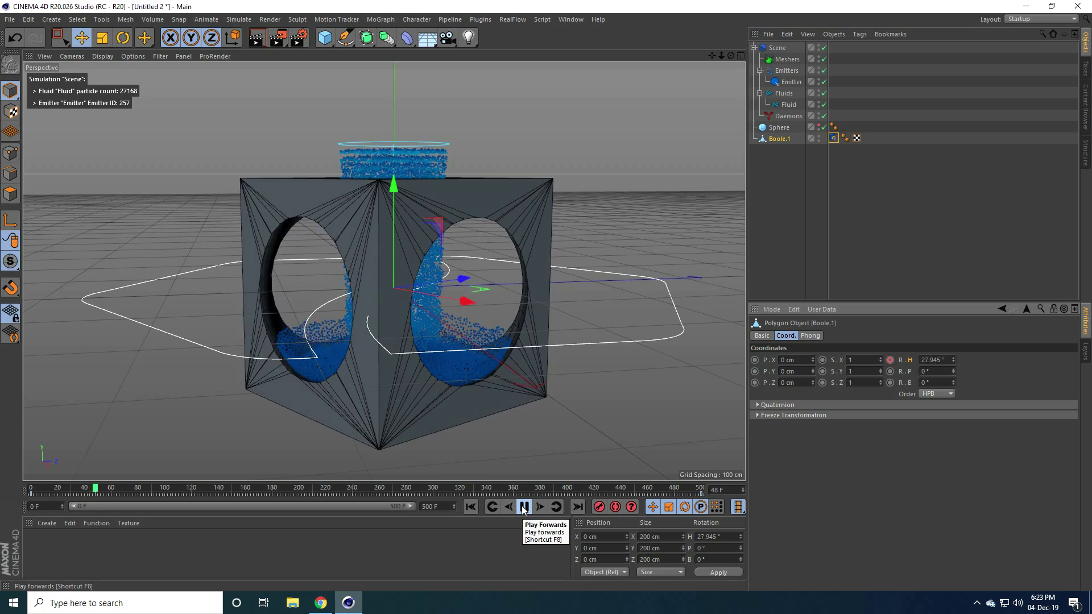
pyautogui.click(524, 506)
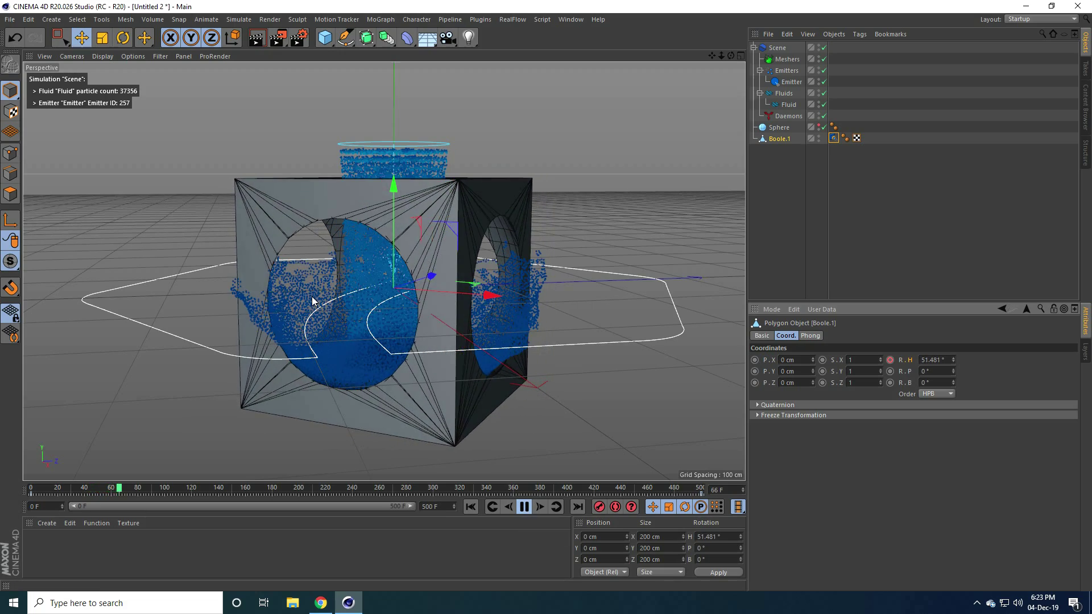
pyautogui.click(524, 506)
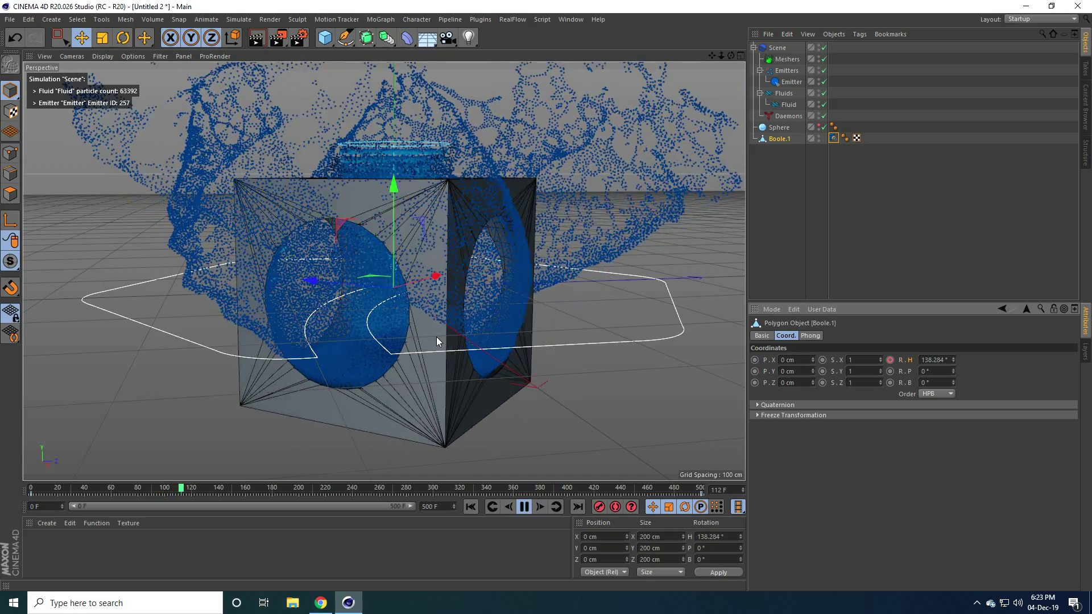
pyautogui.click(539, 506)
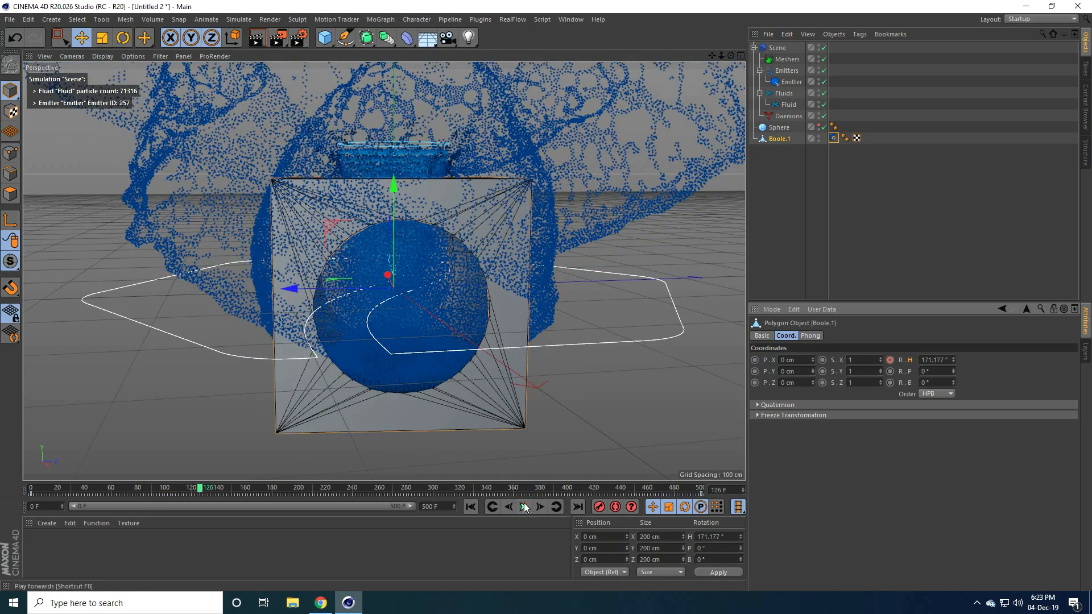
pyautogui.click(469, 507)
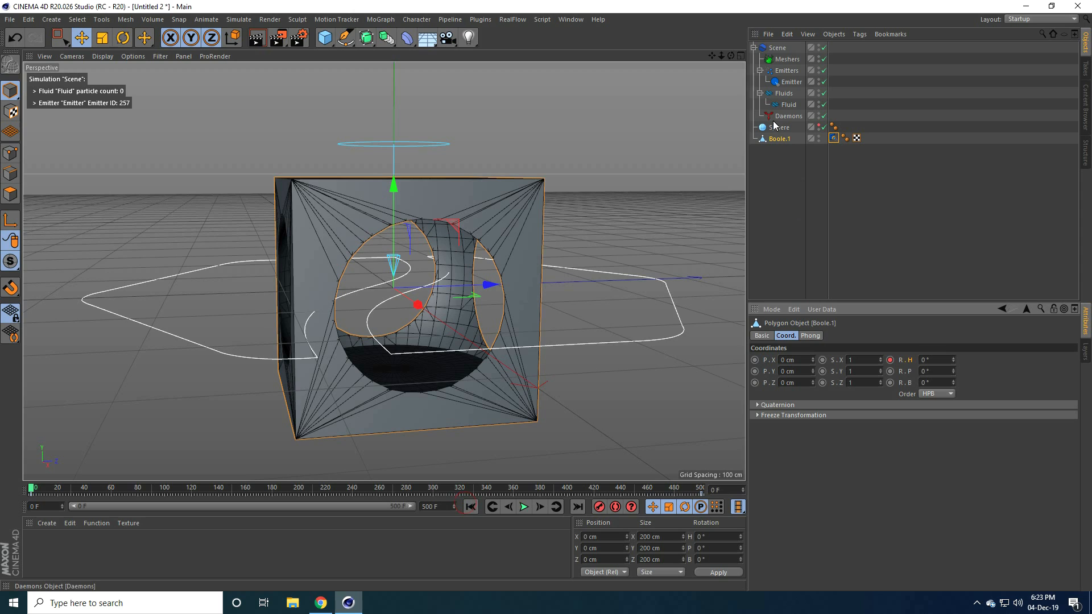
pyautogui.moveTo(773, 127)
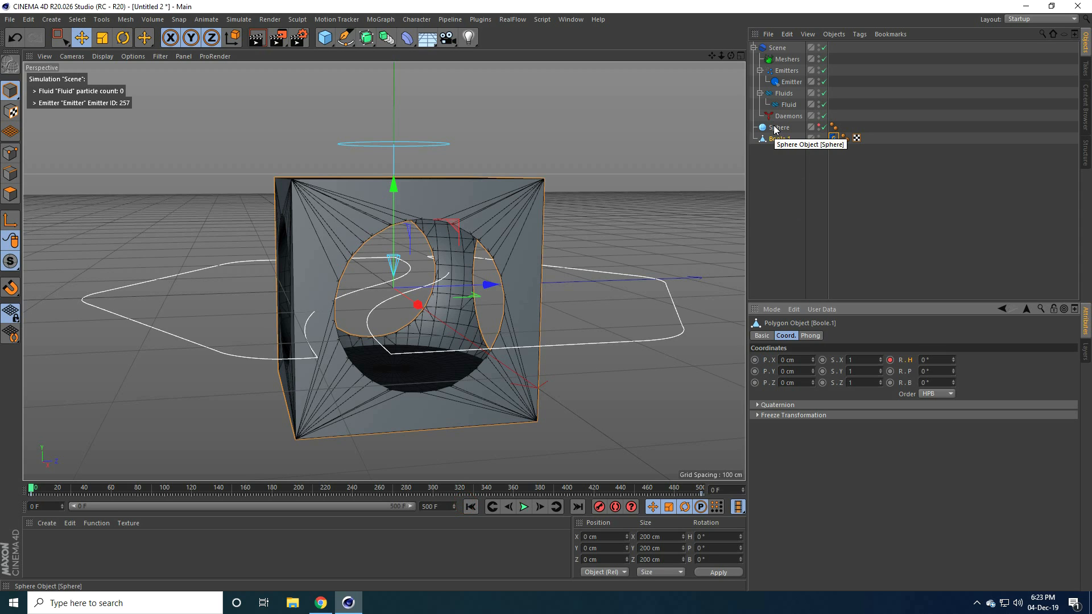
# Attach a RealFlow Collider tag to the Sphere
pyautogui.click(778, 128)
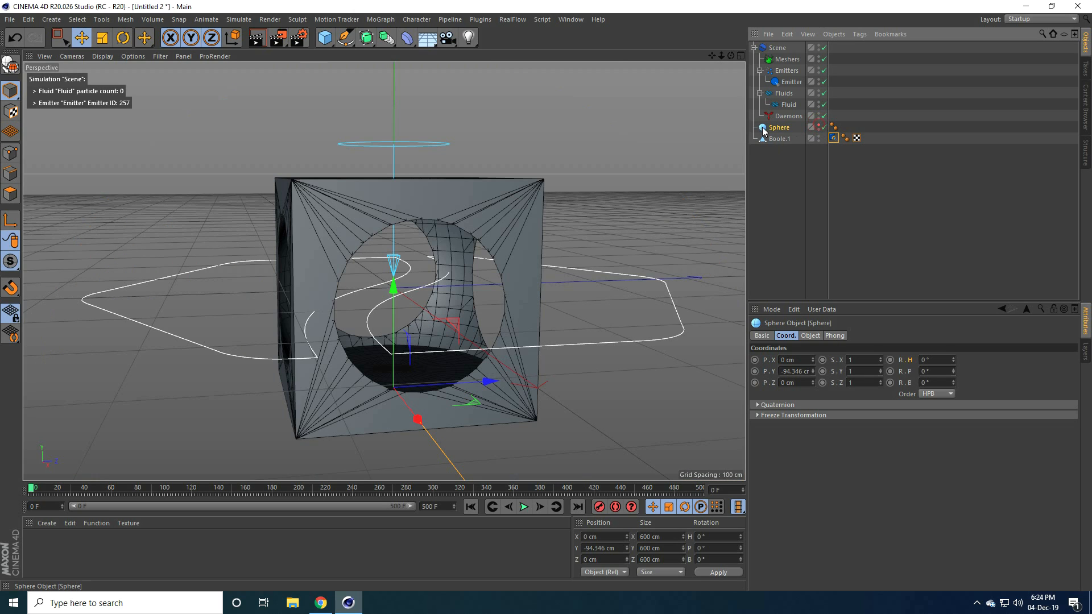
pyautogui.rightClick(779, 128)
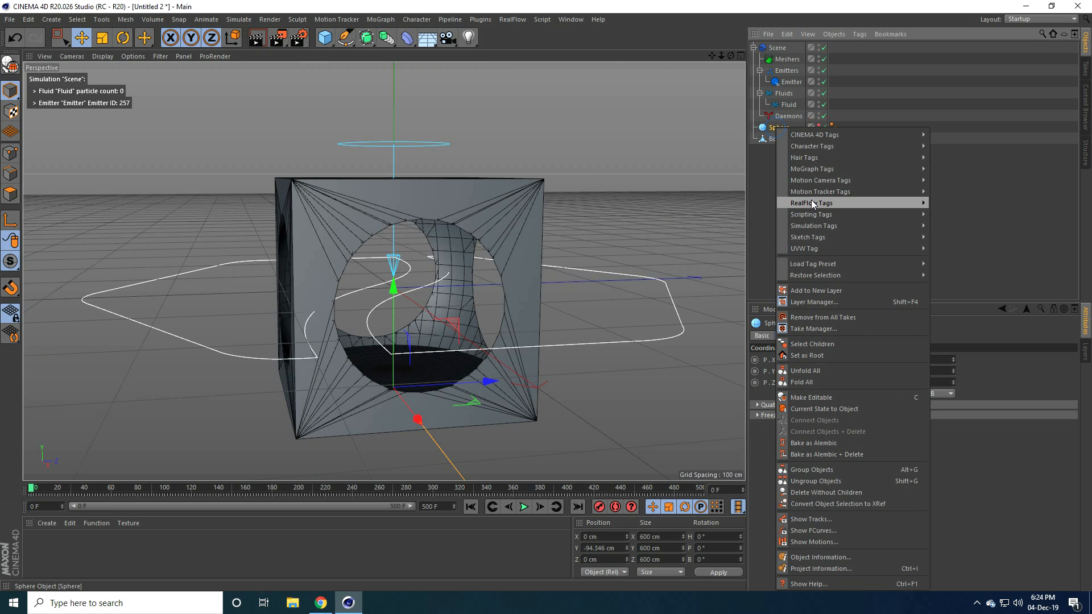
pyautogui.click(810, 203)
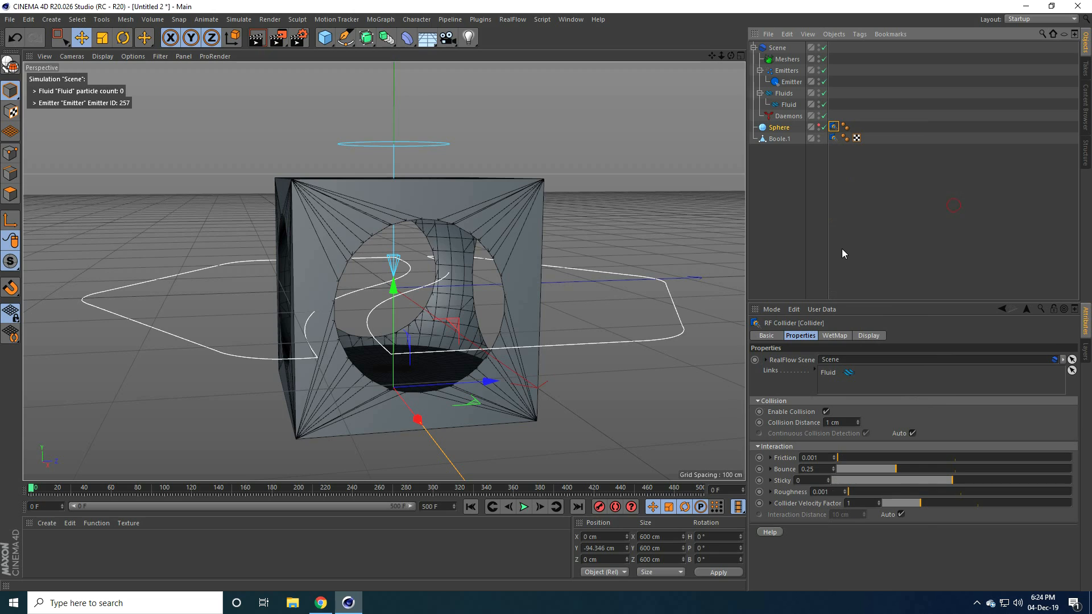
# Add a RealFlow Volume tag to the Sphere with mode Solid Outside
pyautogui.rightClick(779, 128)
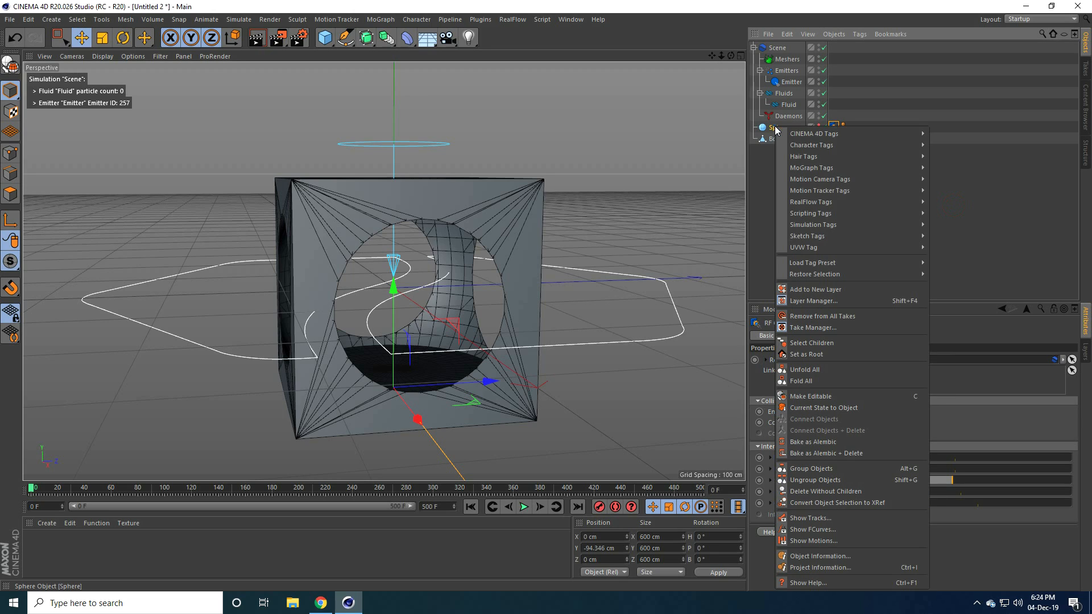
pyautogui.moveTo(812, 202)
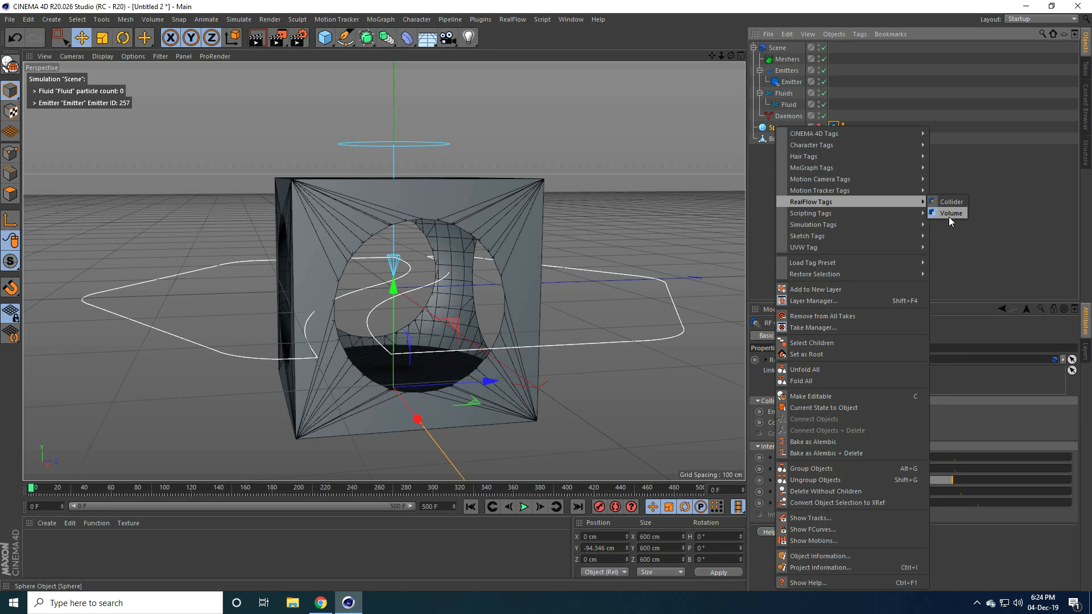
pyautogui.click(949, 201)
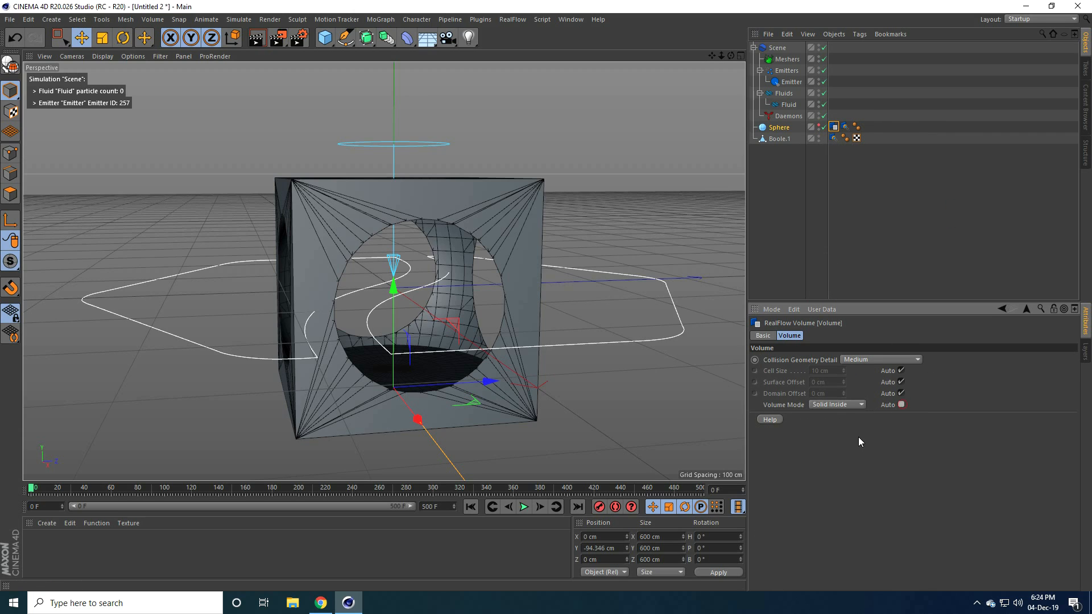
pyautogui.click(835, 405)
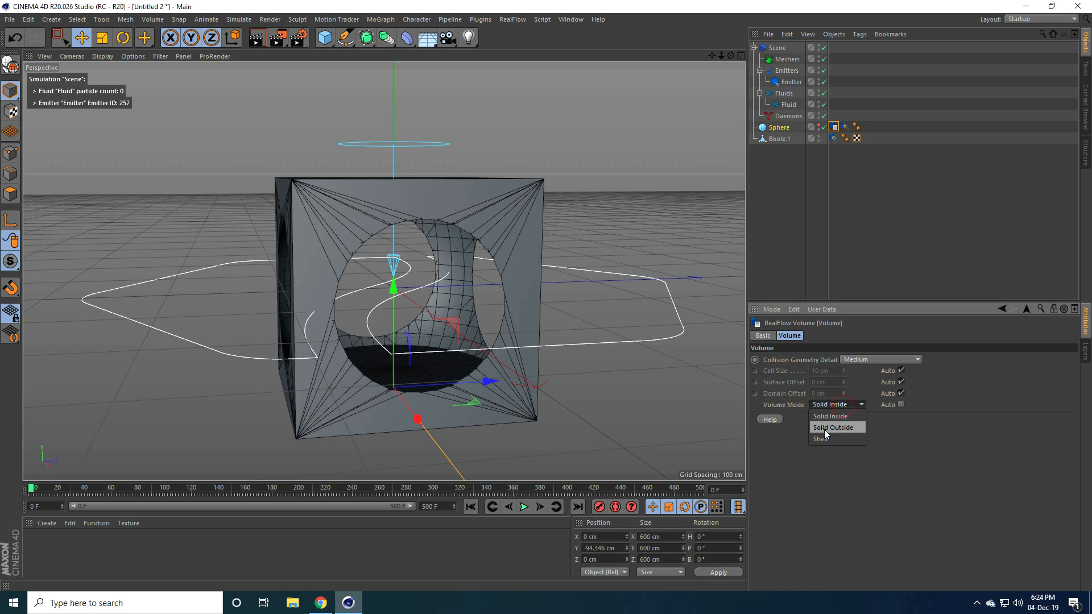
pyautogui.click(834, 427)
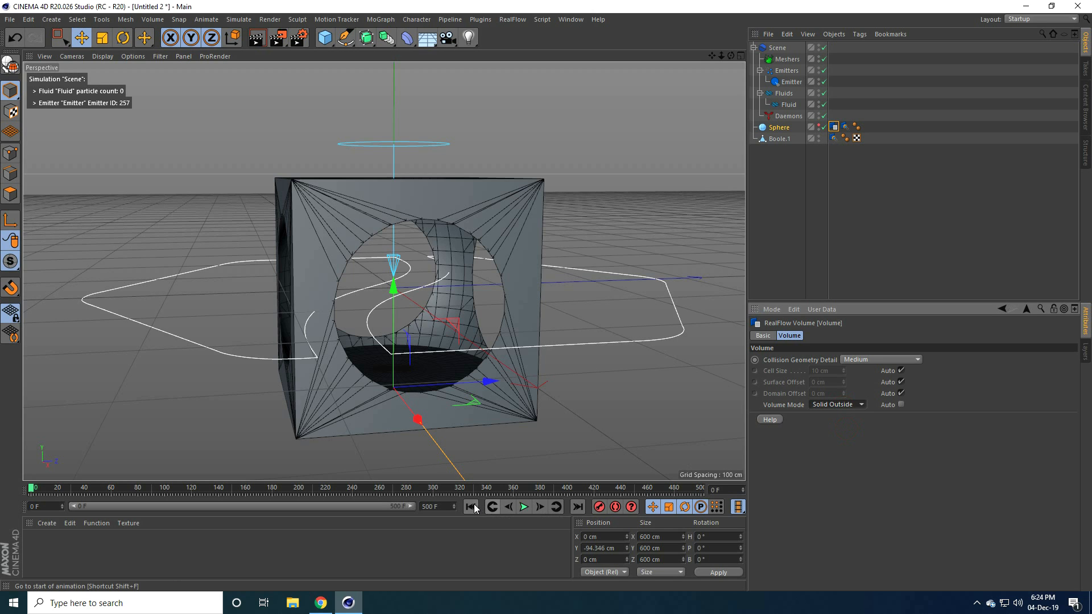
# Play the simulation as the sphere contains the flung fluid, then stop and rewind to frame 0
pyautogui.click(524, 506)
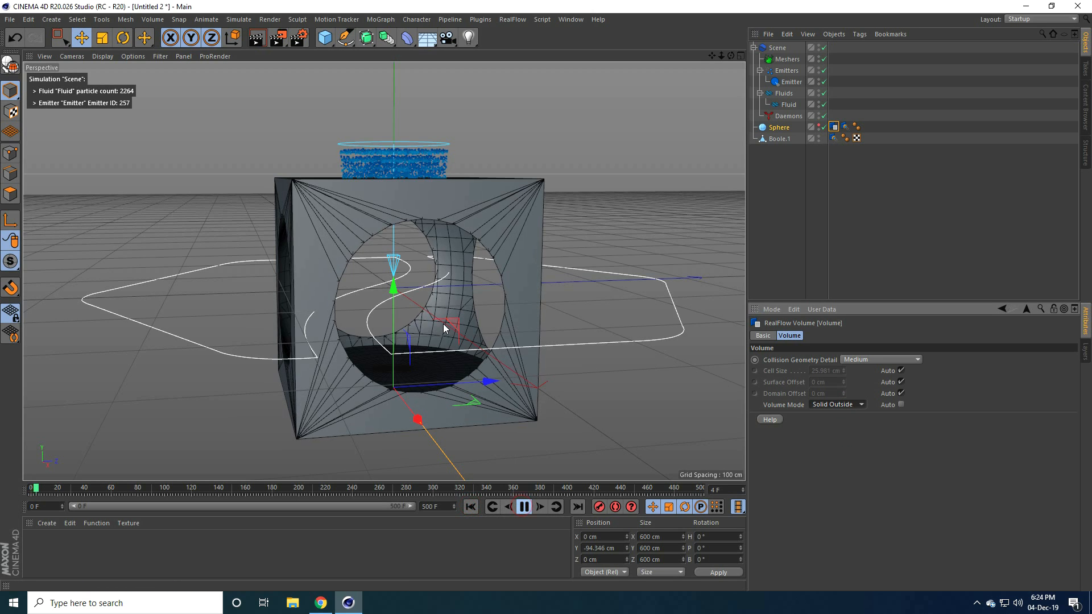
pyautogui.click(524, 506)
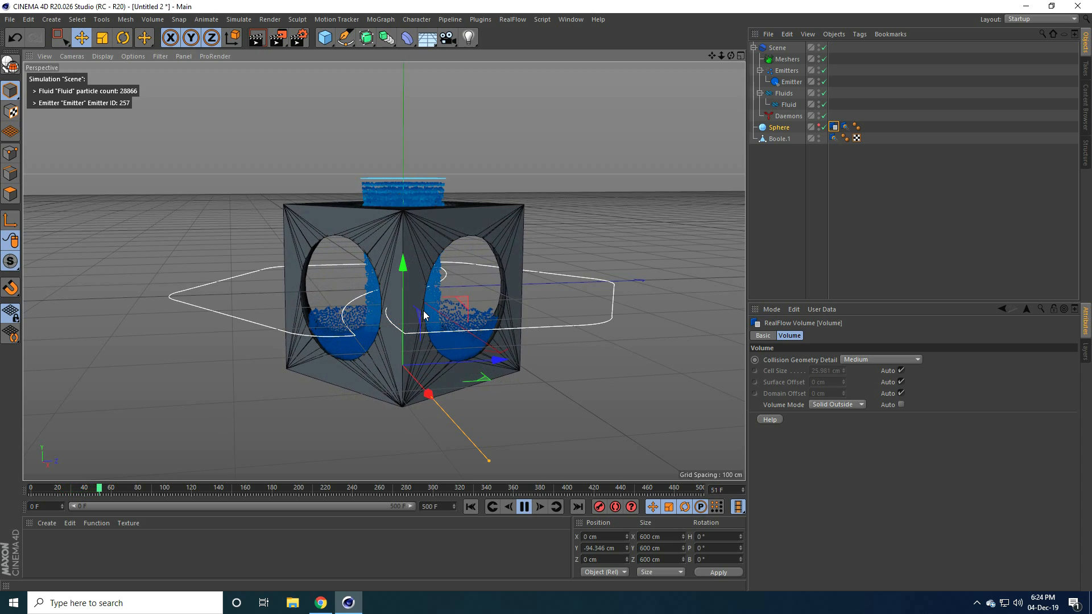
pyautogui.click(524, 506)
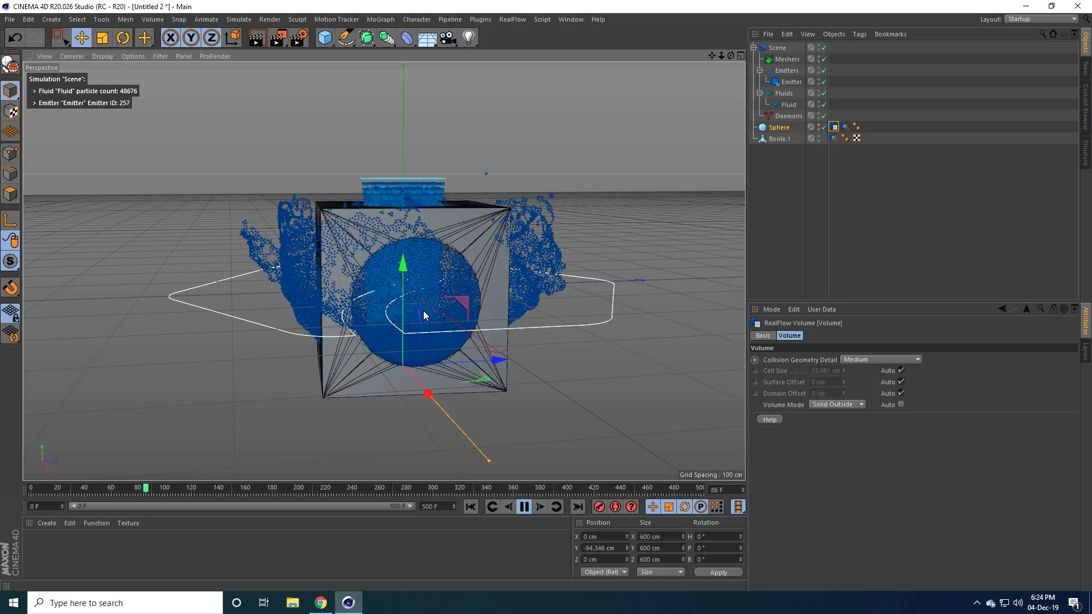
pyautogui.click(524, 507)
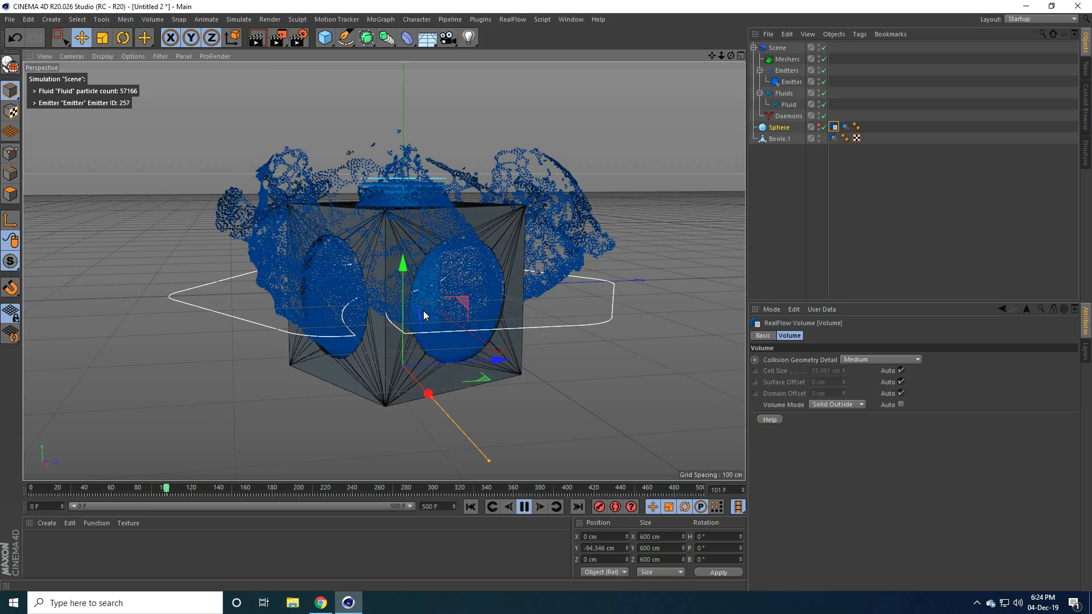
pyautogui.click(524, 507)
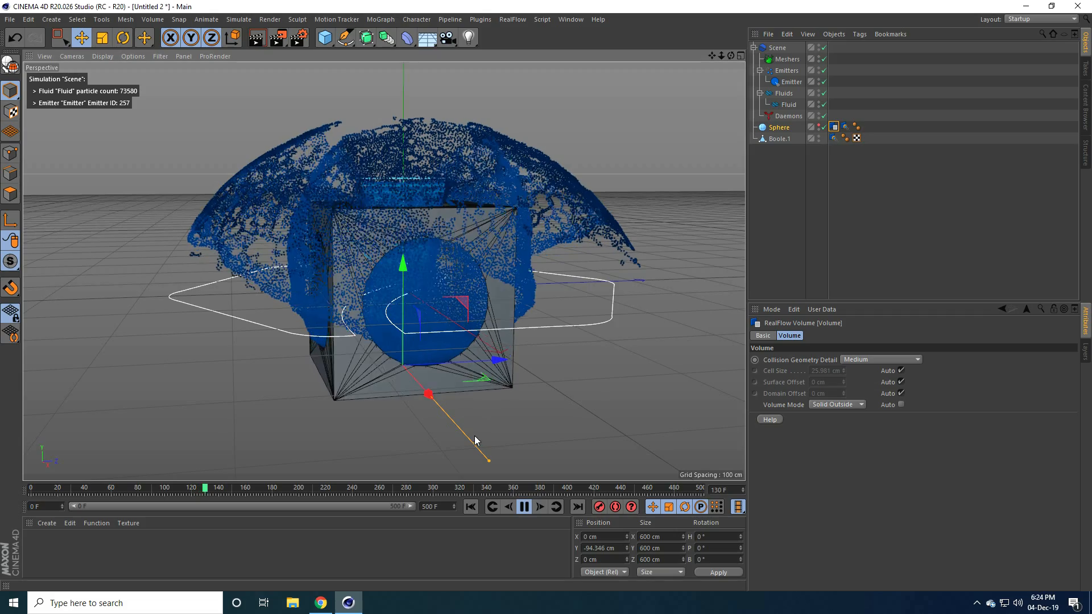
pyautogui.click(523, 506)
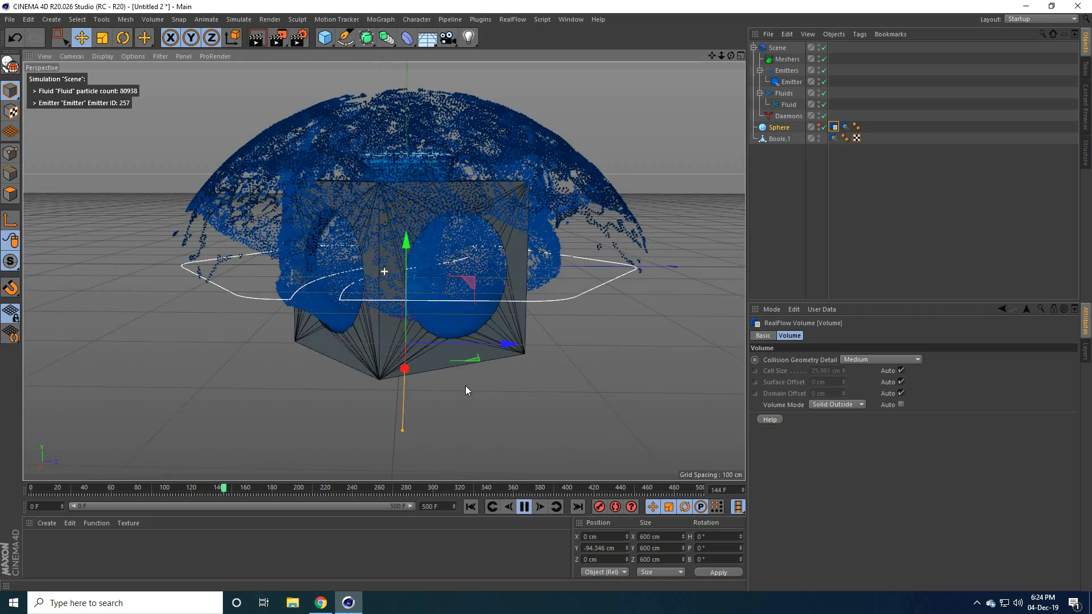
pyautogui.click(524, 506)
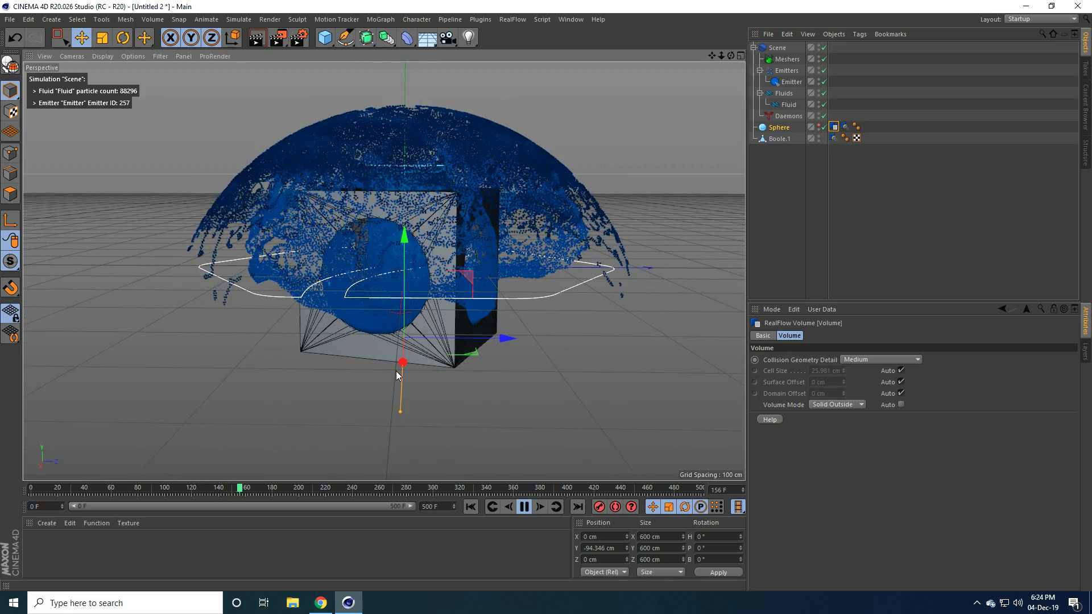
pyautogui.click(524, 507)
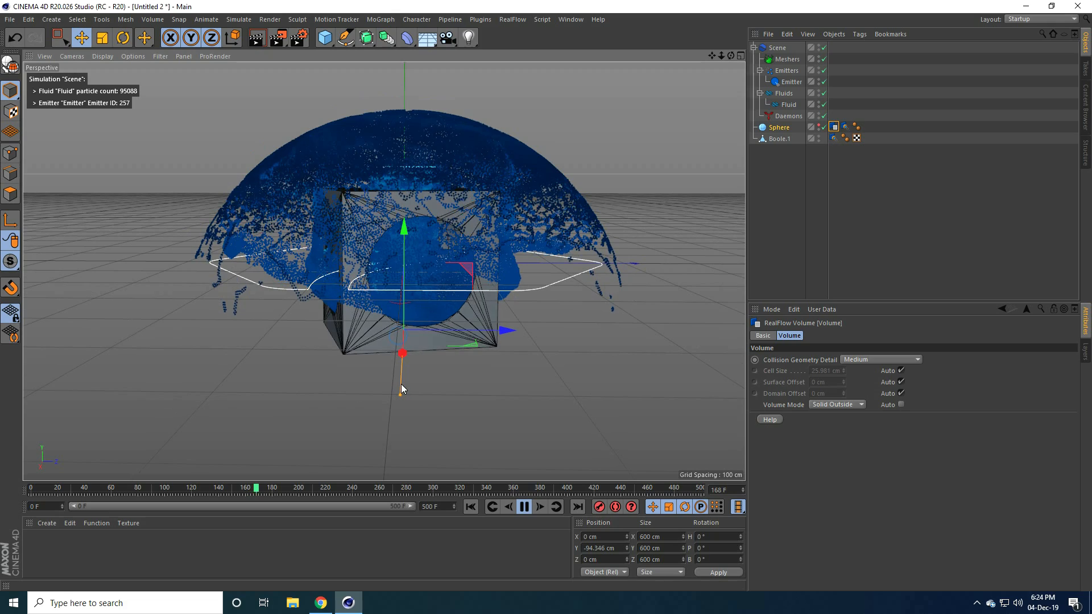
pyautogui.click(523, 507)
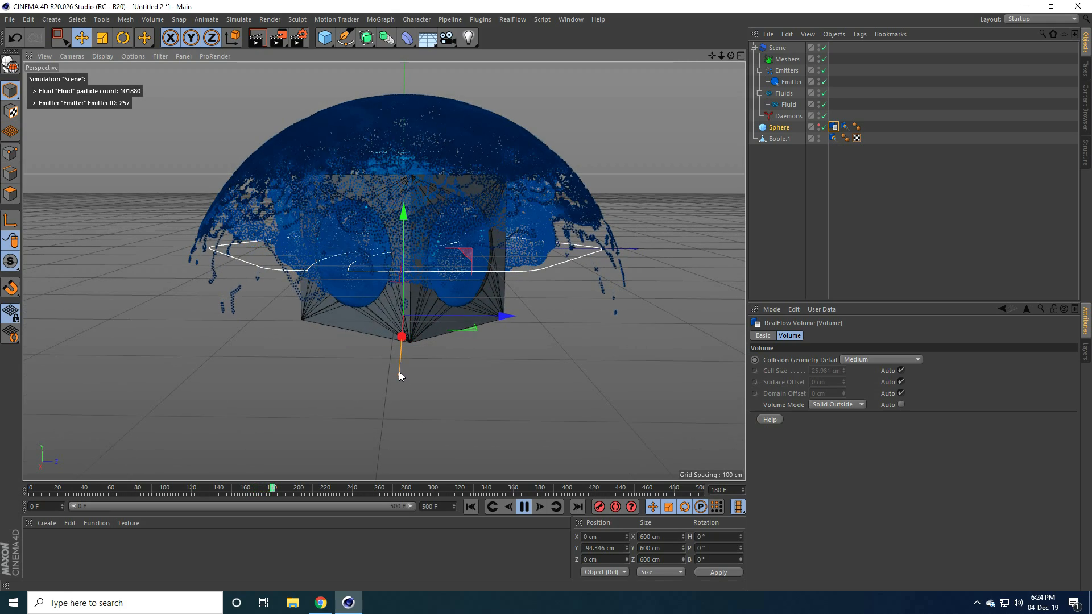
pyautogui.click(523, 507)
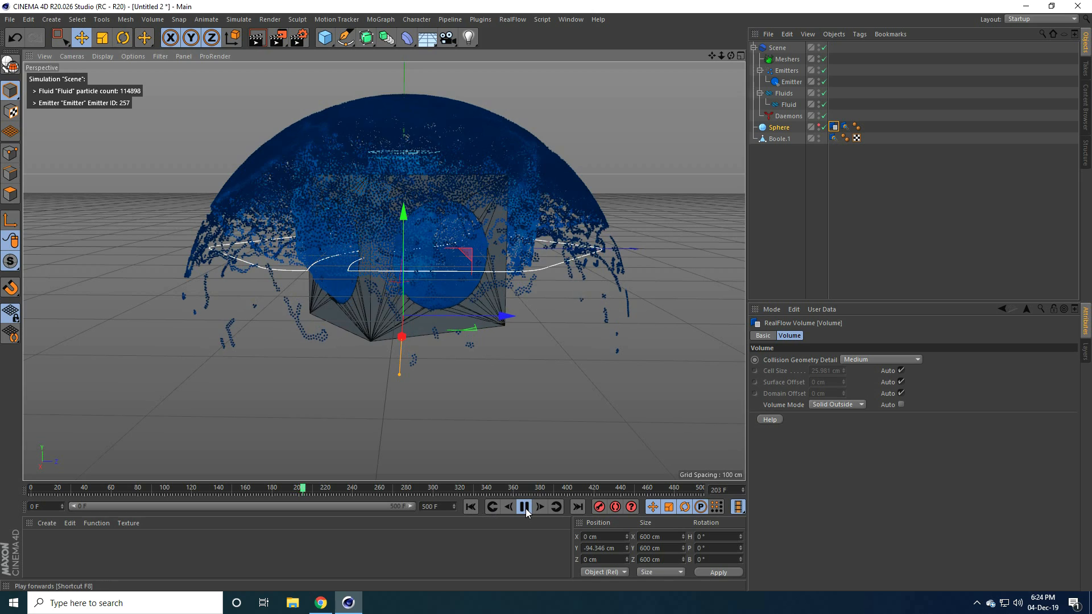
pyautogui.click(470, 506)
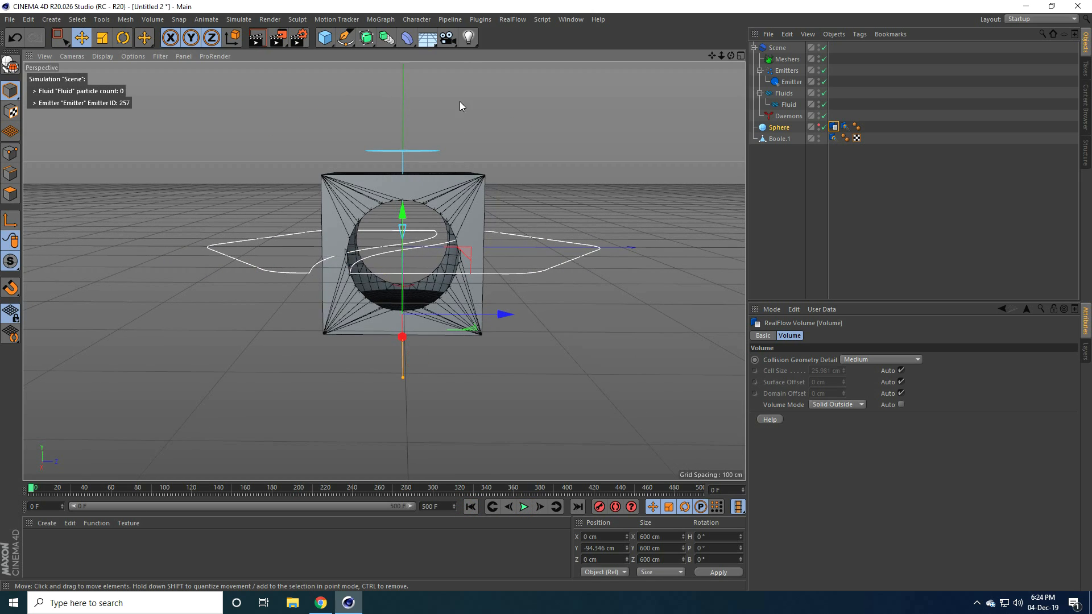
# Add a RealFlow Gravity daemon, then play the simulation to watch the liquid fall
pyautogui.click(512, 19)
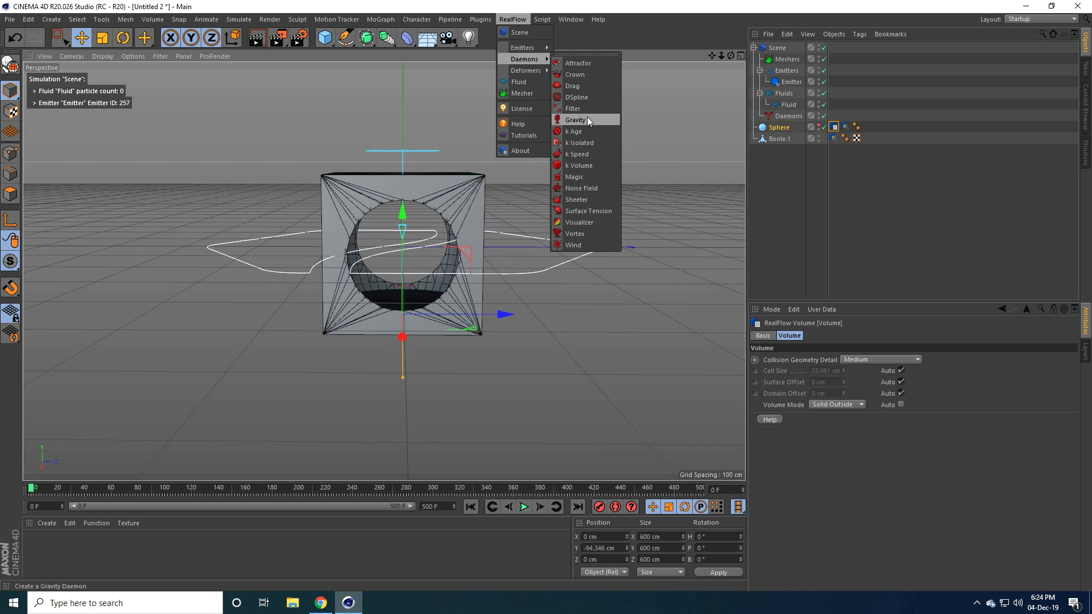
pyautogui.click(576, 120)
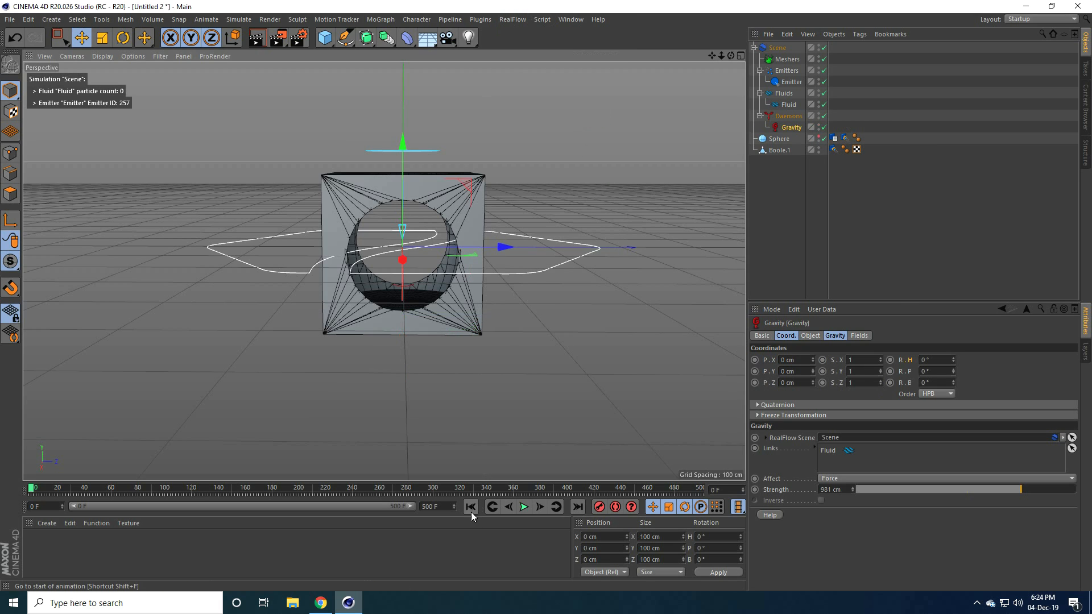
pyautogui.click(524, 506)
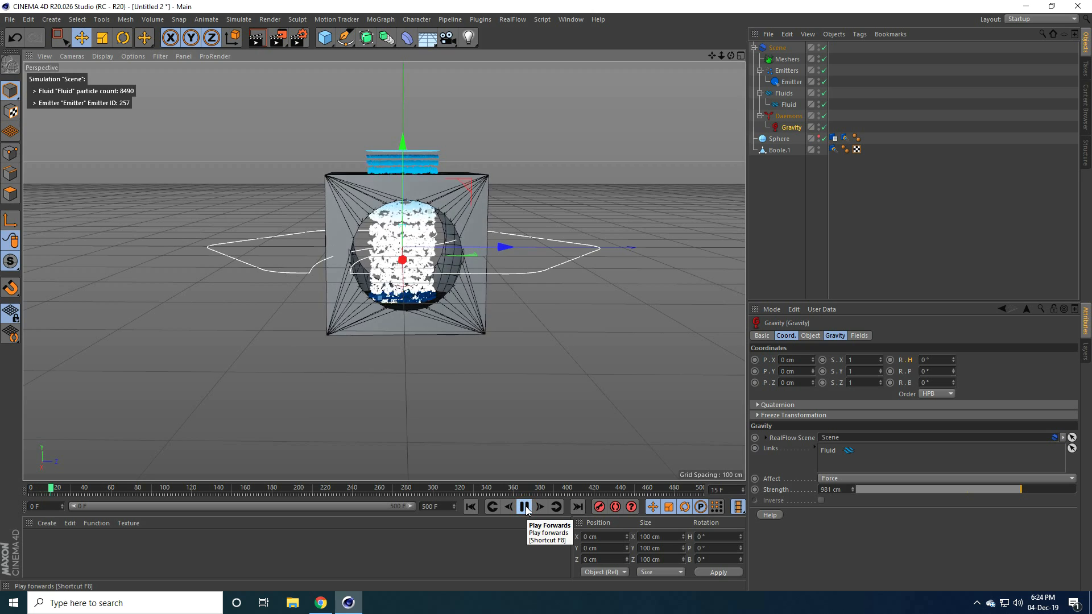
pyautogui.click(525, 507)
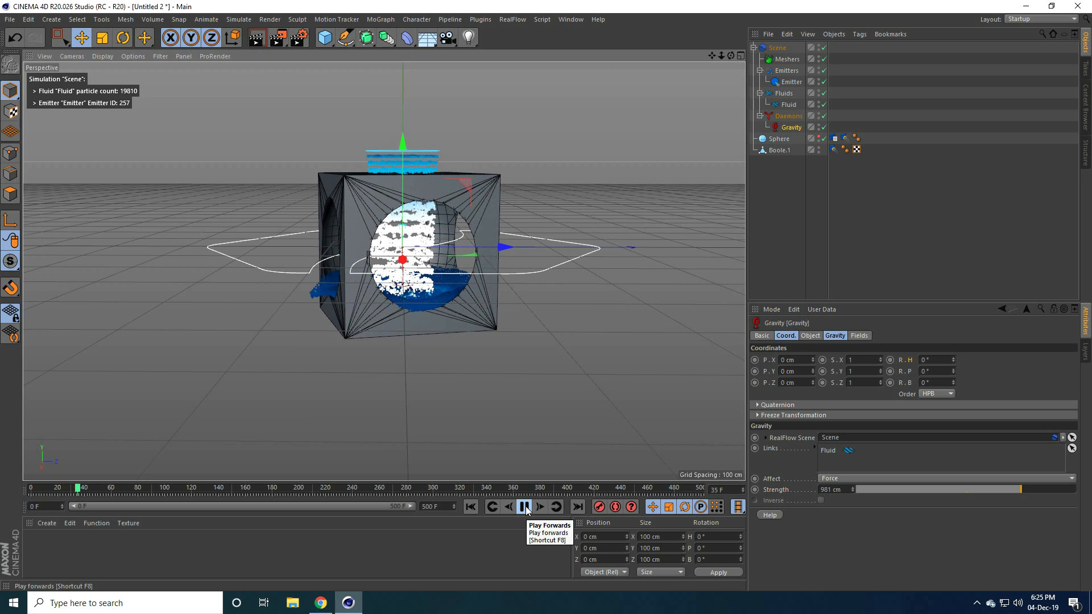
pyautogui.click(524, 506)
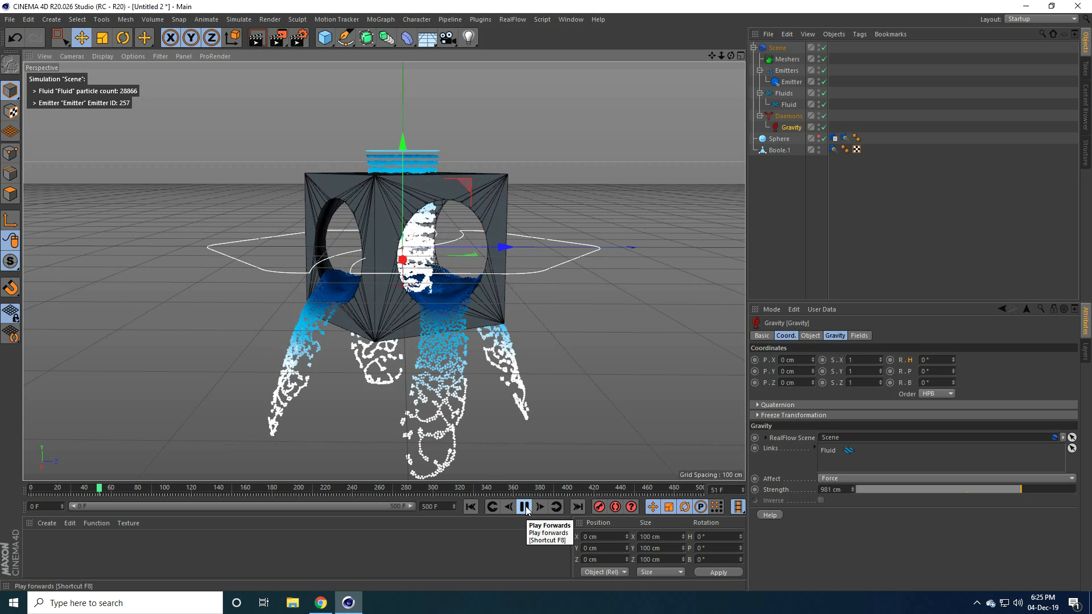
pyautogui.click(523, 507)
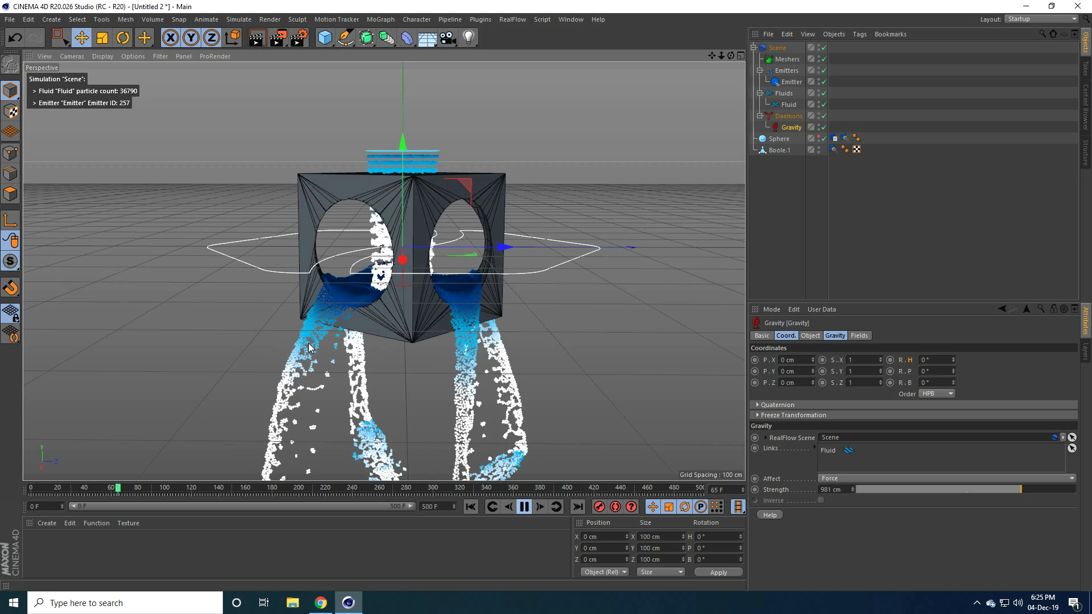
pyautogui.click(524, 507)
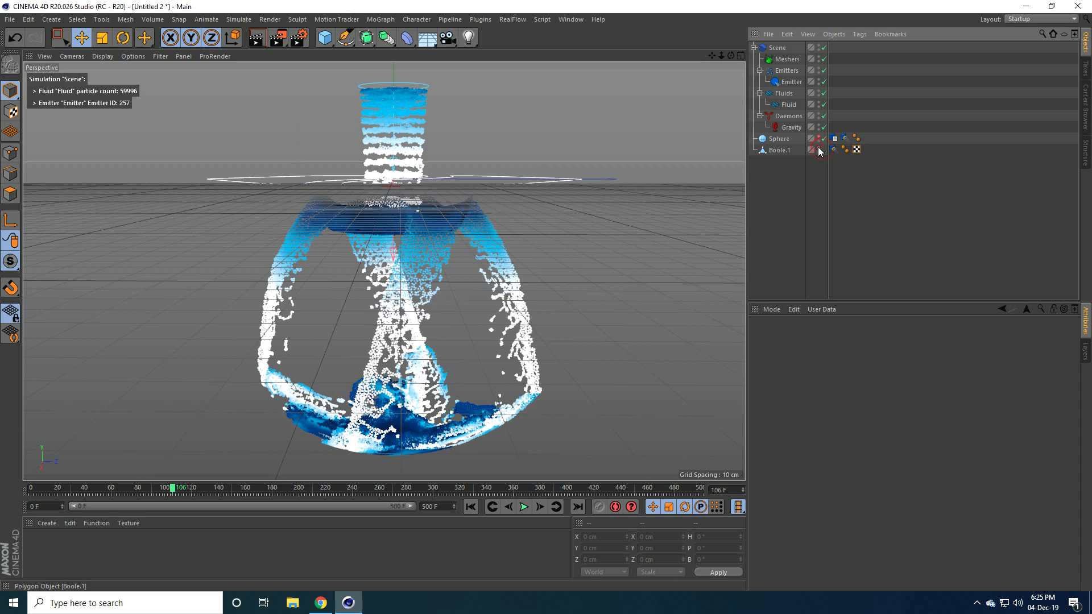
# Hide Boole.1, replay the fluid without colliders, then rewind to the start
pyautogui.click(780, 138)
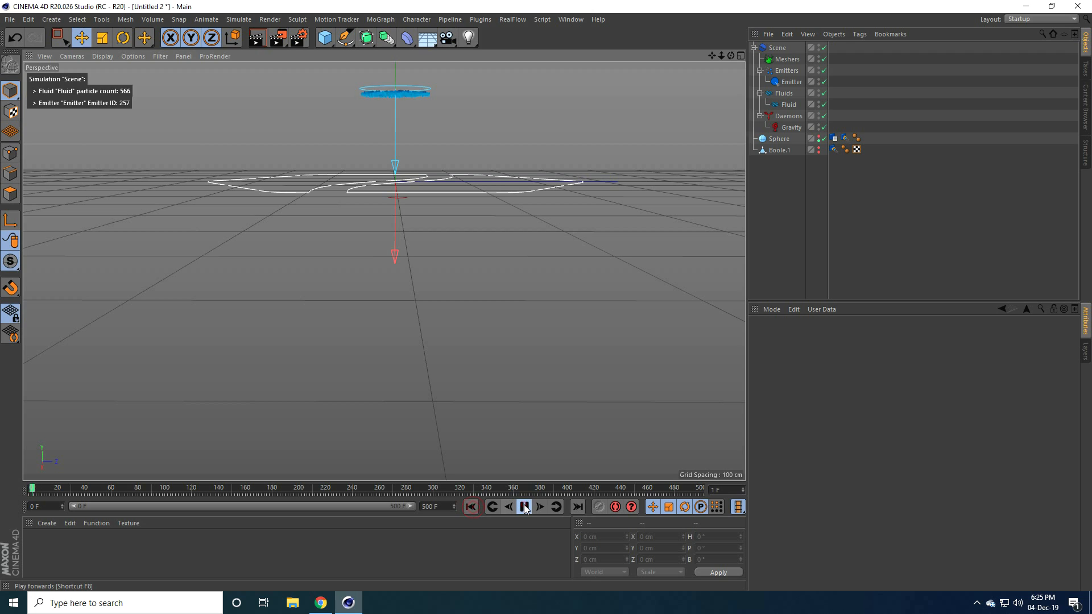
pyautogui.click(524, 506)
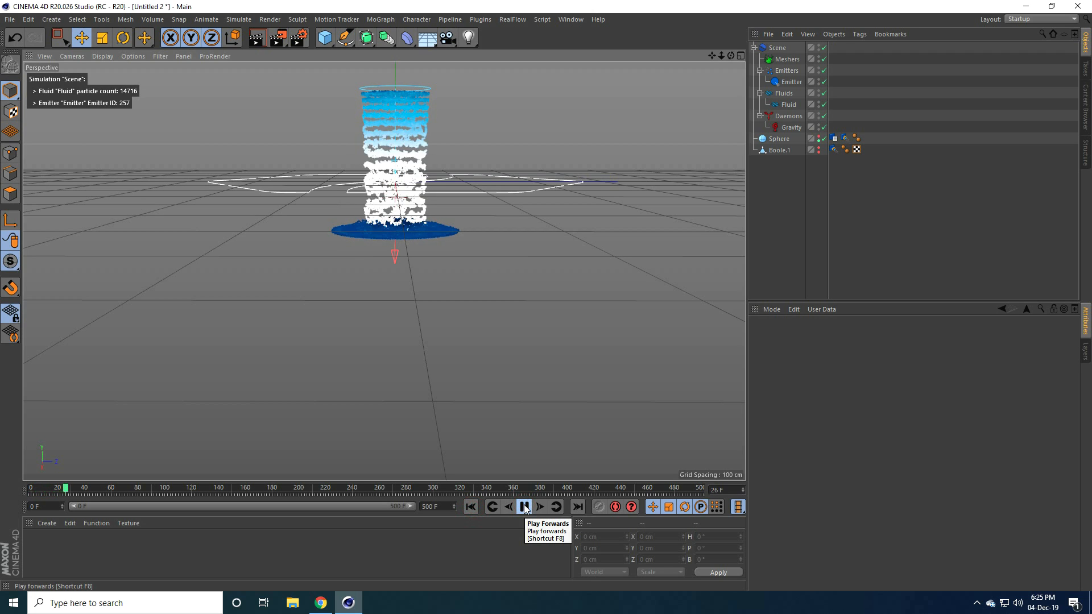
pyautogui.click(524, 507)
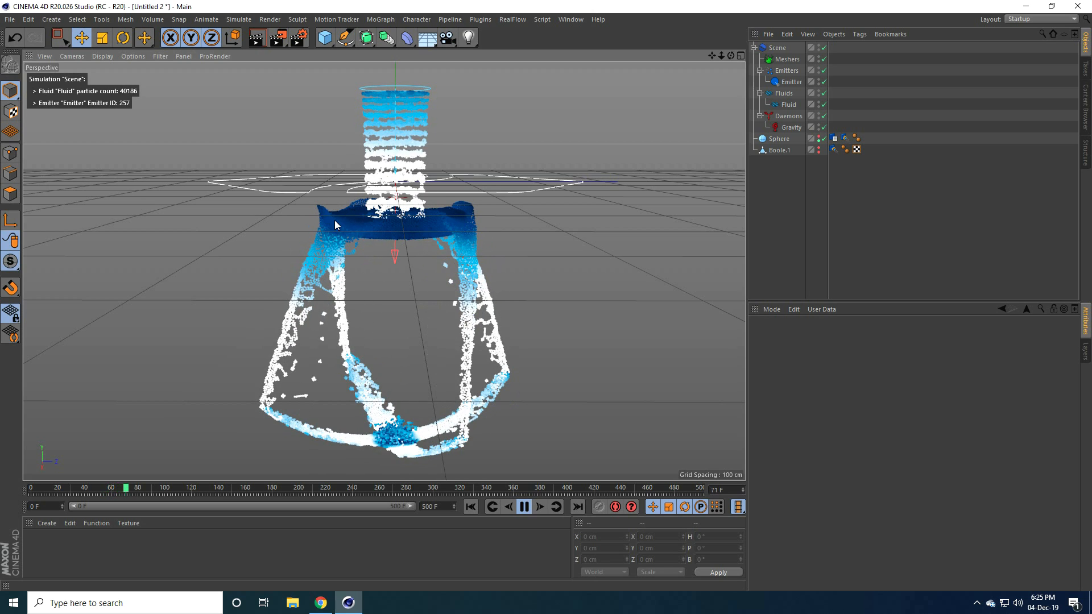
pyautogui.click(523, 506)
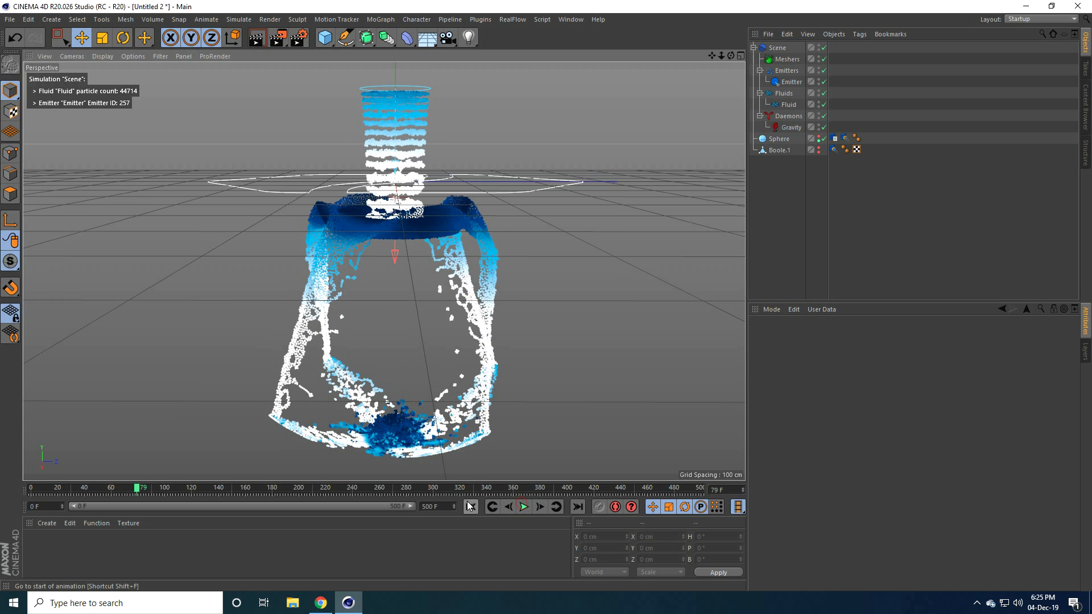
# Set the emitter's Emission speed to 400 cm, replay the faster splash, and rewind
pyautogui.click(471, 507)
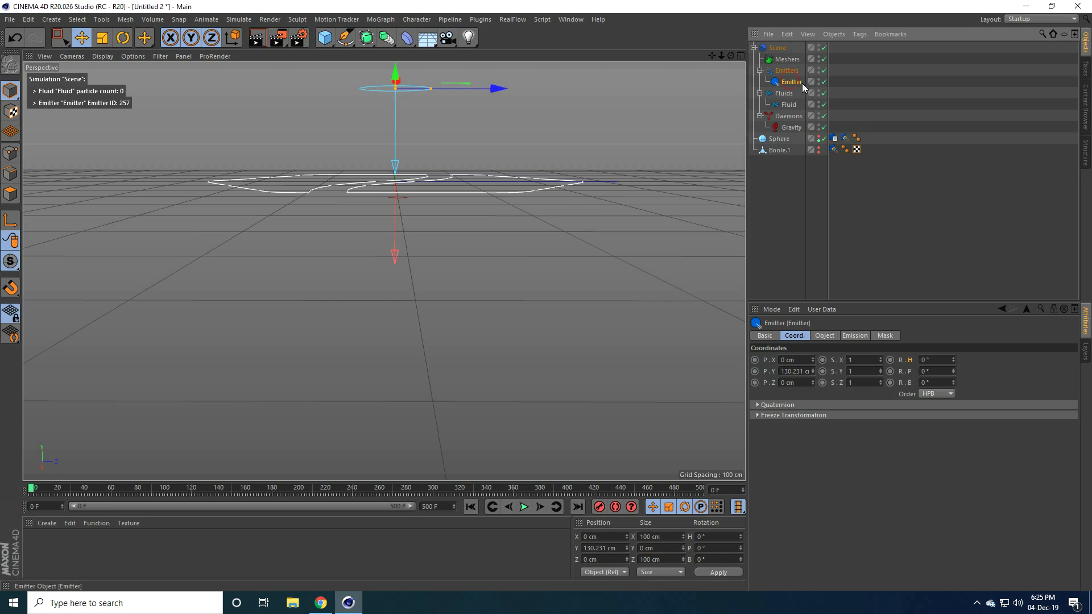
pyautogui.click(854, 335)
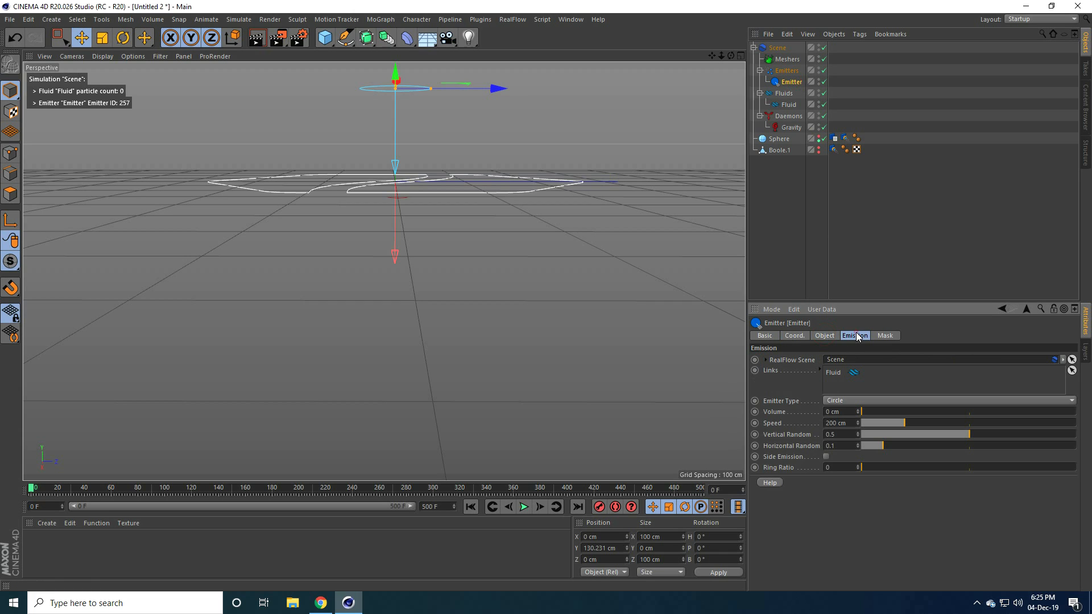
pyautogui.moveTo(785, 92)
pyautogui.write('400')
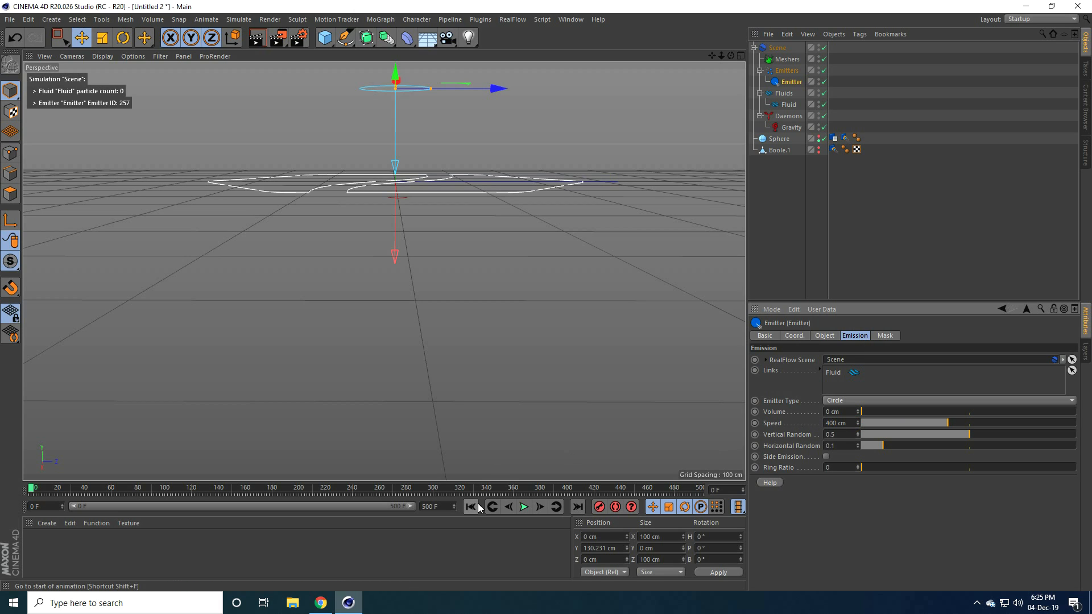
pyautogui.click(524, 506)
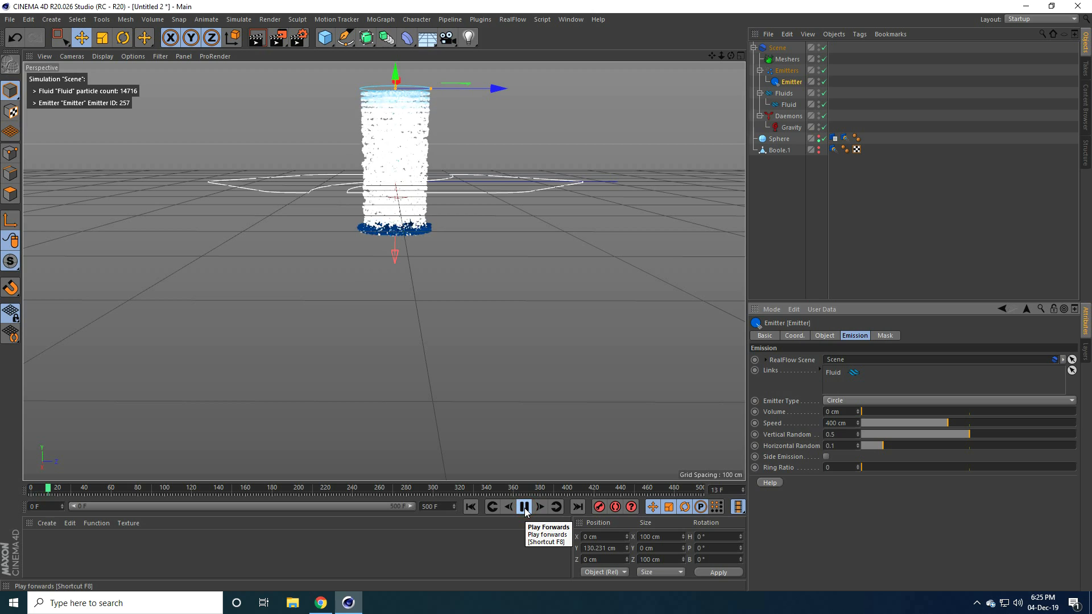
pyautogui.click(524, 506)
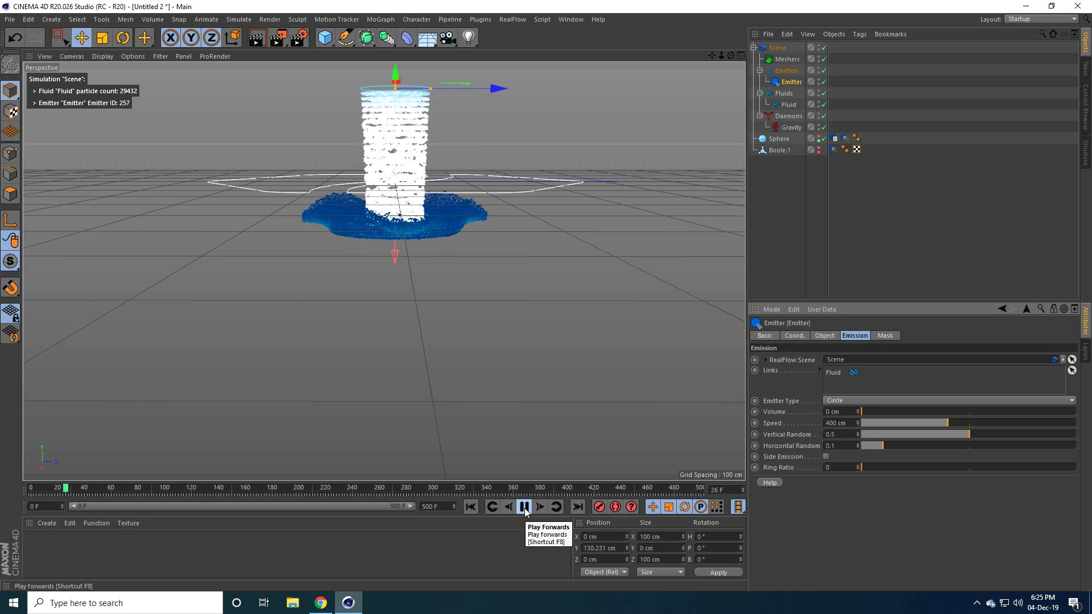
pyautogui.click(524, 507)
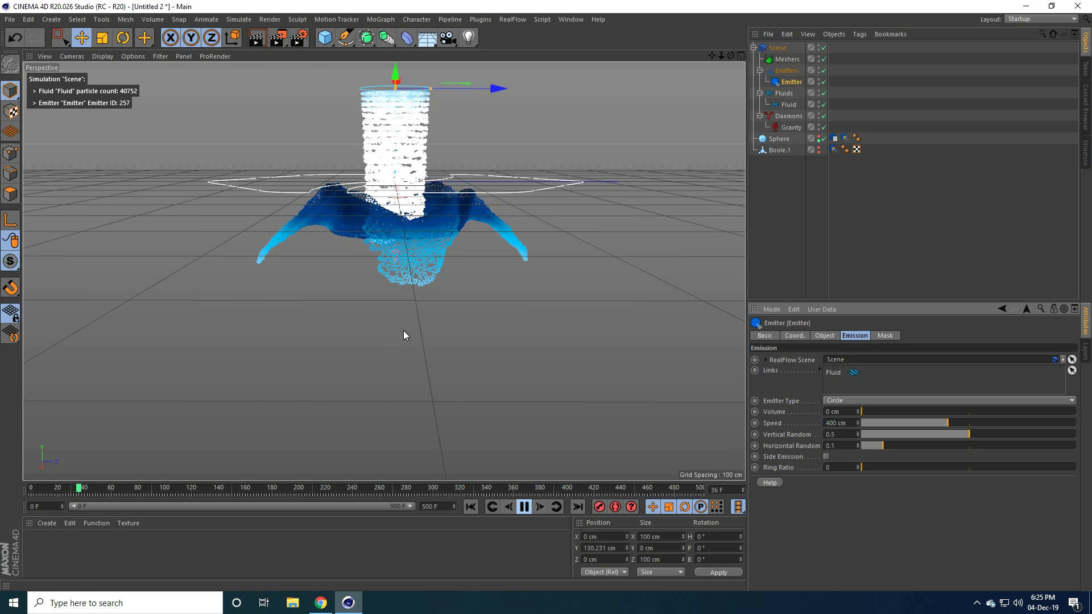
pyautogui.click(523, 506)
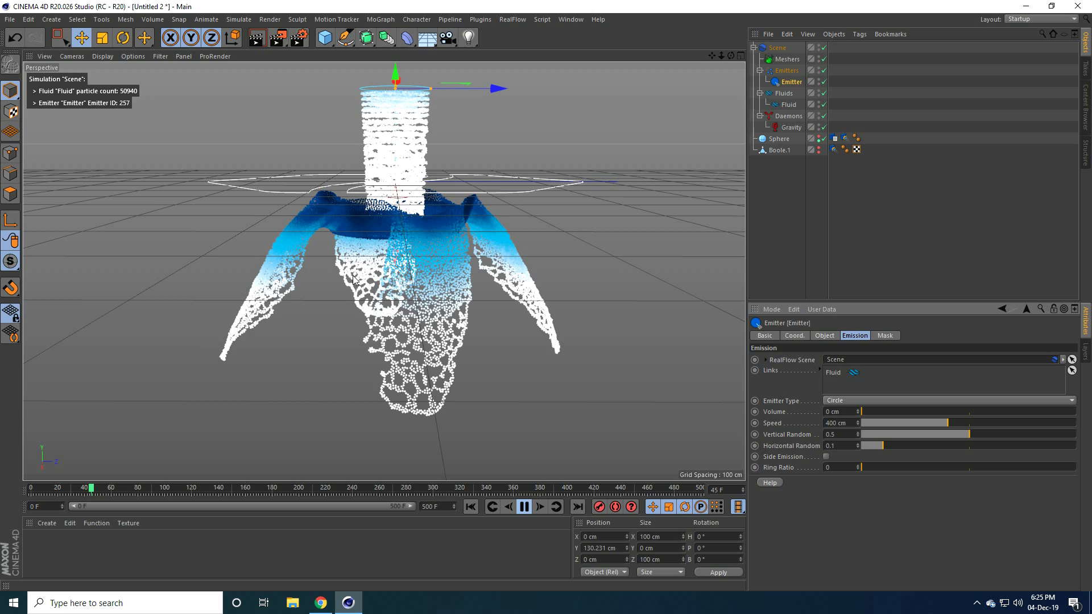
pyautogui.click(523, 506)
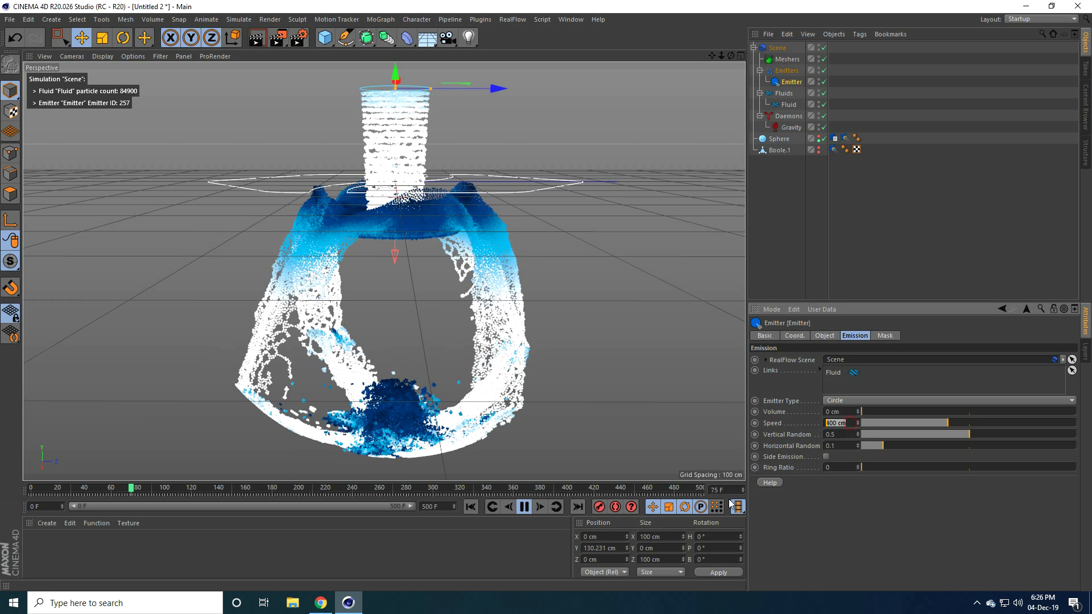
pyautogui.click(471, 506)
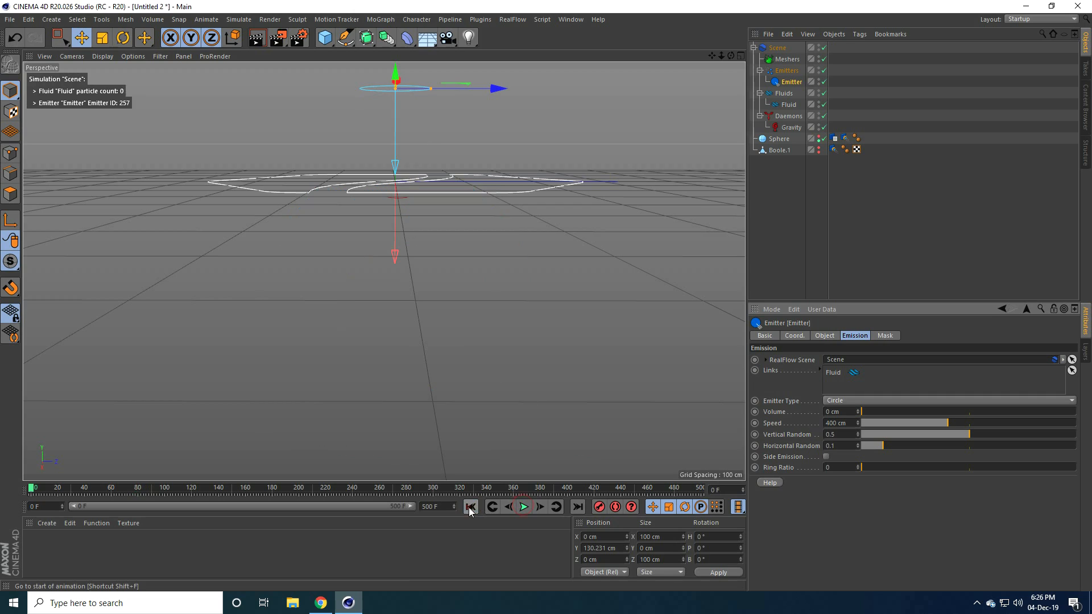
# Enable GPU solving and turn off automatic solver parameters on the fluid scene
pyautogui.click(777, 47)
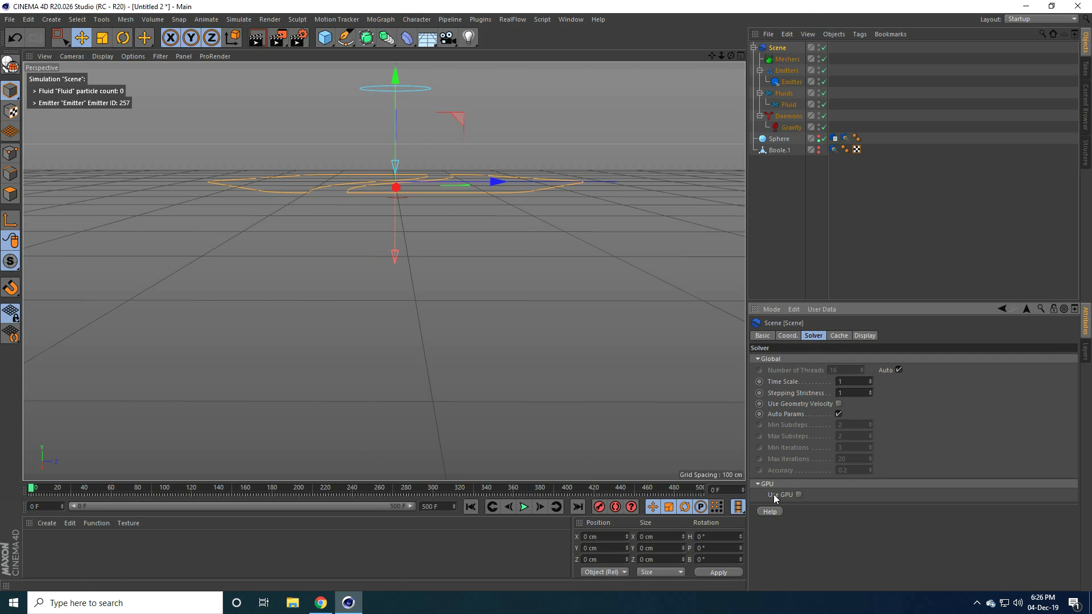
pyautogui.click(799, 494)
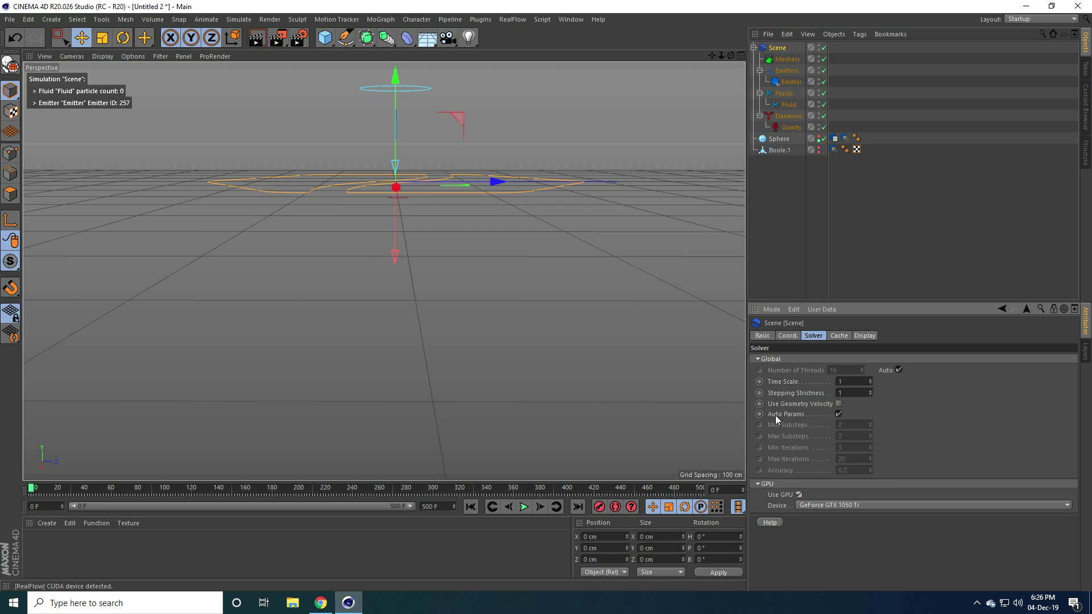
pyautogui.click(838, 414)
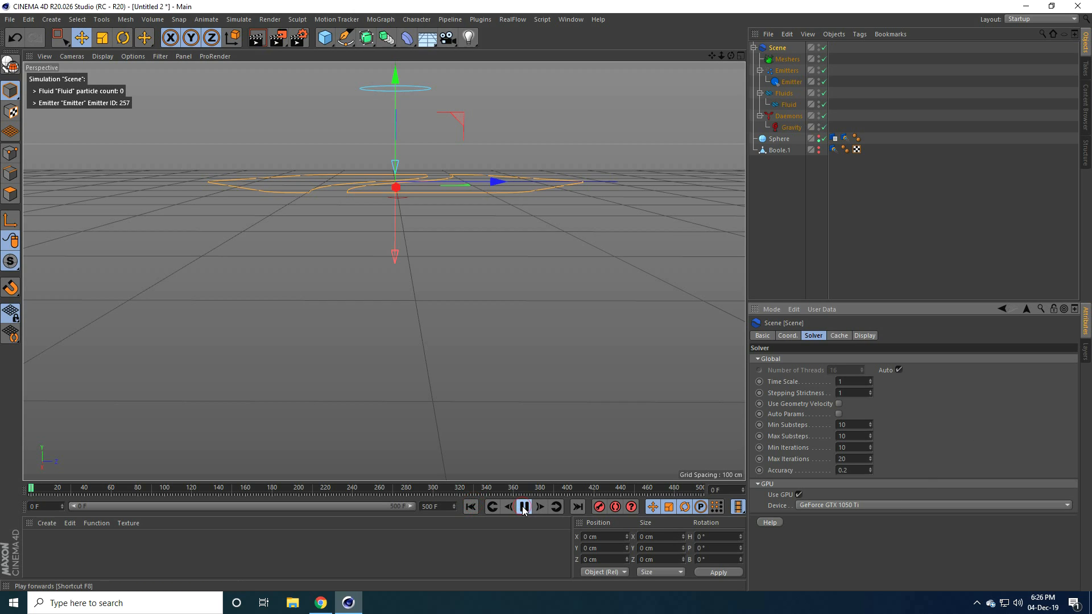
# Play the simulation until the splash spills around the sphere, pausing near frame 55
pyautogui.click(523, 506)
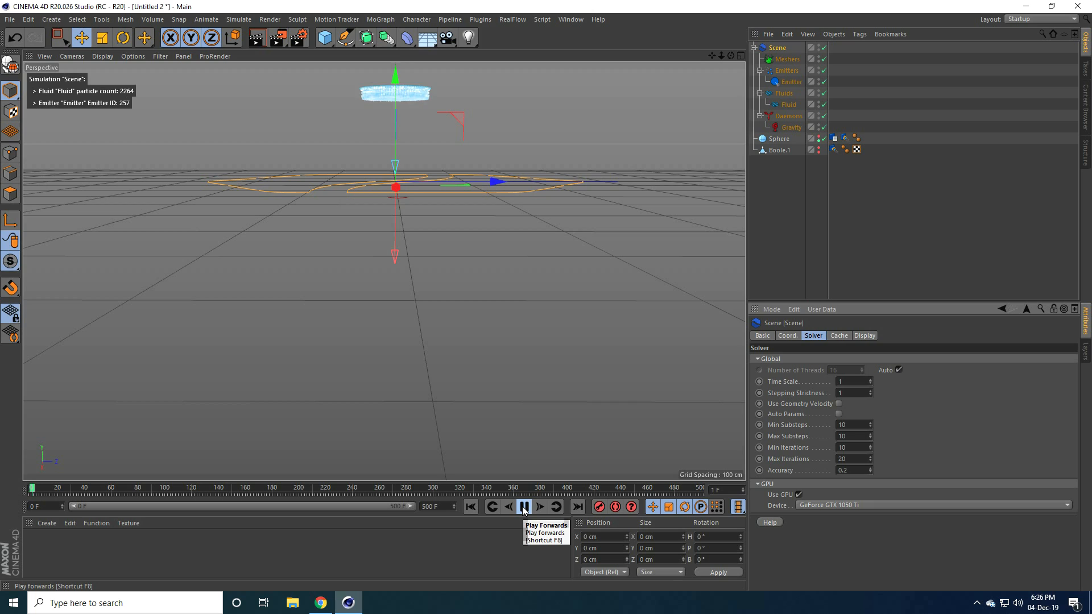
pyautogui.click(523, 506)
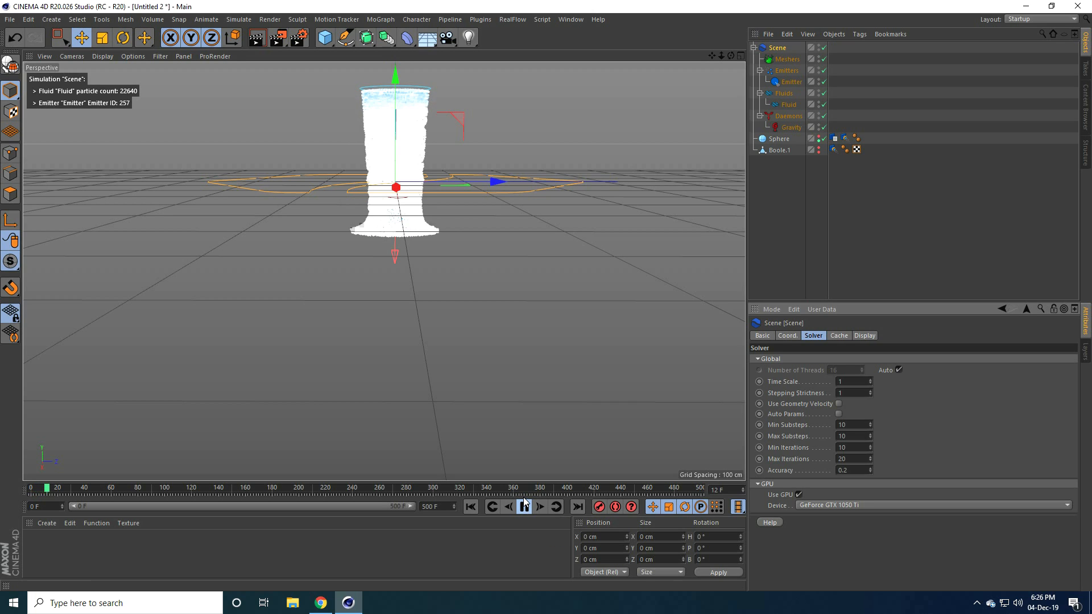
pyautogui.click(524, 506)
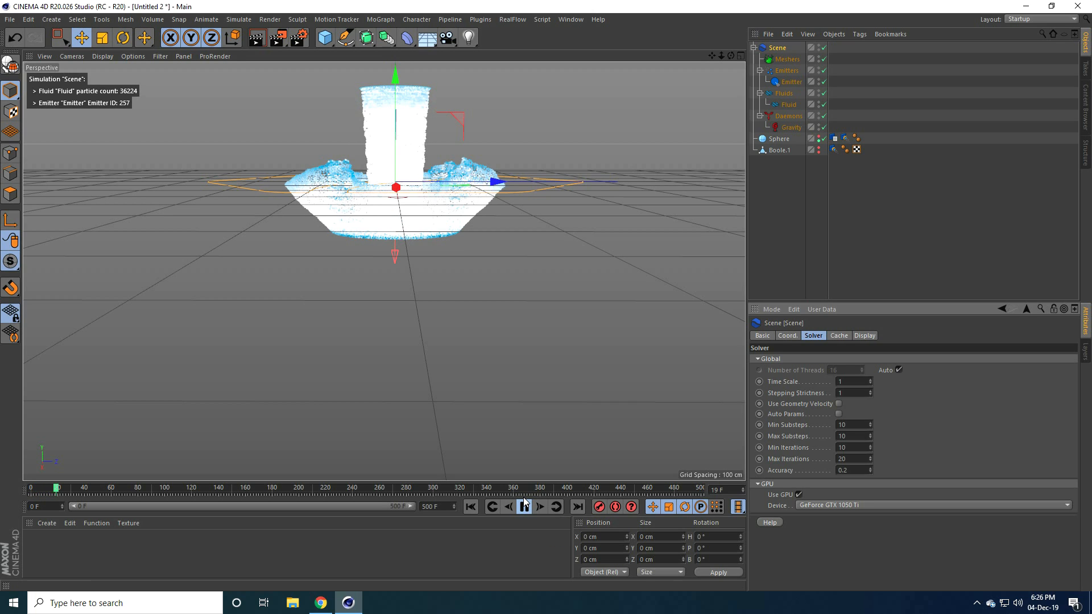
pyautogui.click(522, 506)
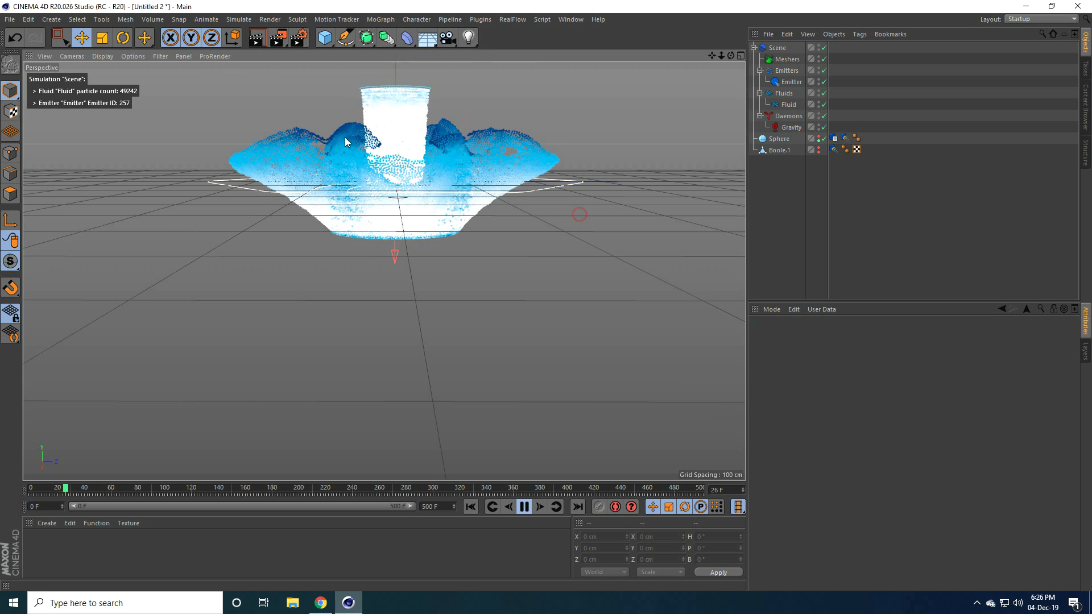
pyautogui.click(523, 506)
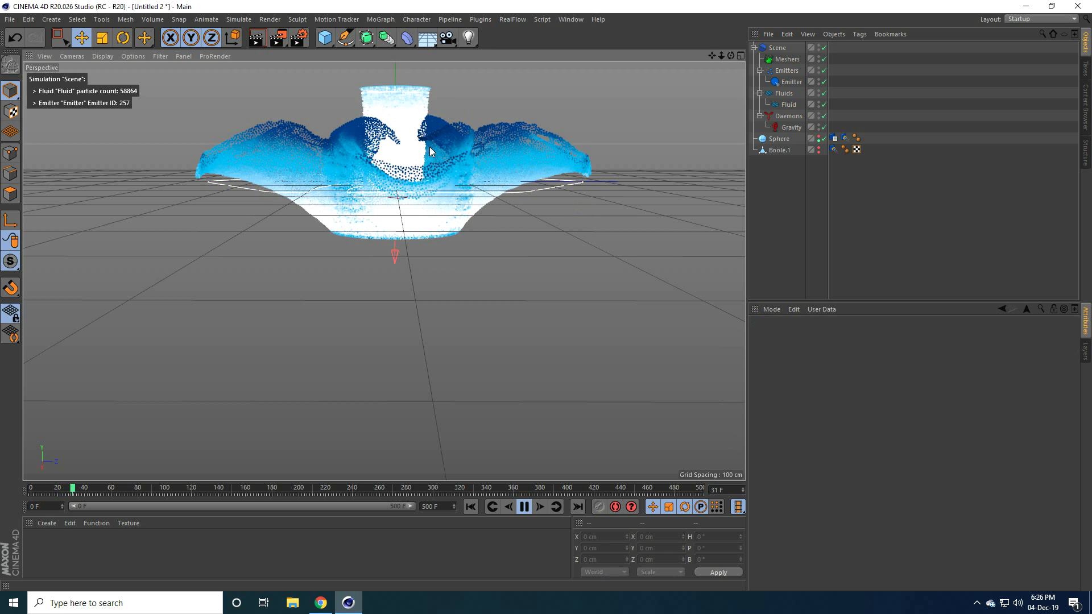
pyautogui.click(524, 506)
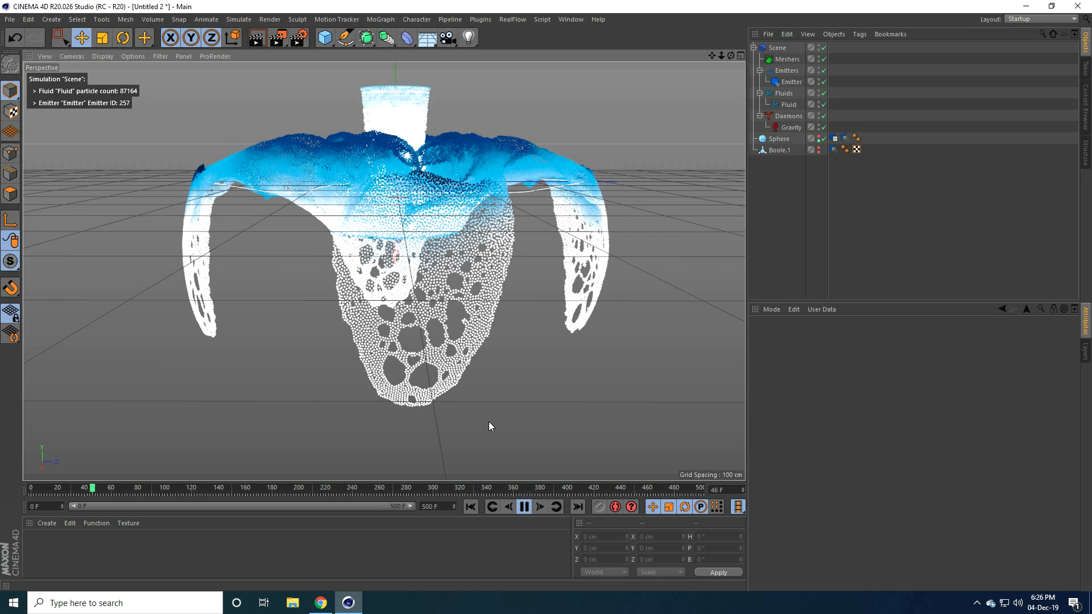
pyautogui.click(524, 506)
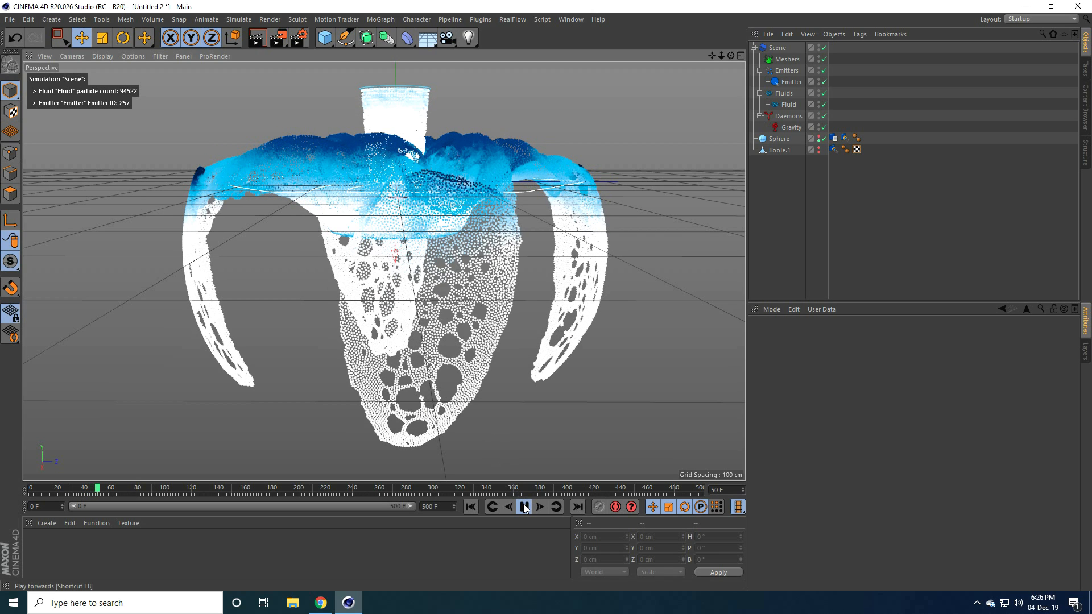
pyautogui.click(523, 506)
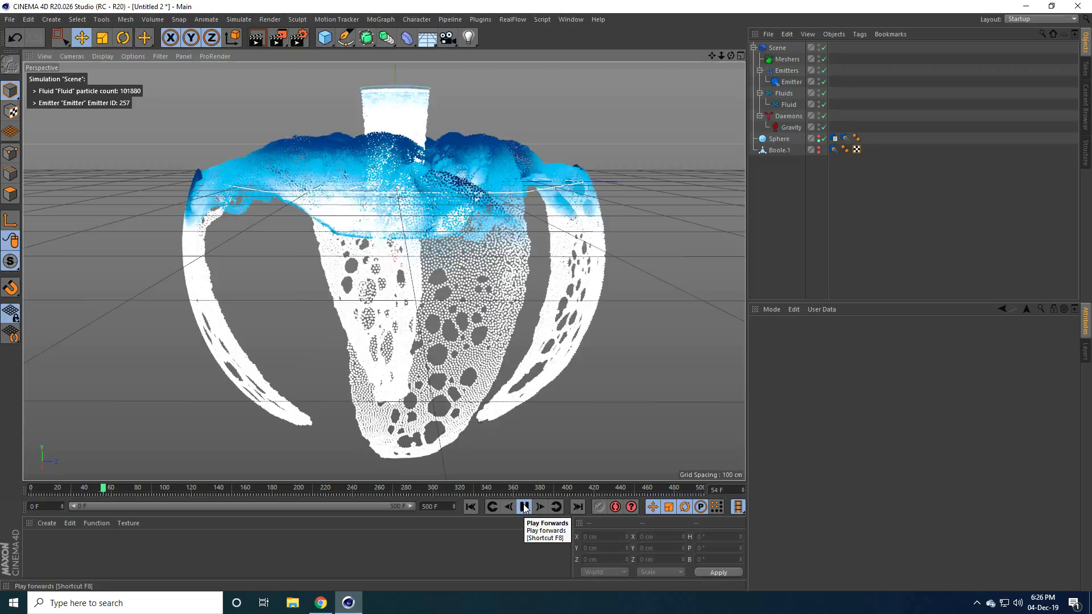
pyautogui.click(524, 506)
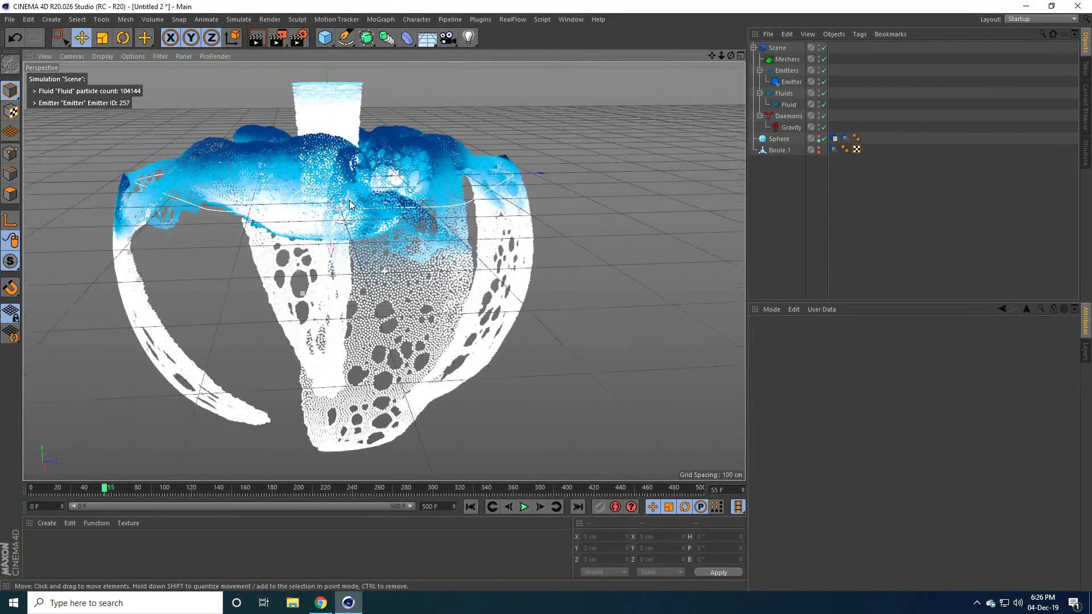
# Review the Gravity, Fluid resolution and Emitter settings, then add a RealFlow Mesher
pyautogui.click(791, 127)
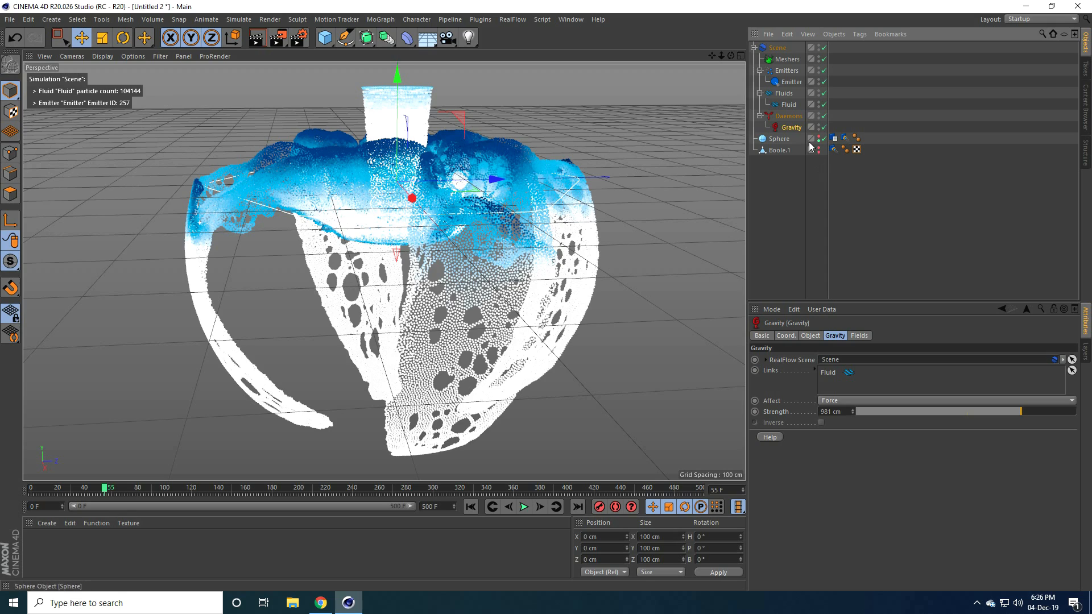
pyautogui.click(789, 103)
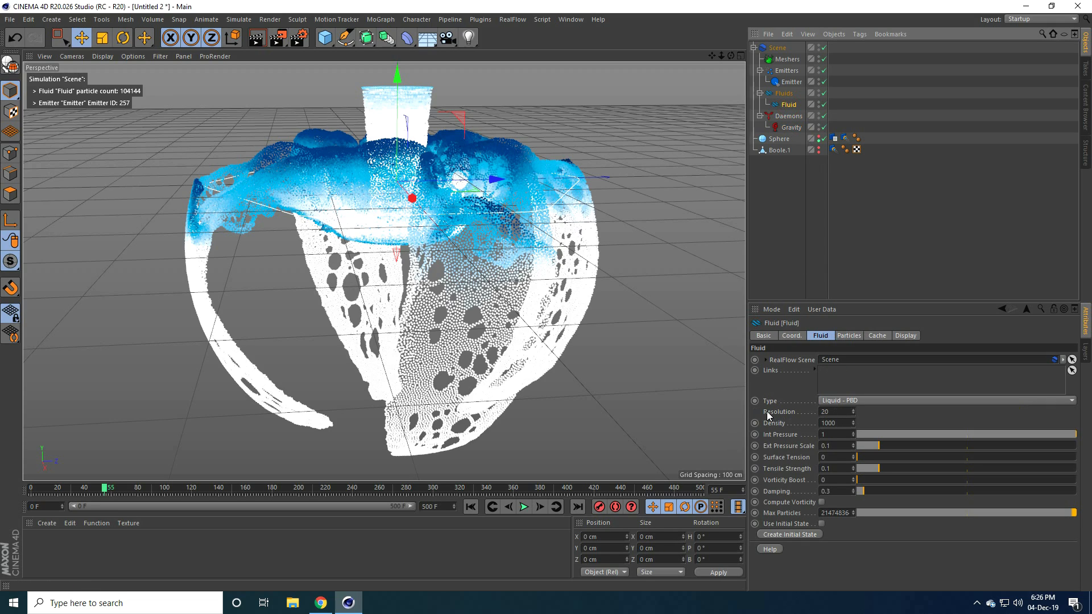
pyautogui.tripleClick(832, 410)
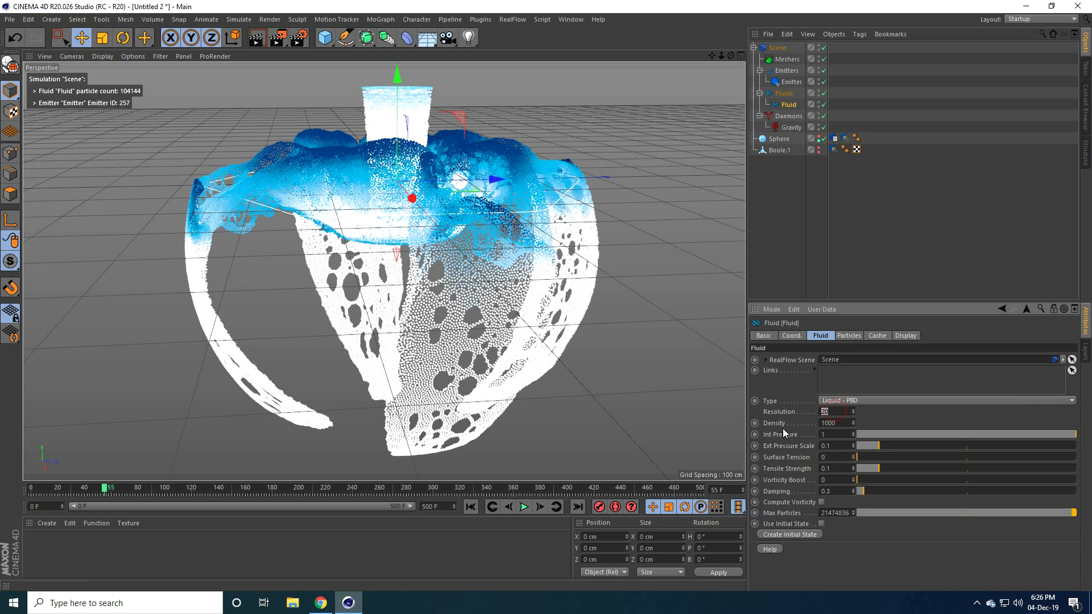
pyautogui.moveTo(874, 371)
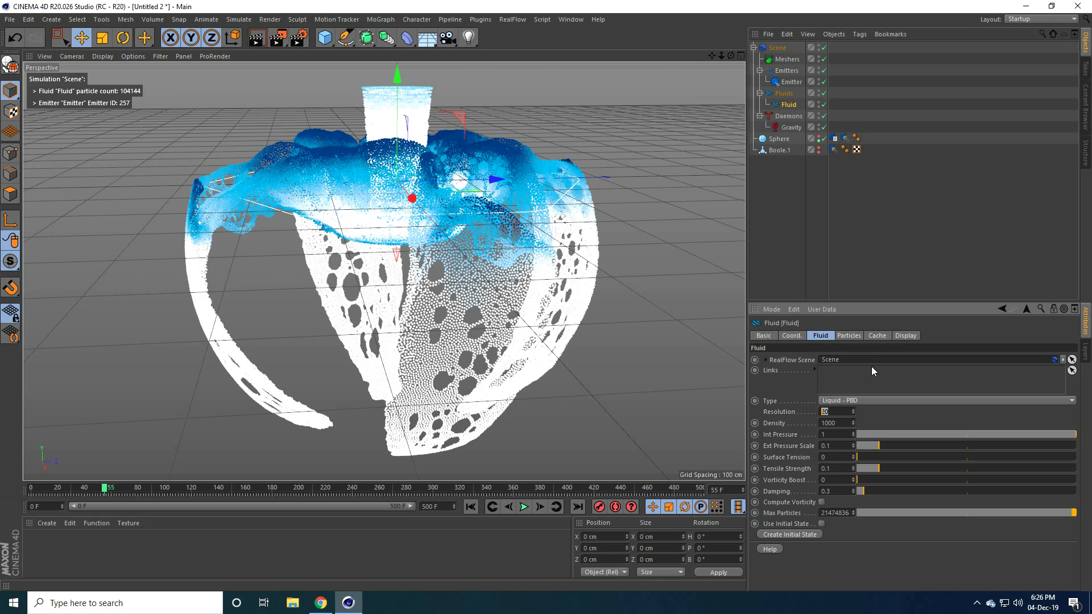
pyautogui.click(906, 335)
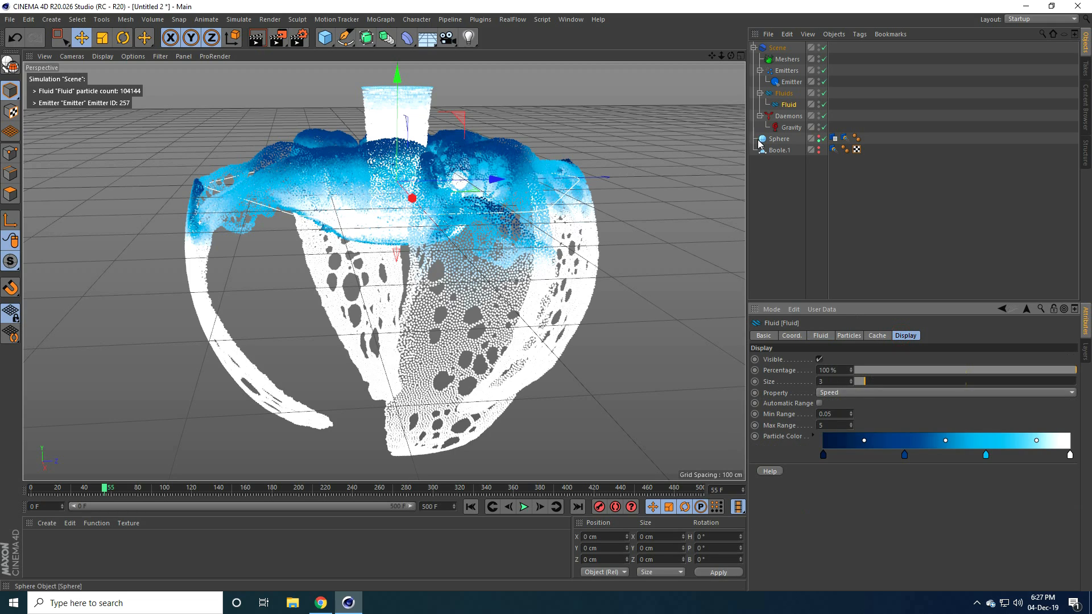
pyautogui.click(790, 81)
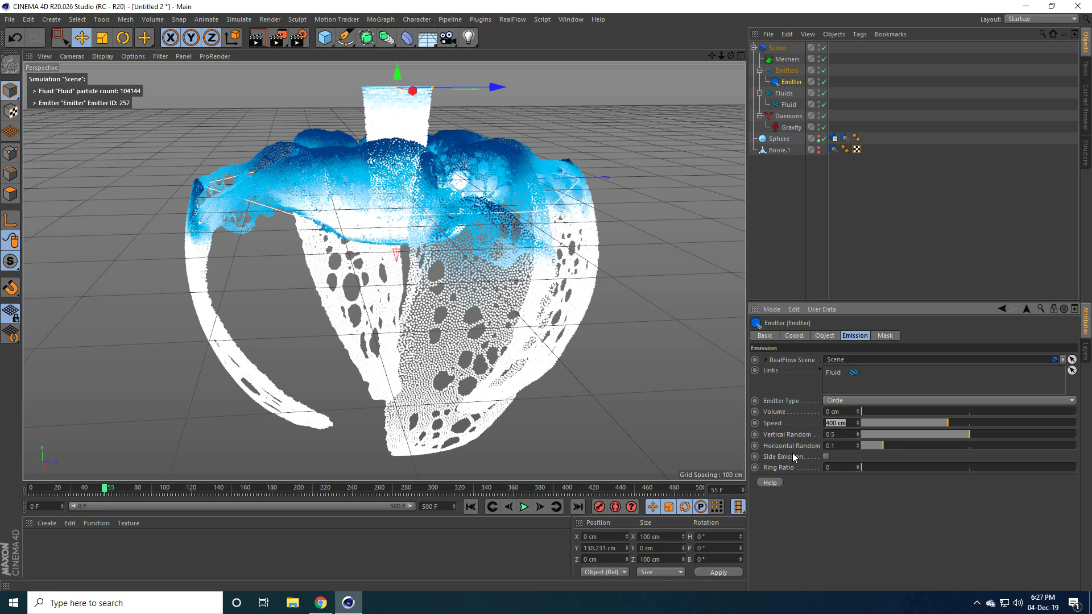
pyautogui.moveTo(481, 31)
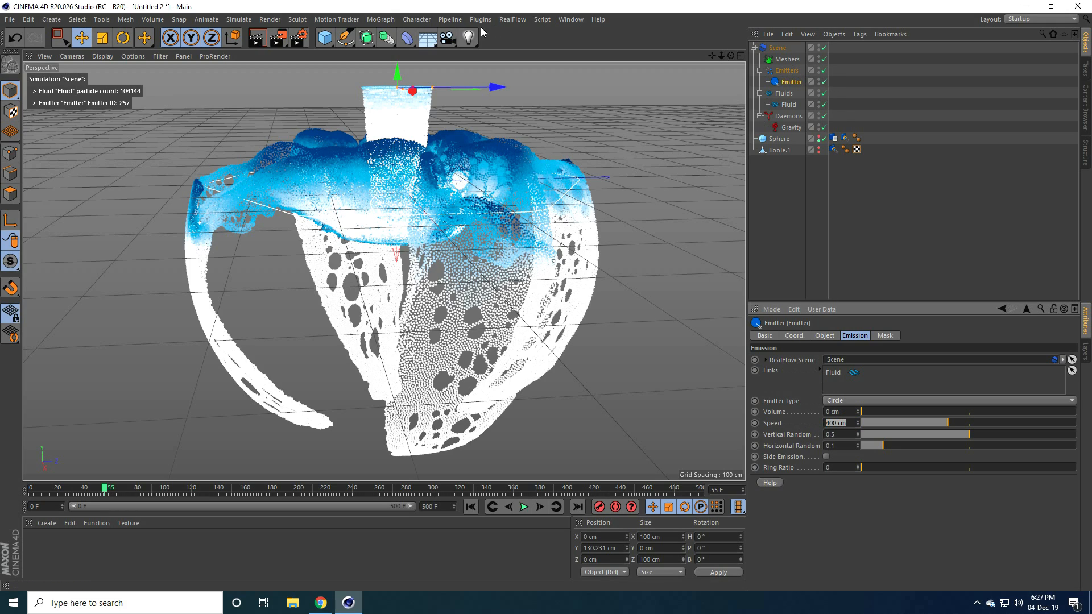
pyautogui.click(512, 19)
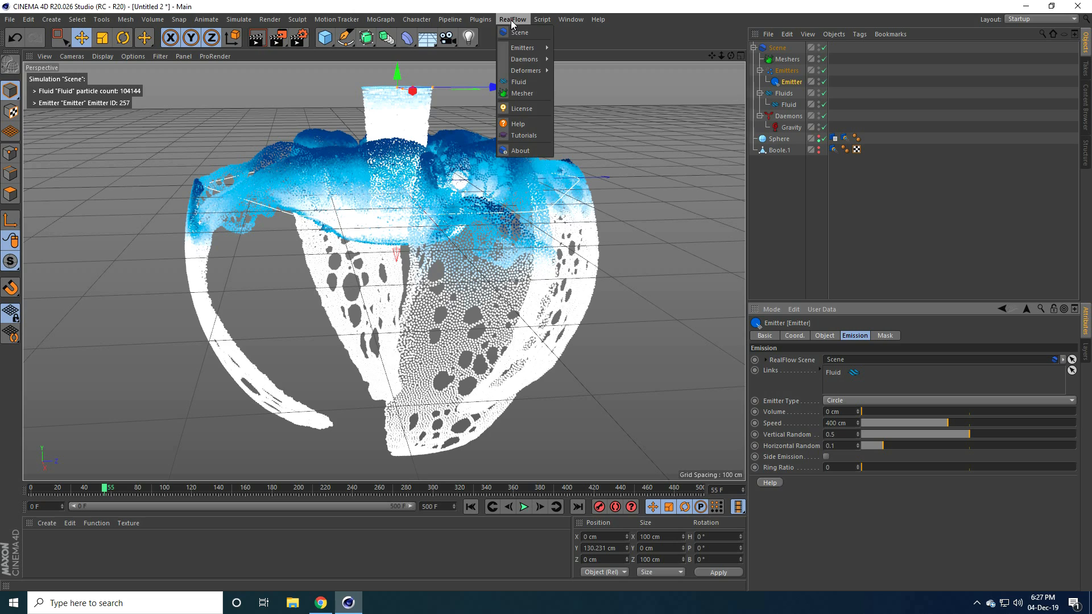
pyautogui.click(522, 93)
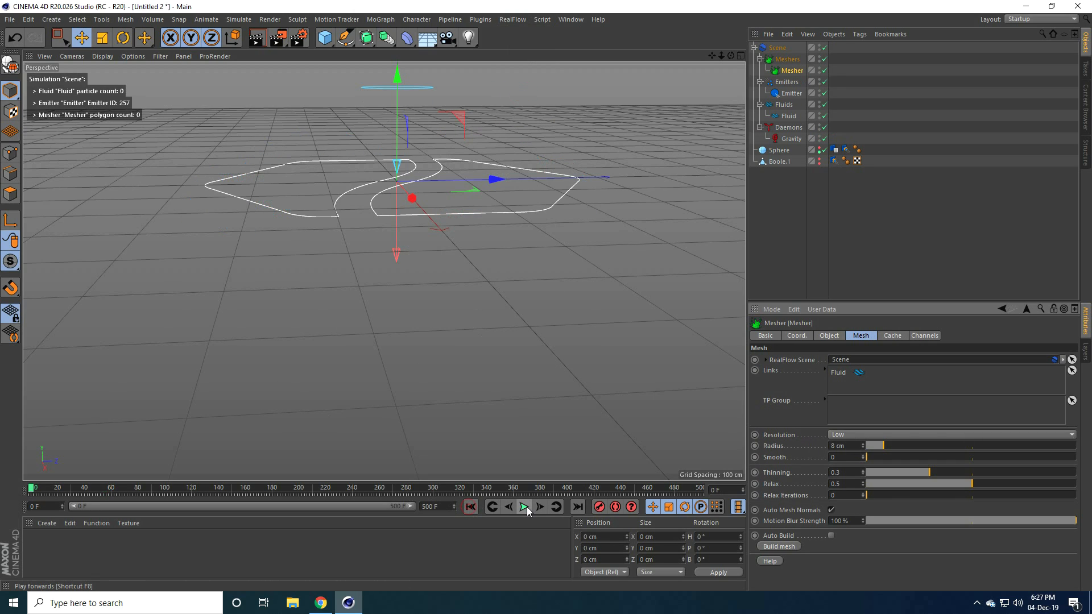
# Replay the meshed simulation to about frame 45 and select the liquid mesh
pyautogui.click(523, 507)
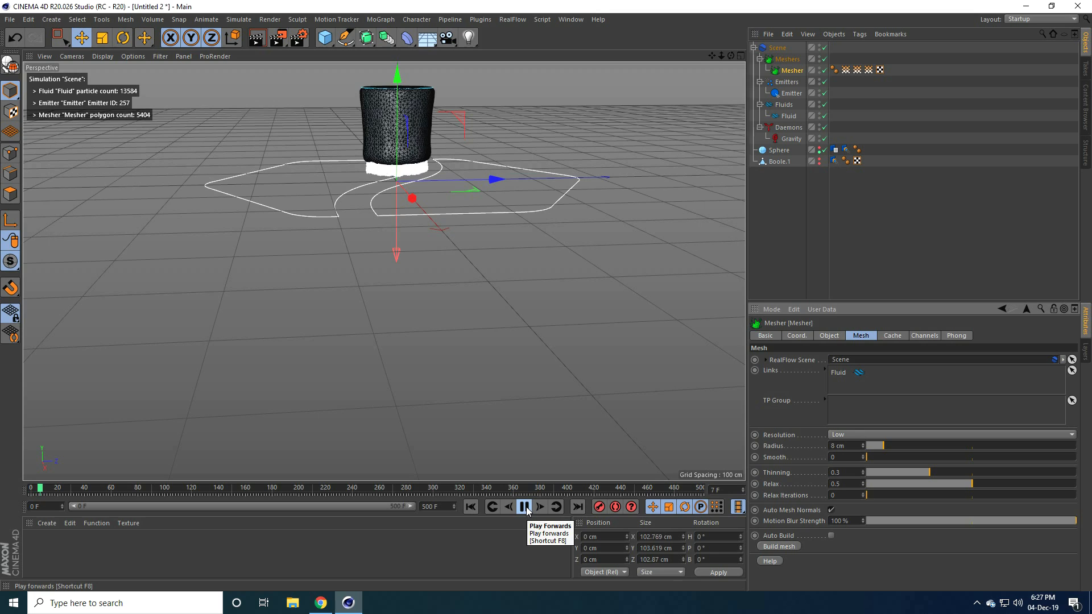
pyautogui.click(523, 507)
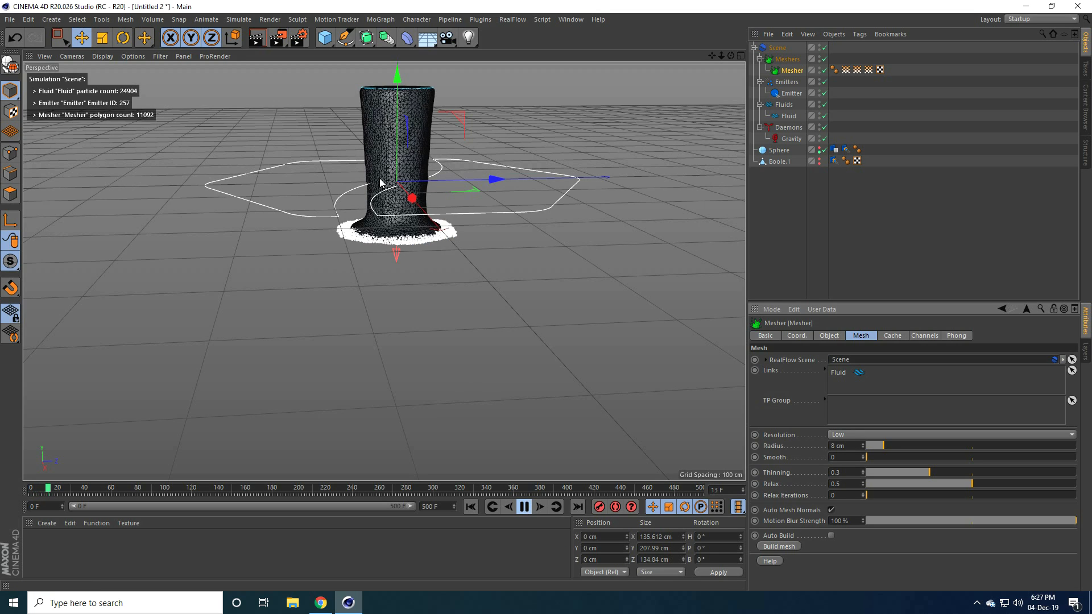
pyautogui.click(522, 507)
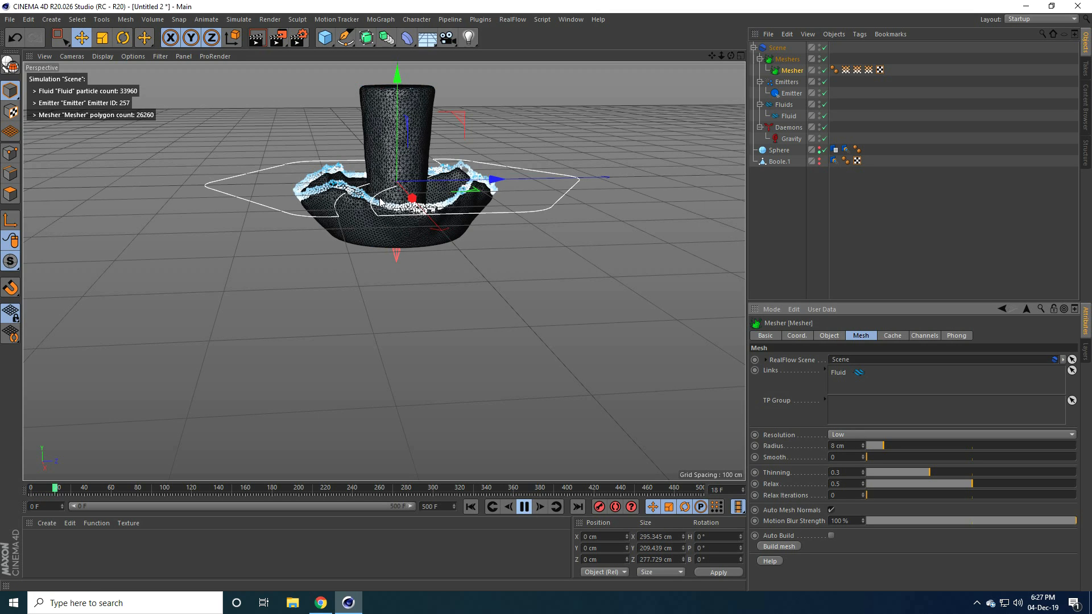
pyautogui.click(521, 506)
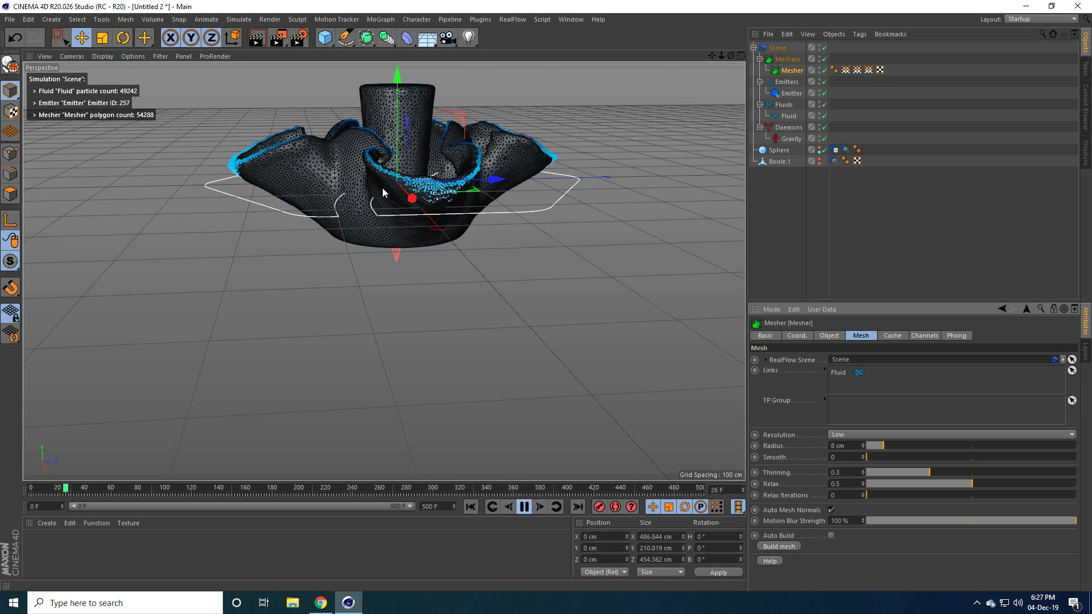
pyautogui.click(523, 506)
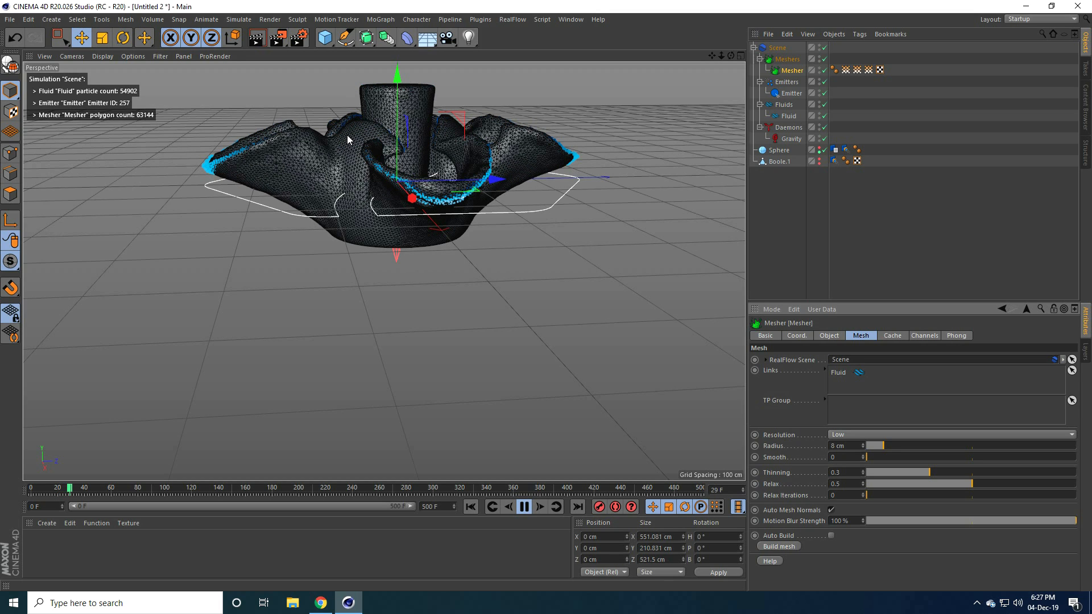
pyautogui.click(523, 506)
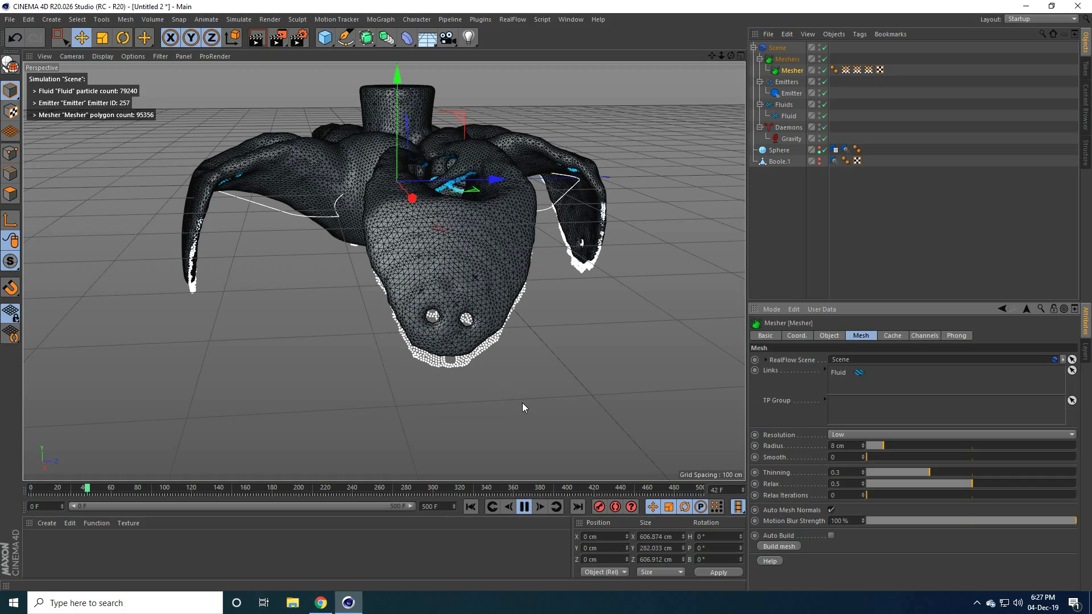
pyautogui.click(524, 506)
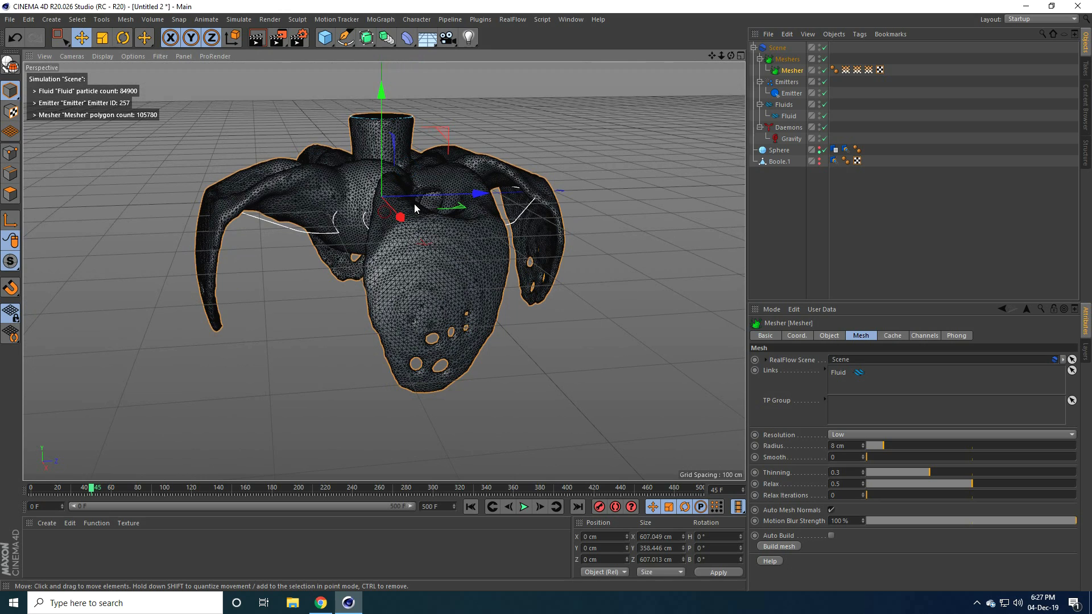
pyautogui.moveTo(70, 462)
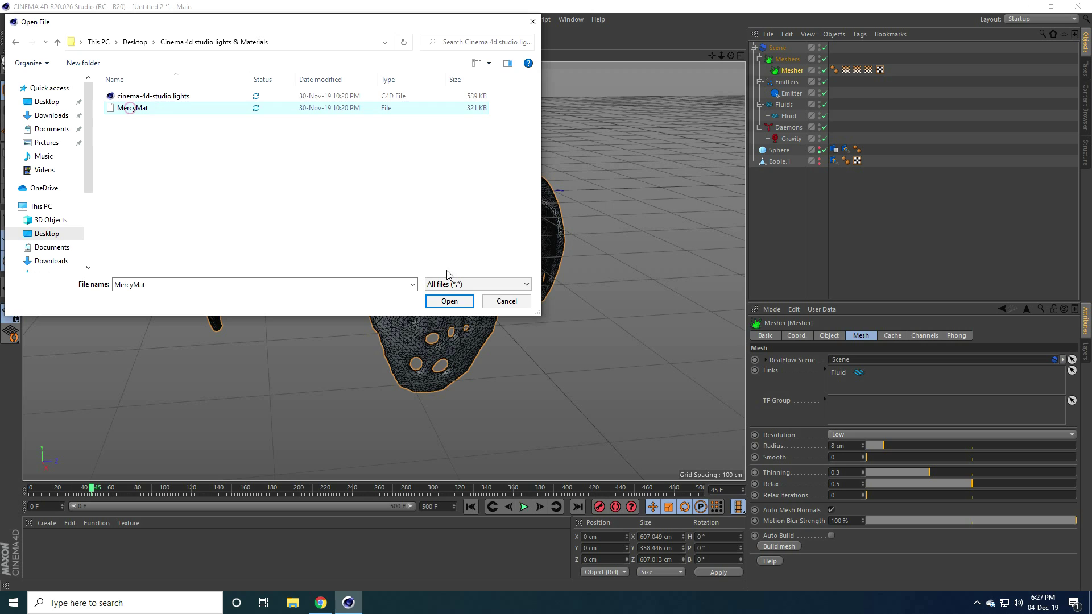
# Load MercyMat for the red liquid material and merge the cinema-4d-studio lights file
pyautogui.click(449, 301)
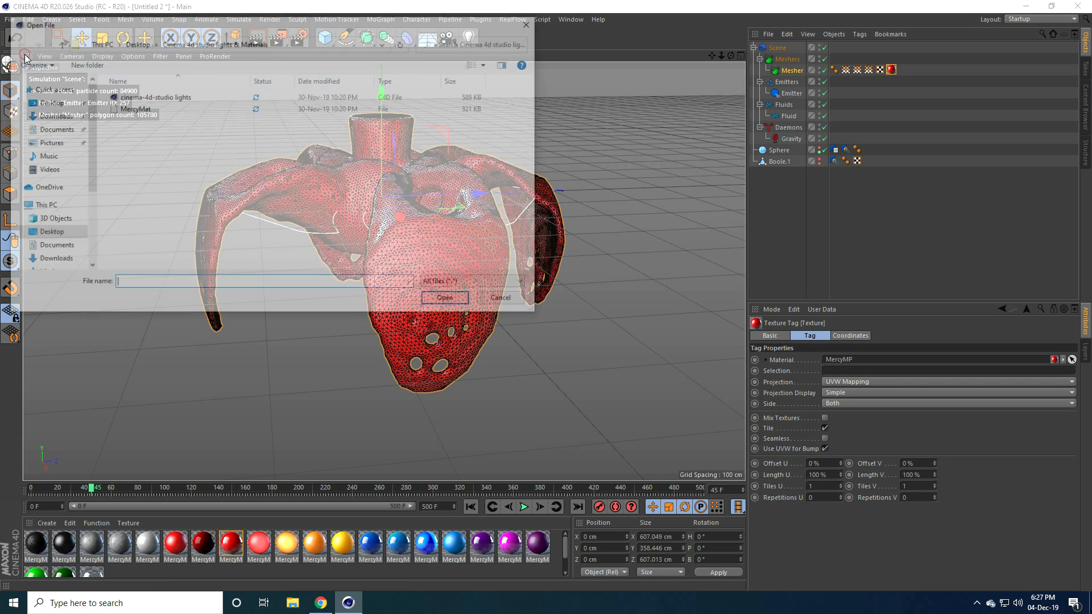
pyautogui.click(154, 96)
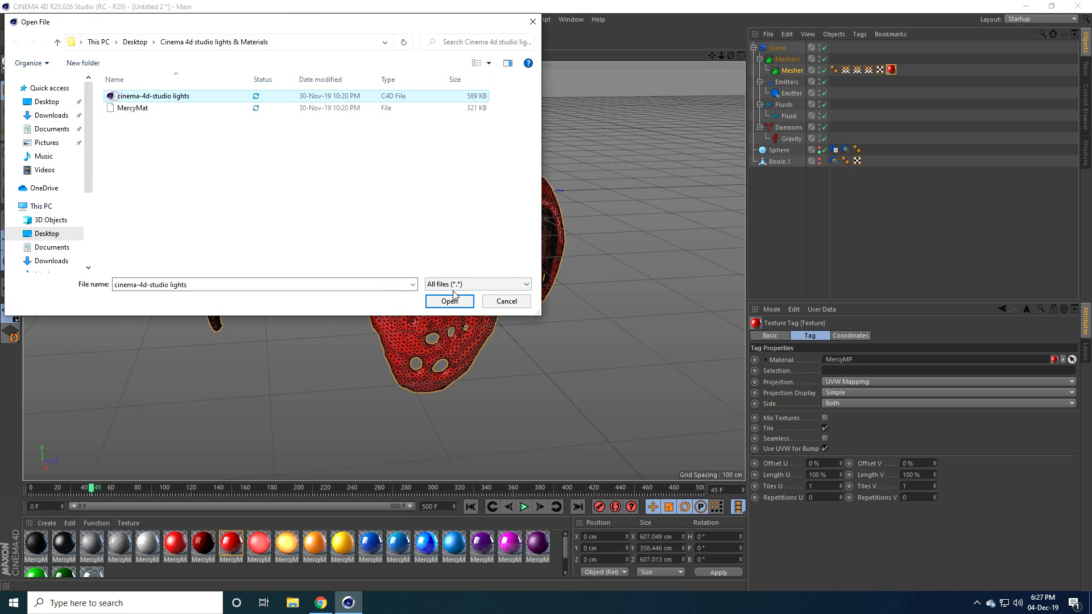
pyautogui.click(449, 301)
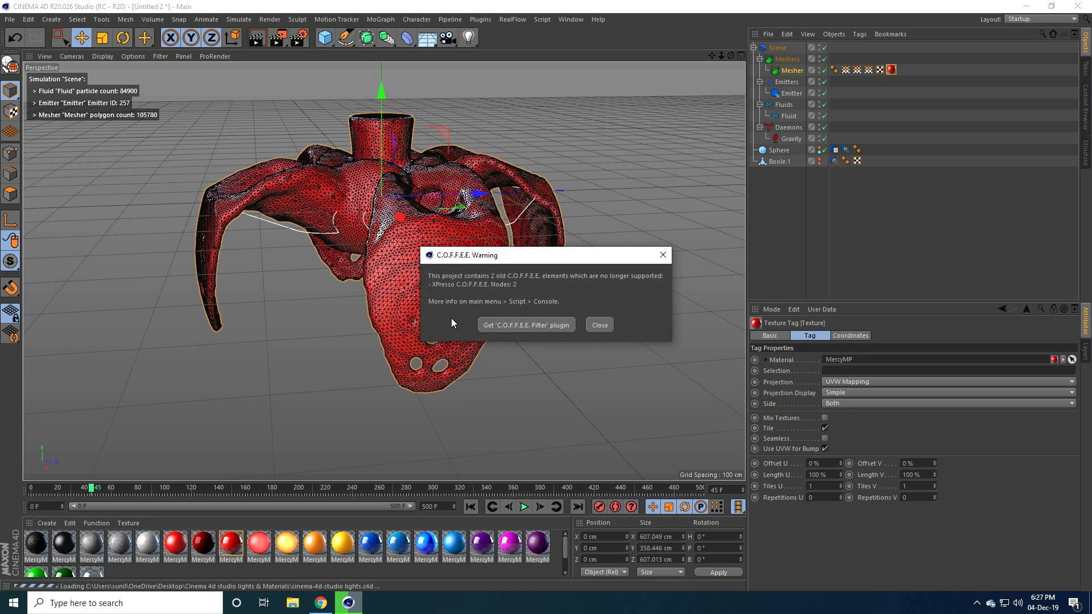
# Dismiss the unsupported elements warning and select the merged Overhead Softbox light
pyautogui.click(598, 325)
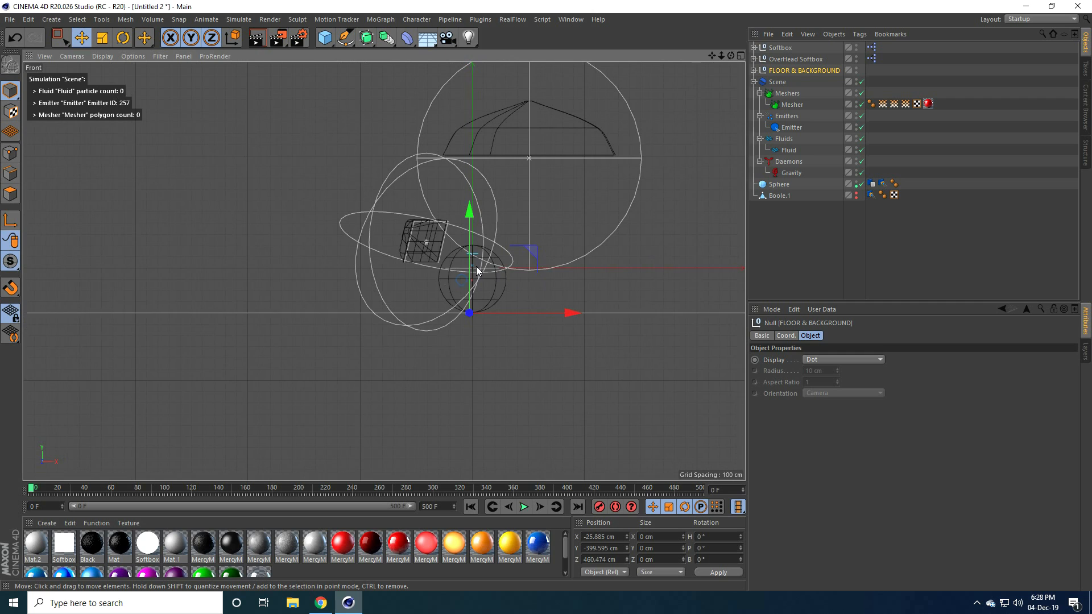
pyautogui.click(798, 58)
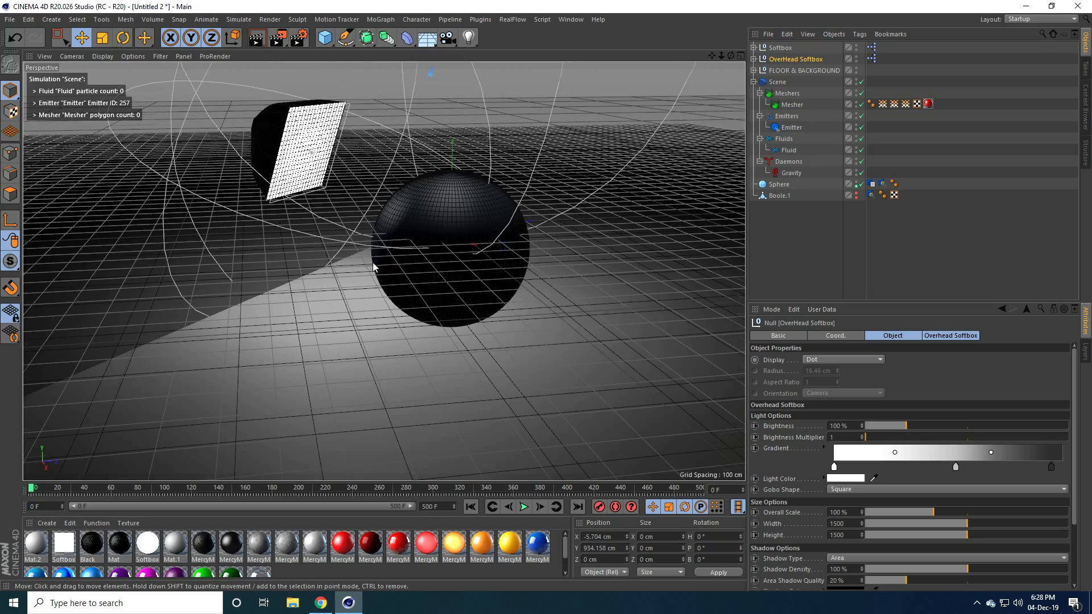
pyautogui.click(780, 47)
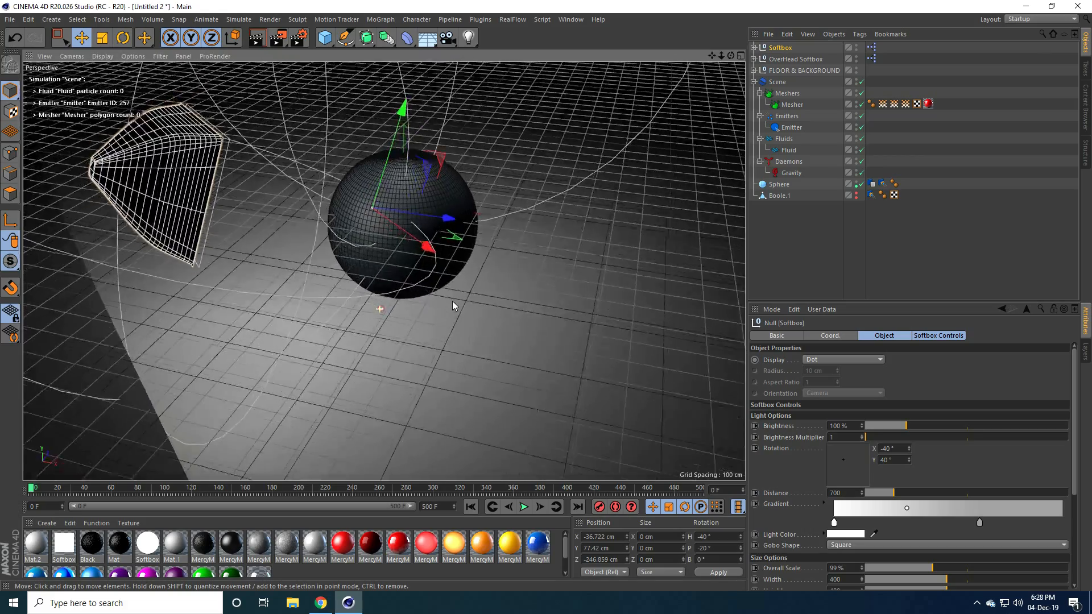
pyautogui.click(858, 190)
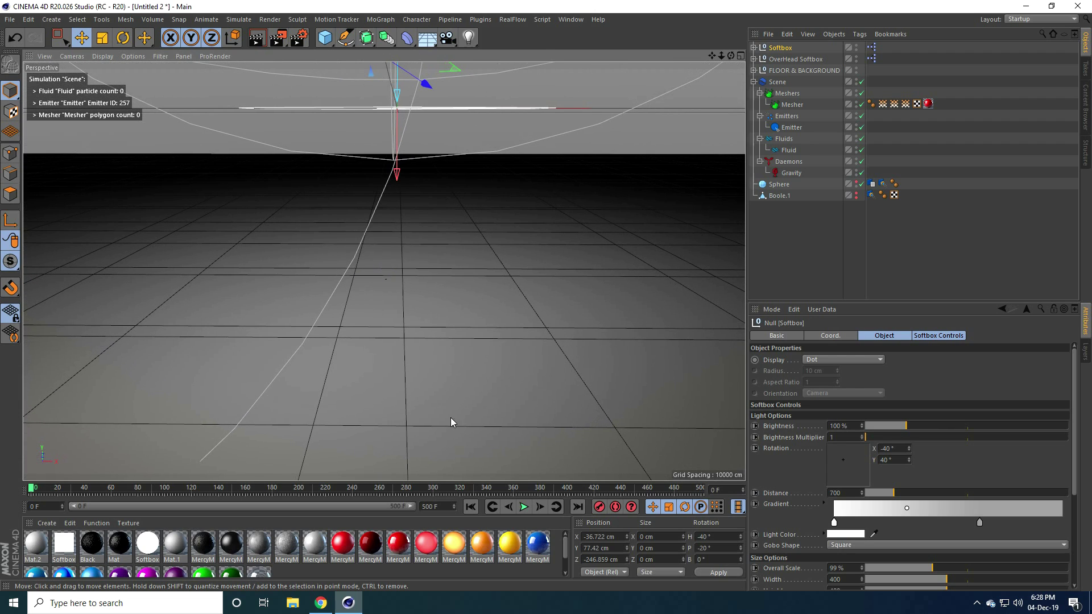
# Replay the red liquid splash across the studio floor, then rewind the timeline
pyautogui.click(524, 506)
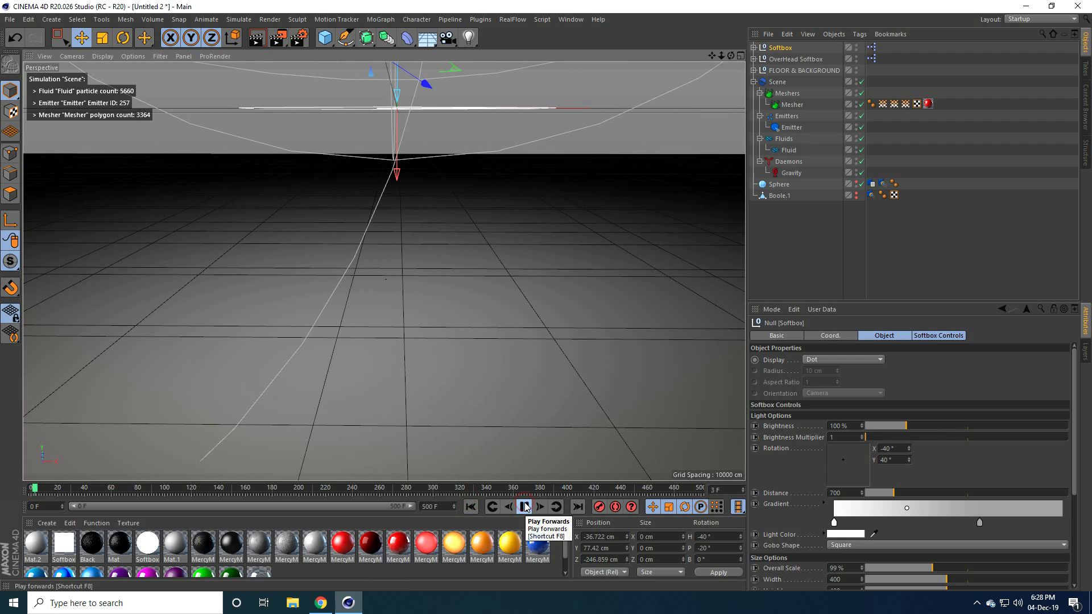
pyautogui.click(525, 506)
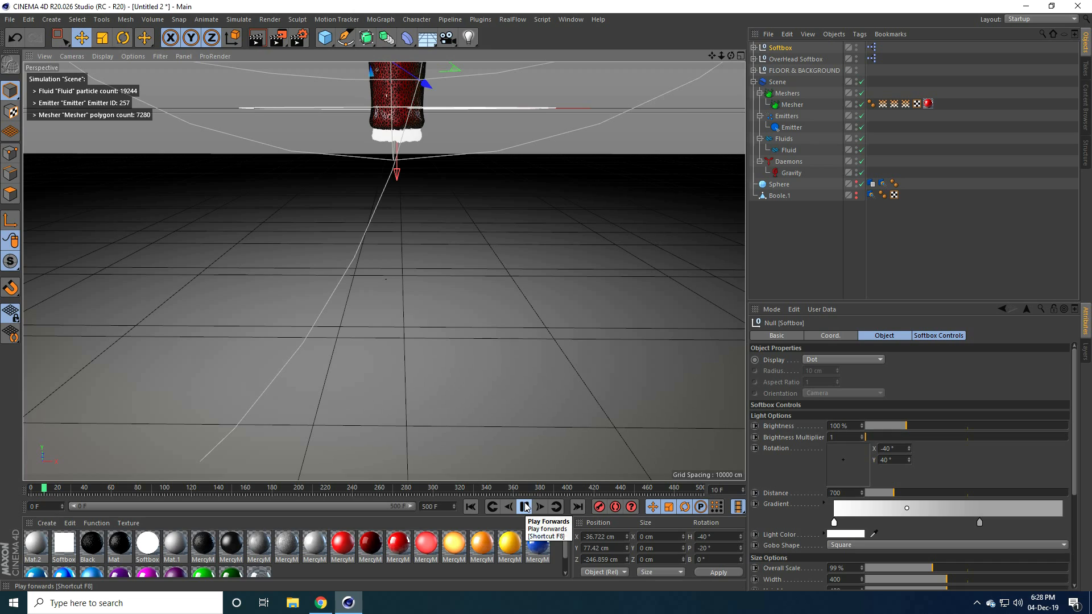
pyautogui.click(524, 506)
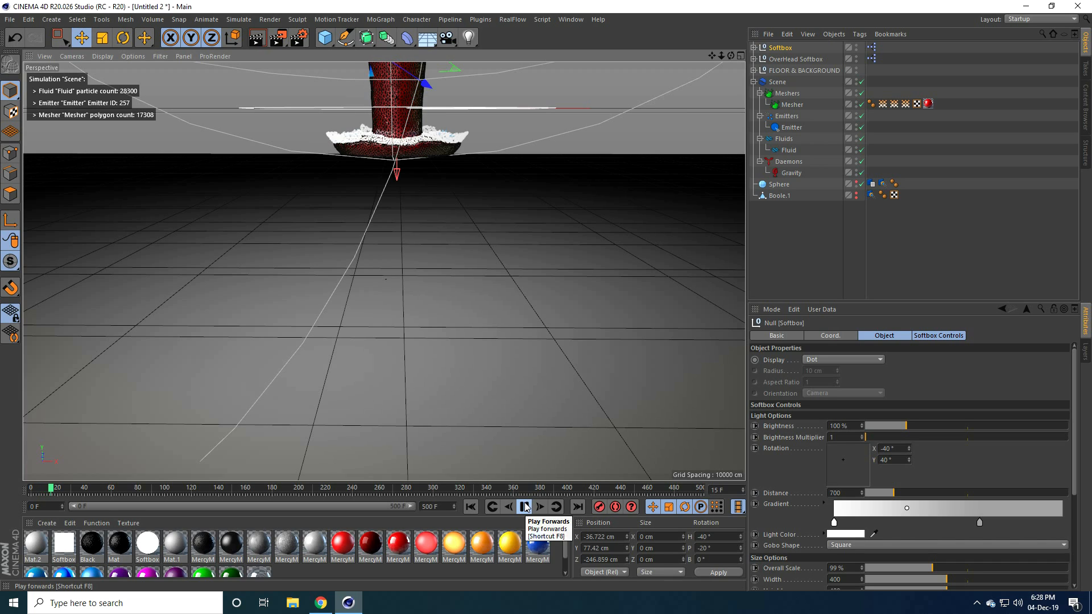
pyautogui.click(523, 506)
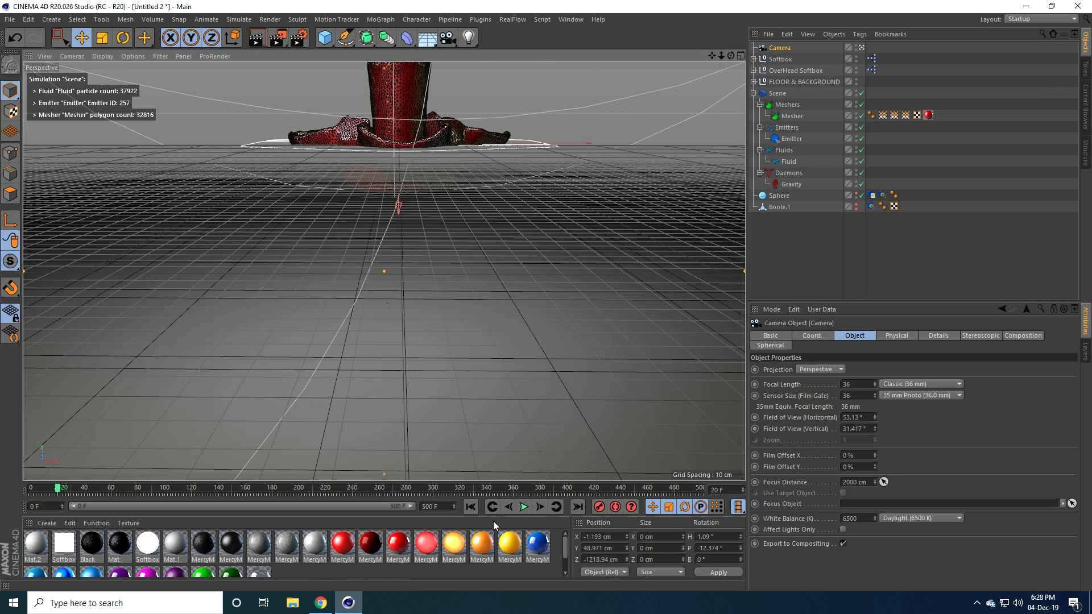
pyautogui.click(471, 507)
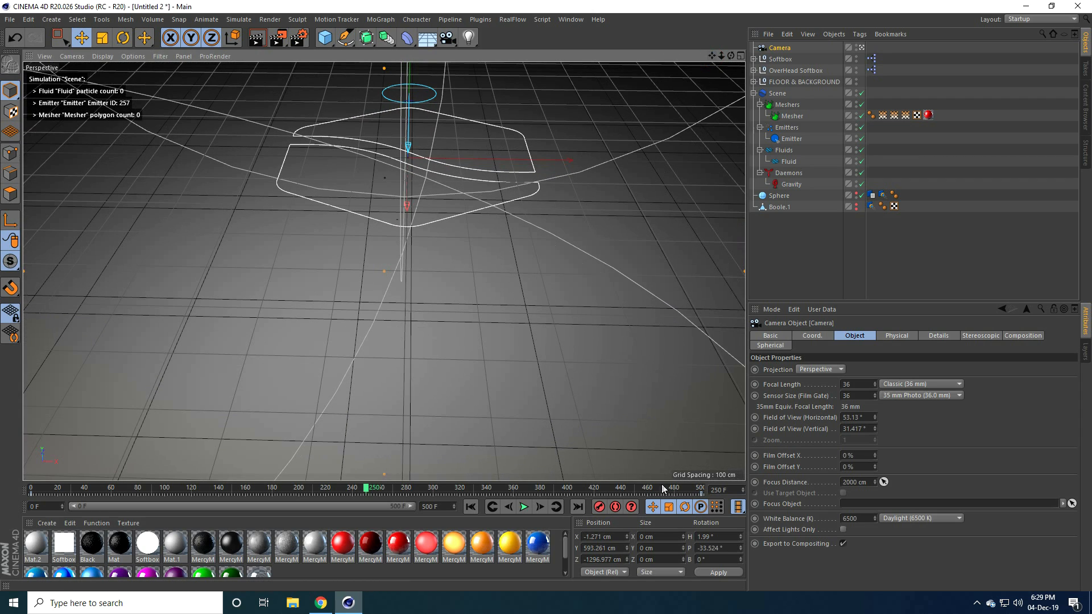
pyautogui.moveTo(550, 554)
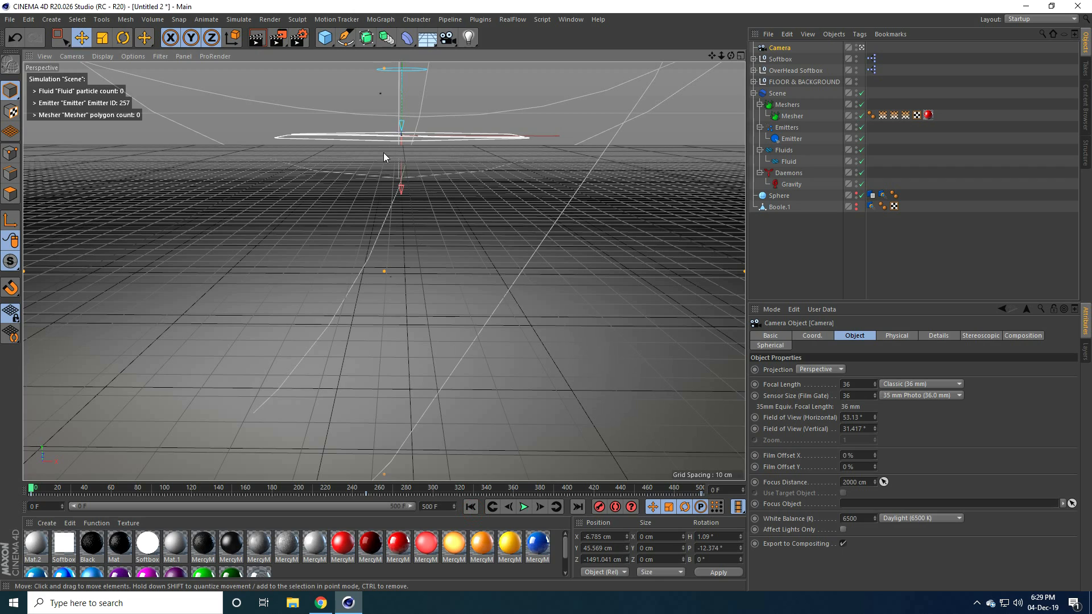
pyautogui.moveTo(502, 235)
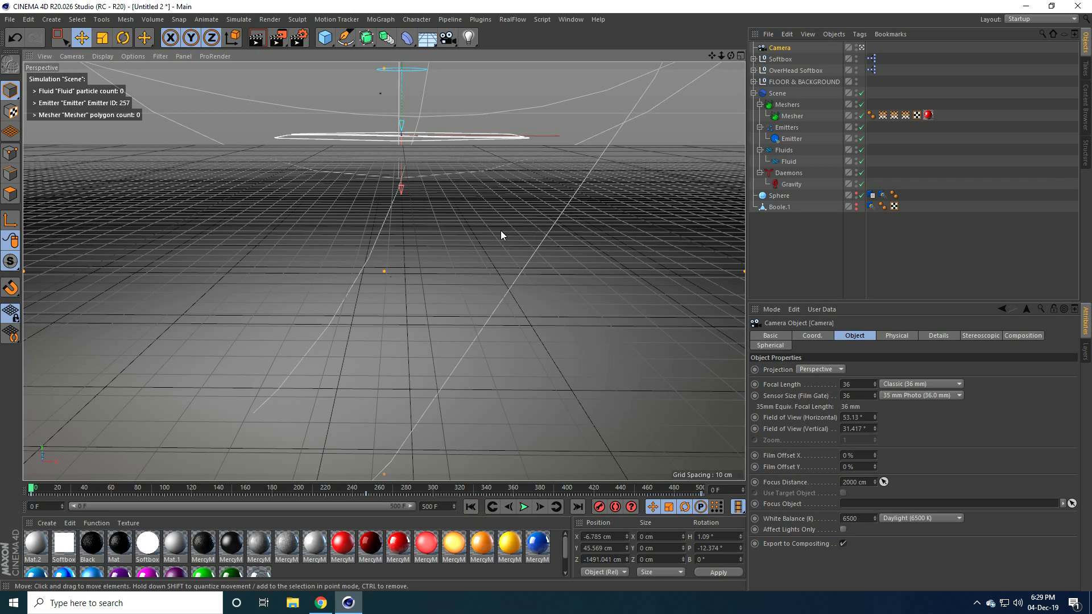
# Add Ambient Occlusion and Global Illumination with lower record density, and set anti-aliasing quality
pyautogui.click(276, 38)
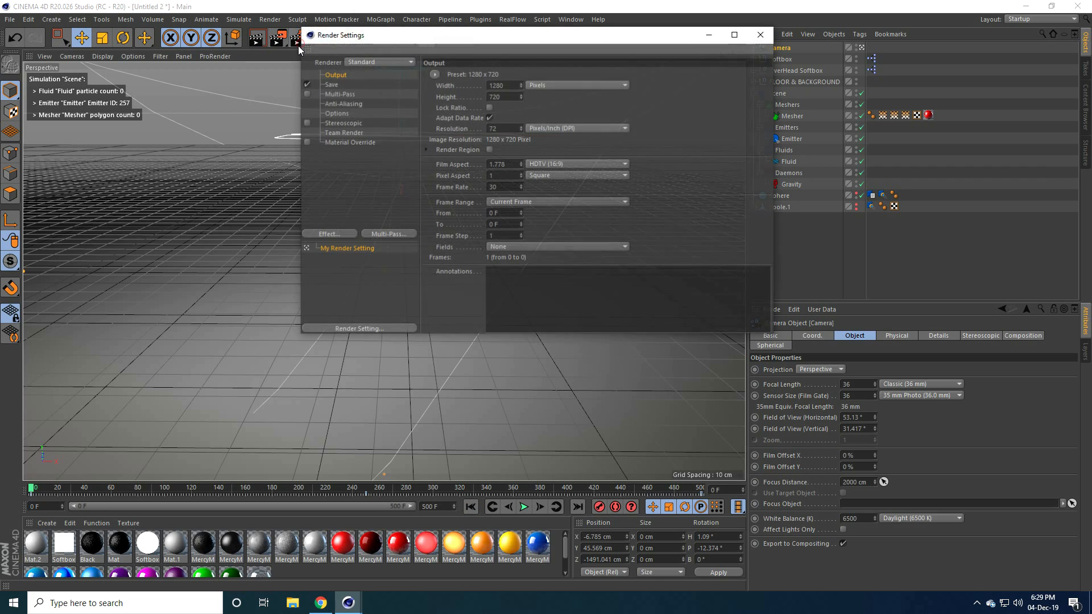
pyautogui.click(328, 233)
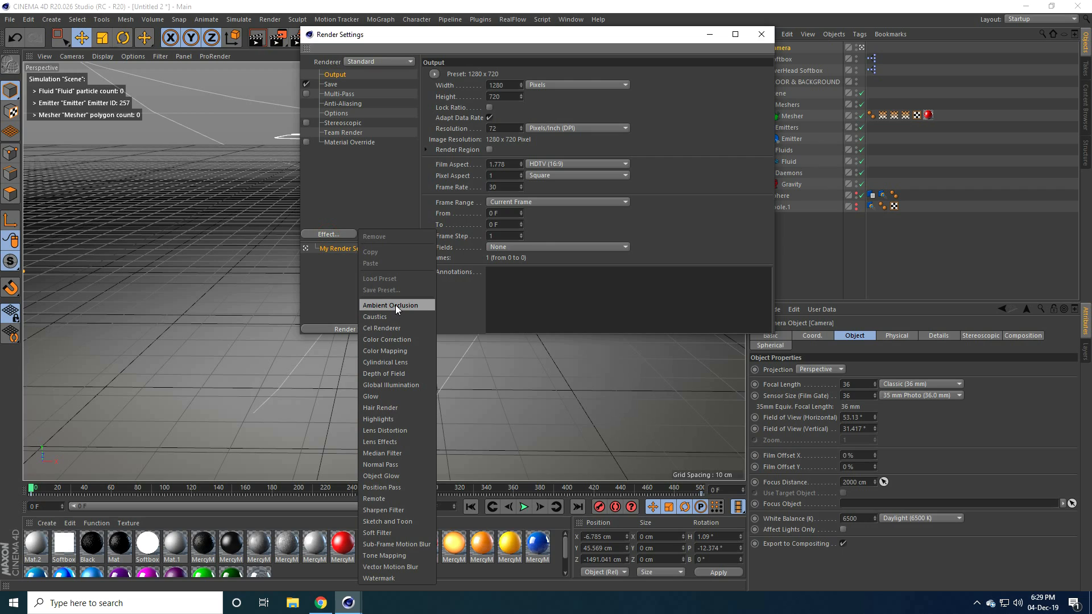
pyautogui.click(391, 304)
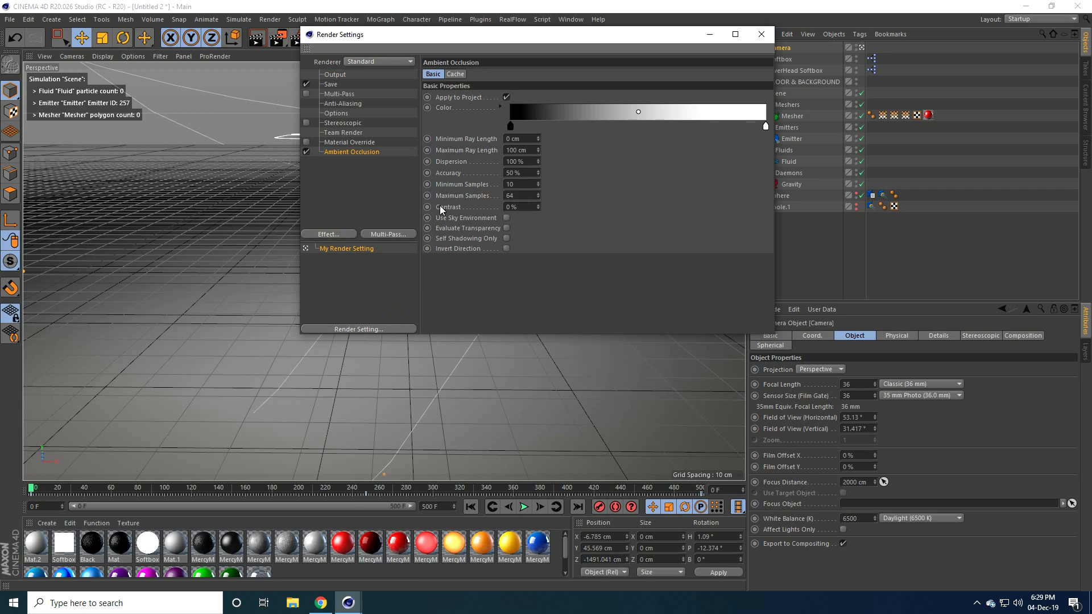
pyautogui.click(327, 233)
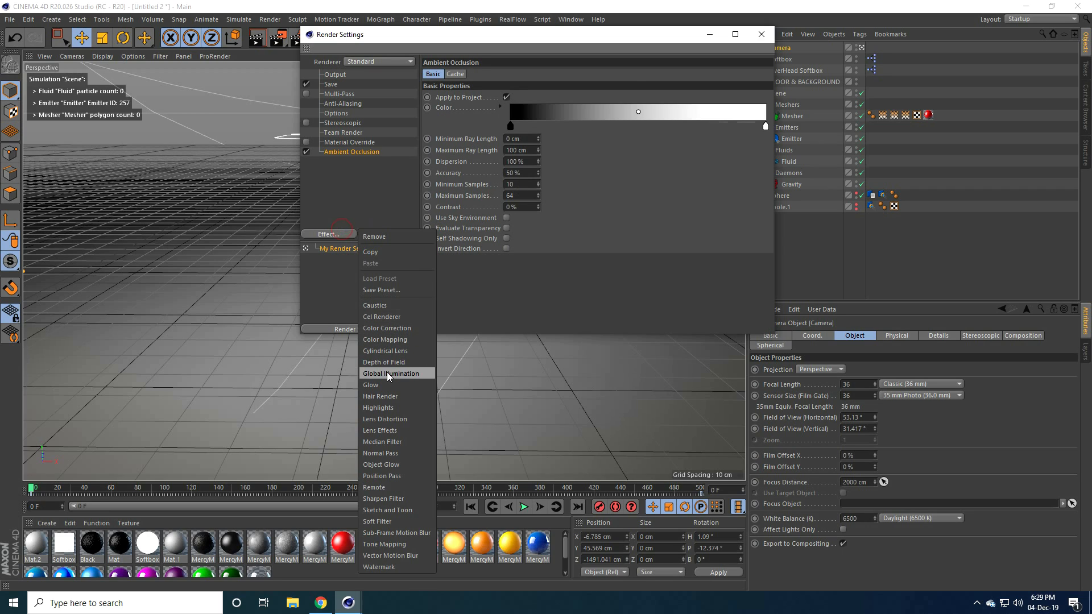
pyautogui.click(391, 373)
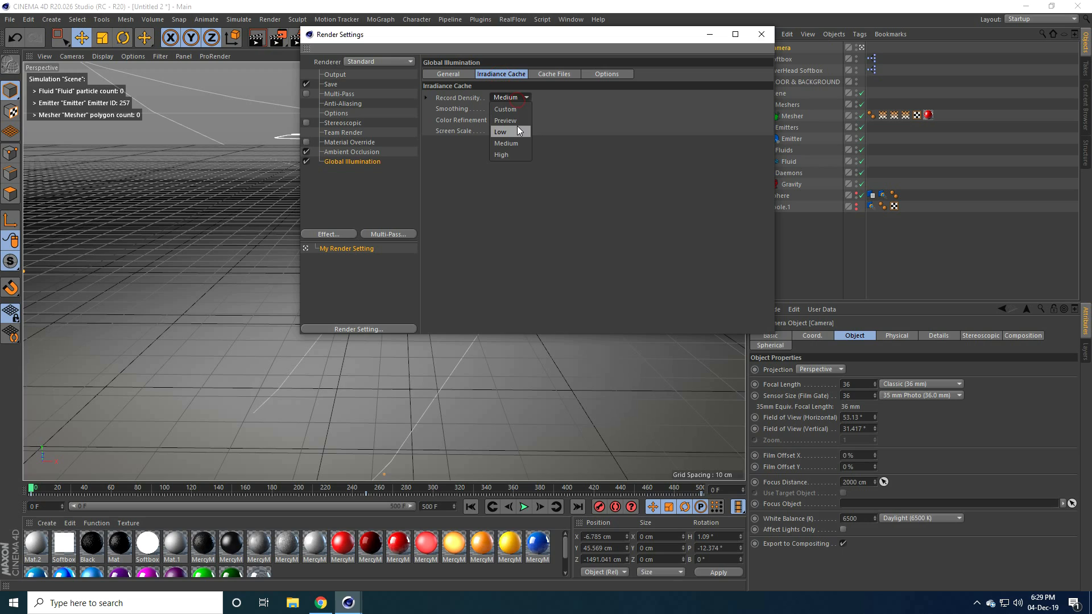
pyautogui.click(342, 103)
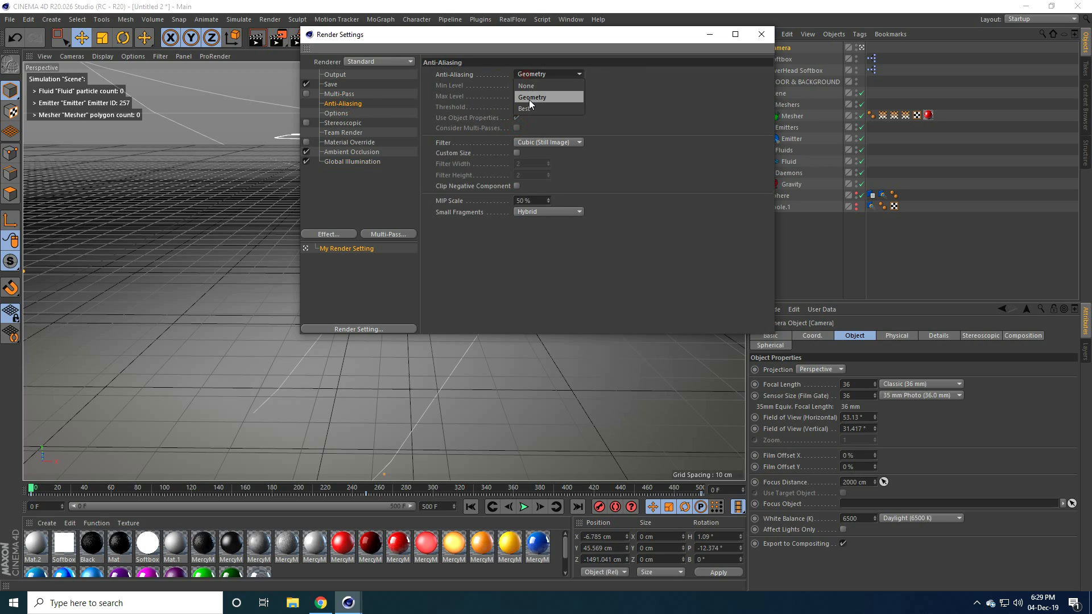
pyautogui.click(331, 83)
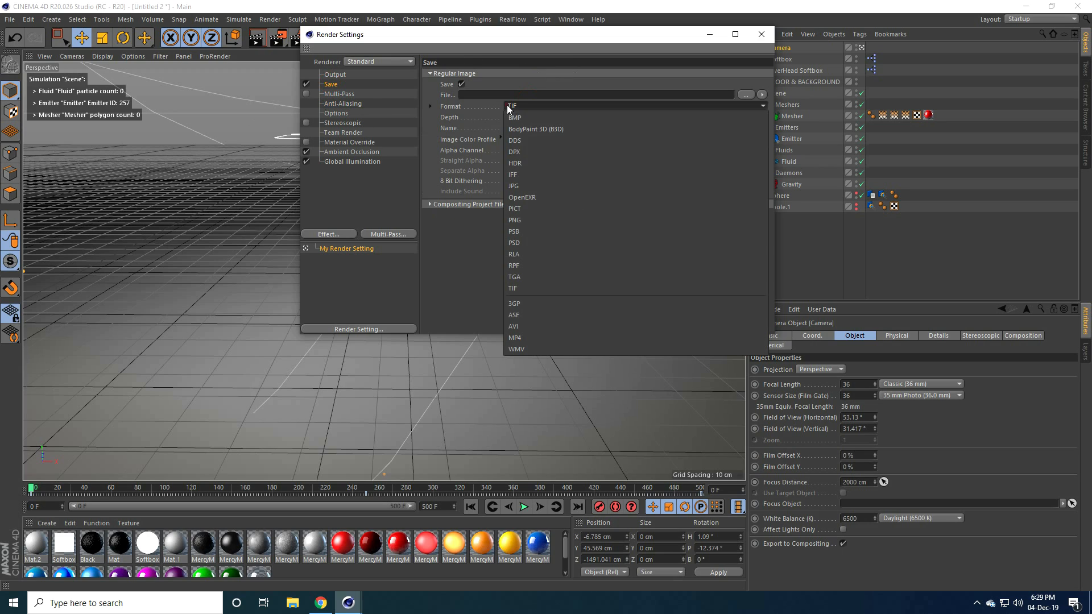
pyautogui.moveTo(514, 186)
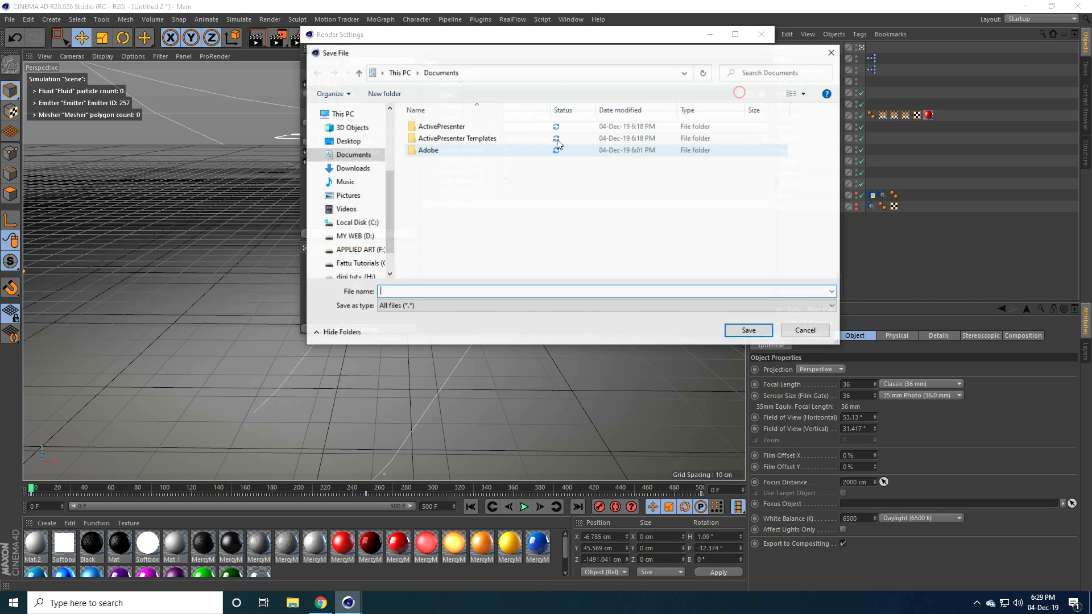
# Save renders into a new Desktop folder and render all frames
pyautogui.rightClick(448, 199)
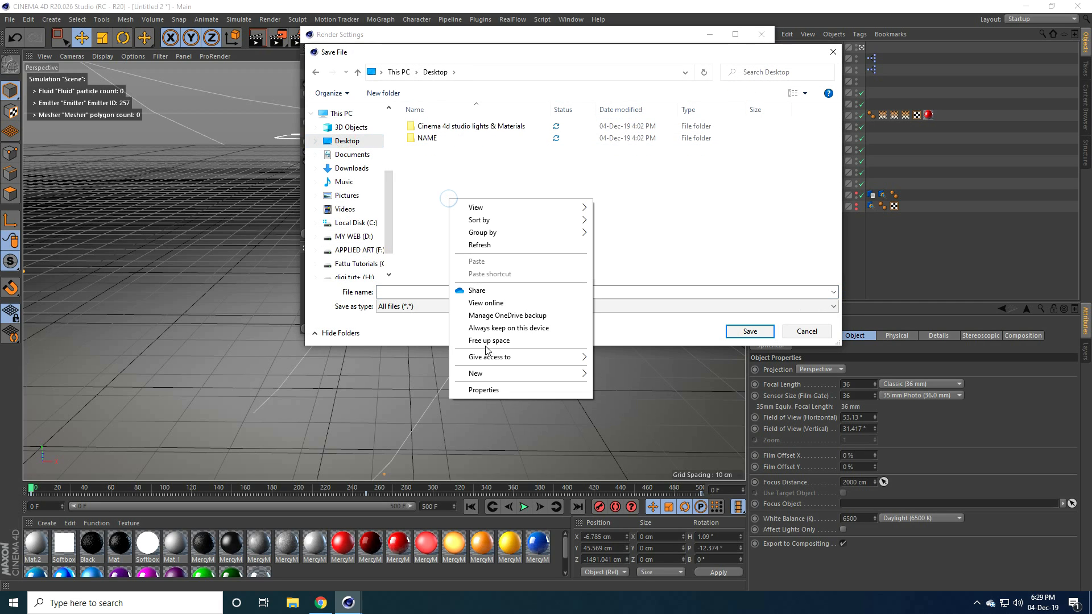
pyautogui.click(476, 373)
pyautogui.write('a')
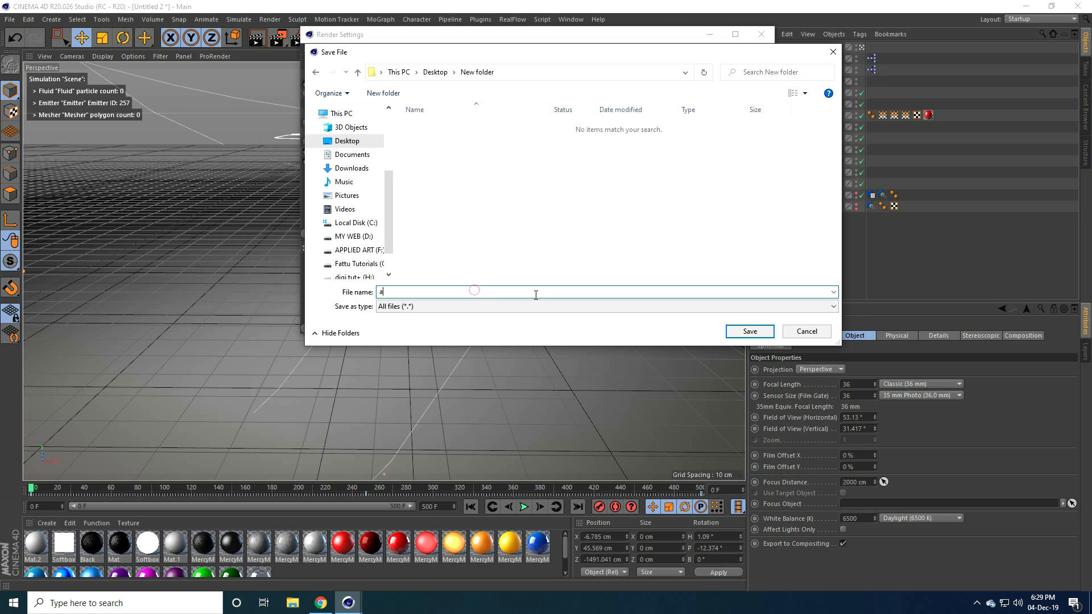
pyautogui.click(806, 331)
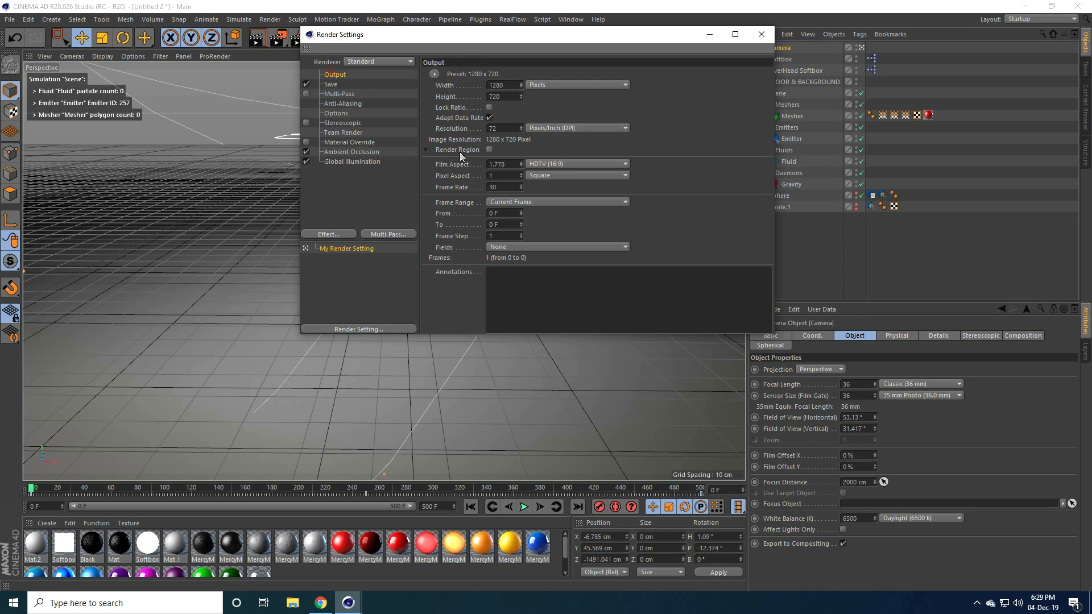
pyautogui.click(557, 202)
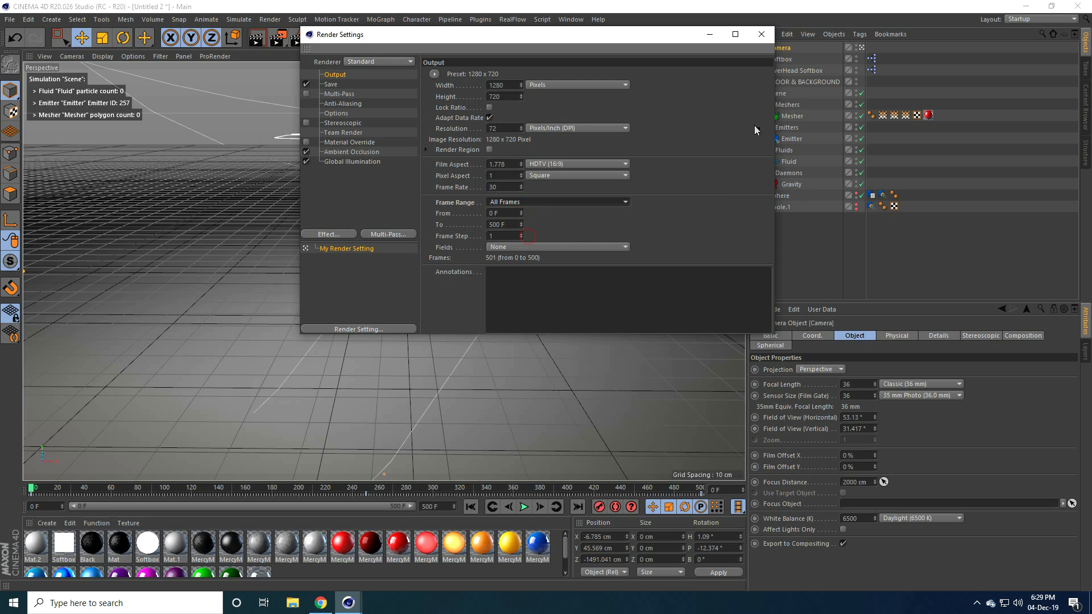
pyautogui.click(760, 34)
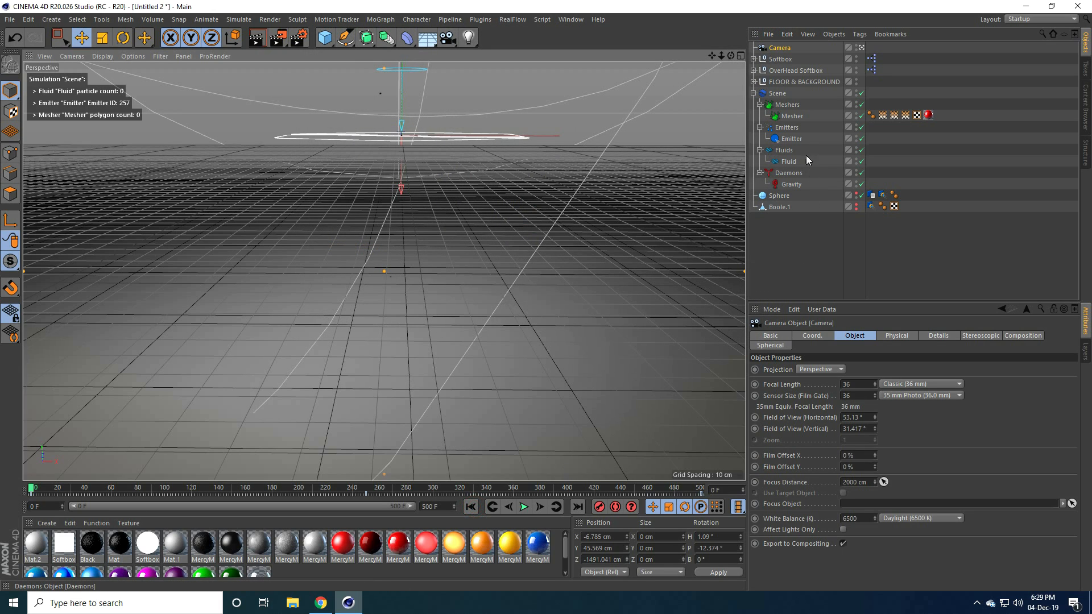
# Cache the RealFlow Scene simulation from its Cache tab, covering all 500 frames
pyautogui.click(778, 93)
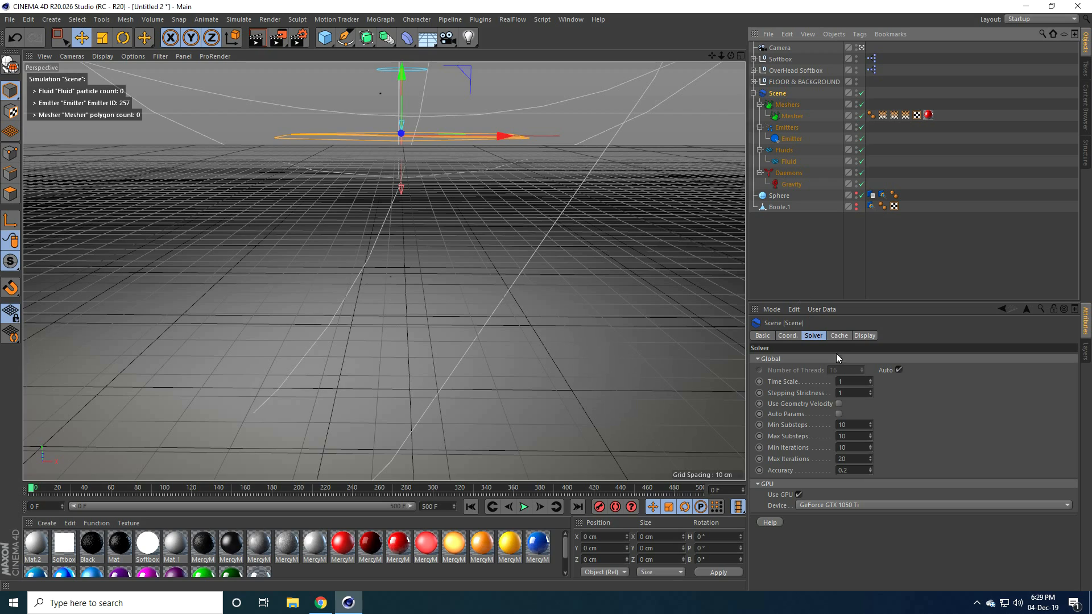
pyautogui.click(839, 335)
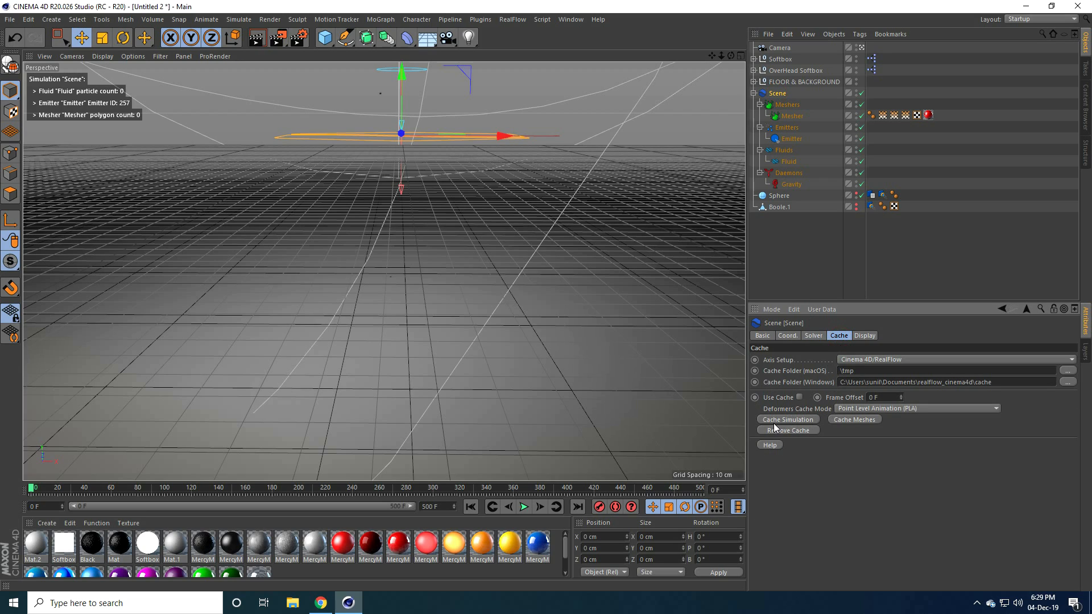
pyautogui.click(788, 420)
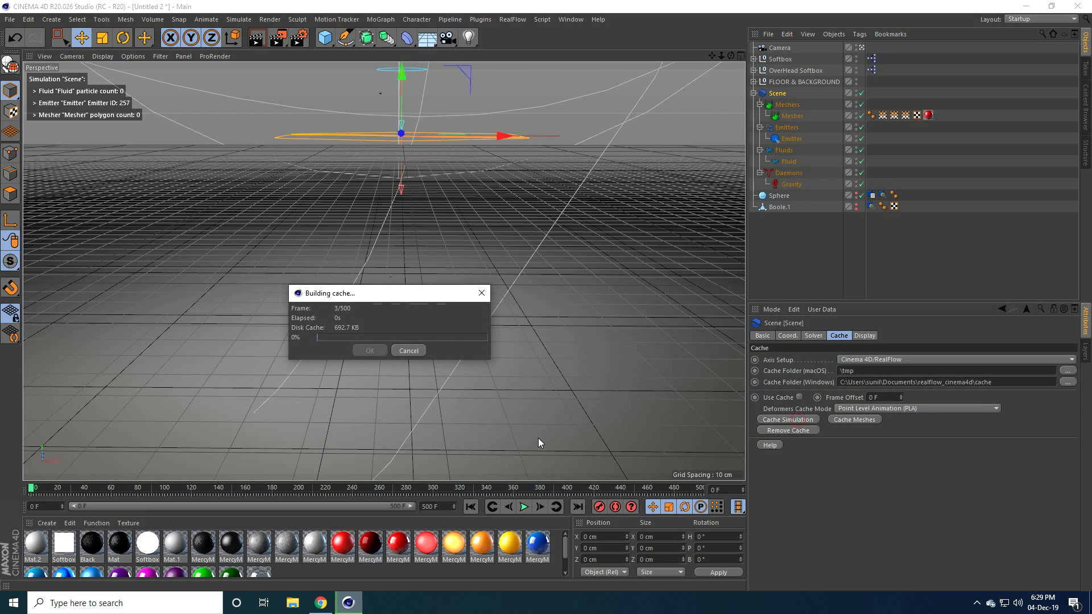